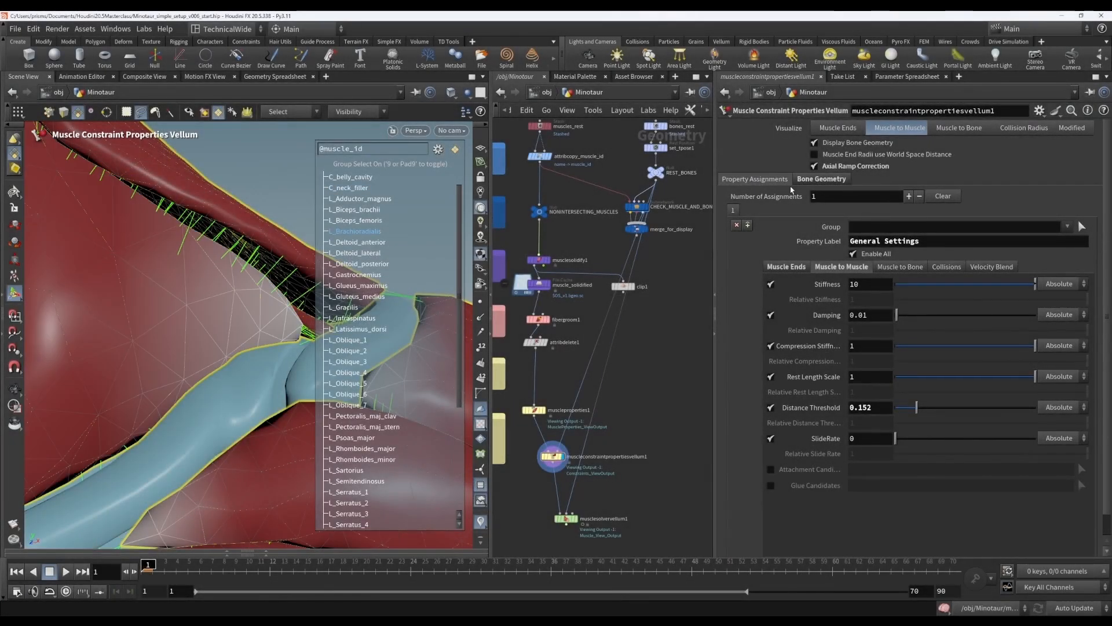
Set Visualize to Muscle to Bone and tumble and zoom in on the constraint lines.
click(958, 128)
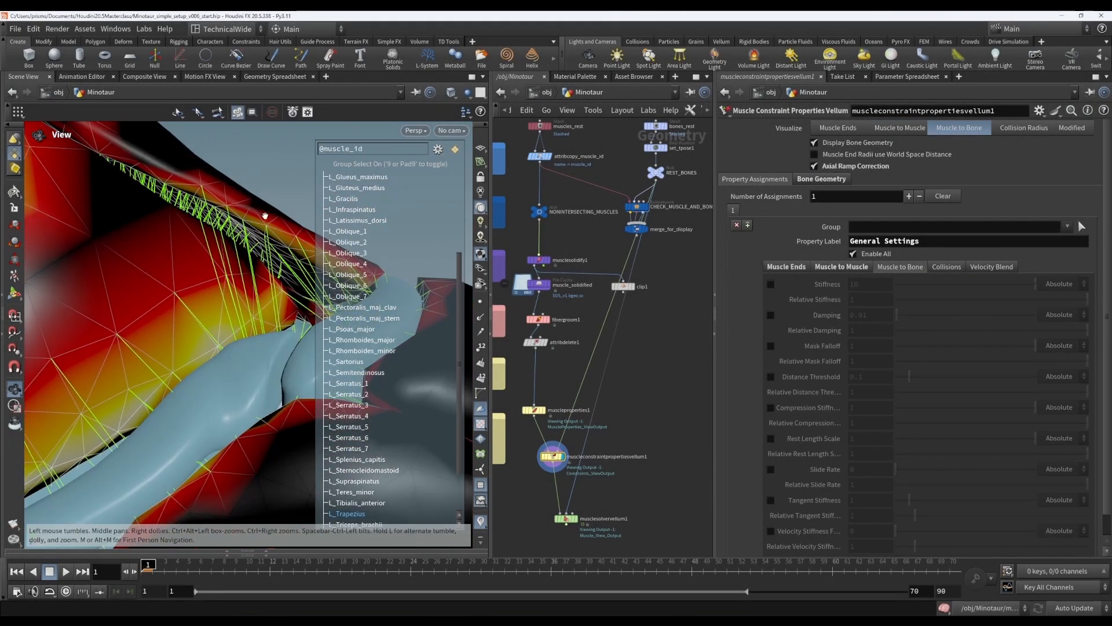
drag(264, 216, 217, 296)
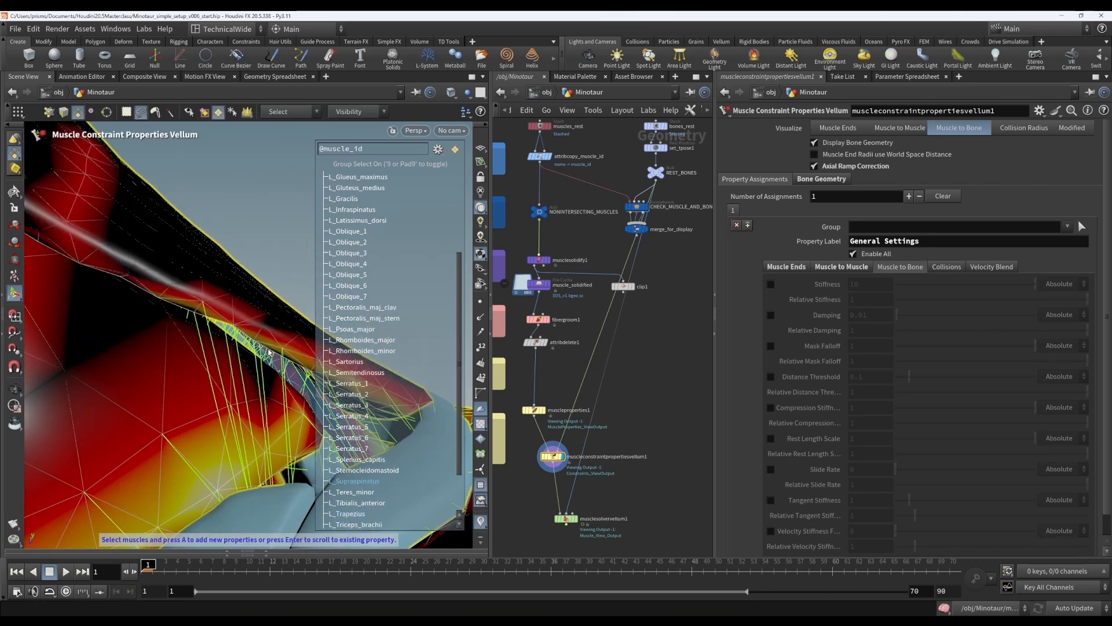
scroll(down, 3)
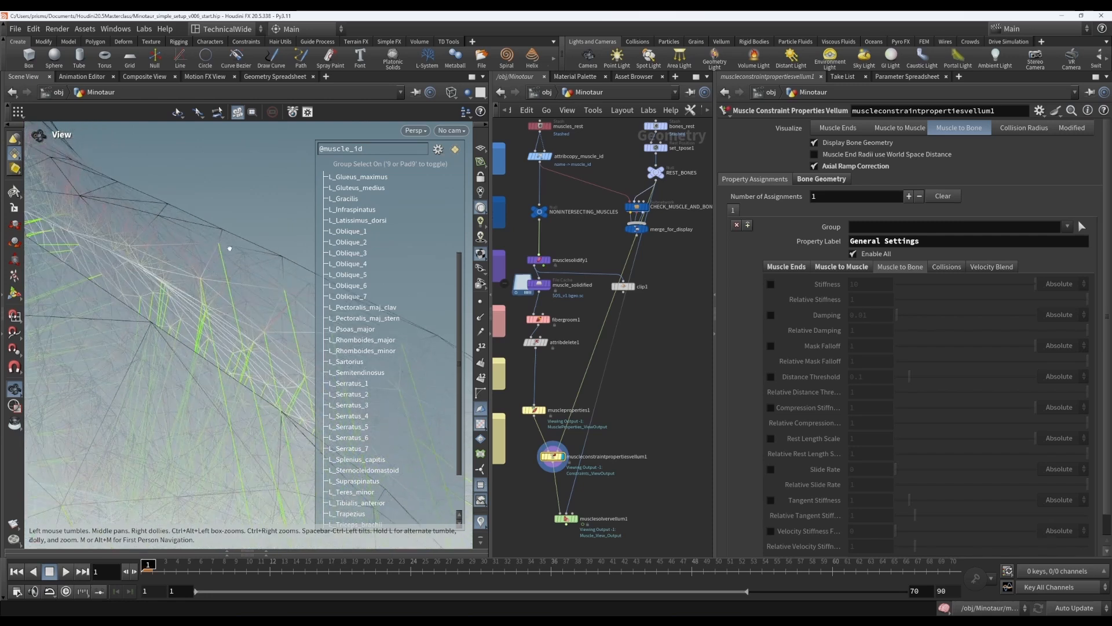
drag(230, 247, 208, 307)
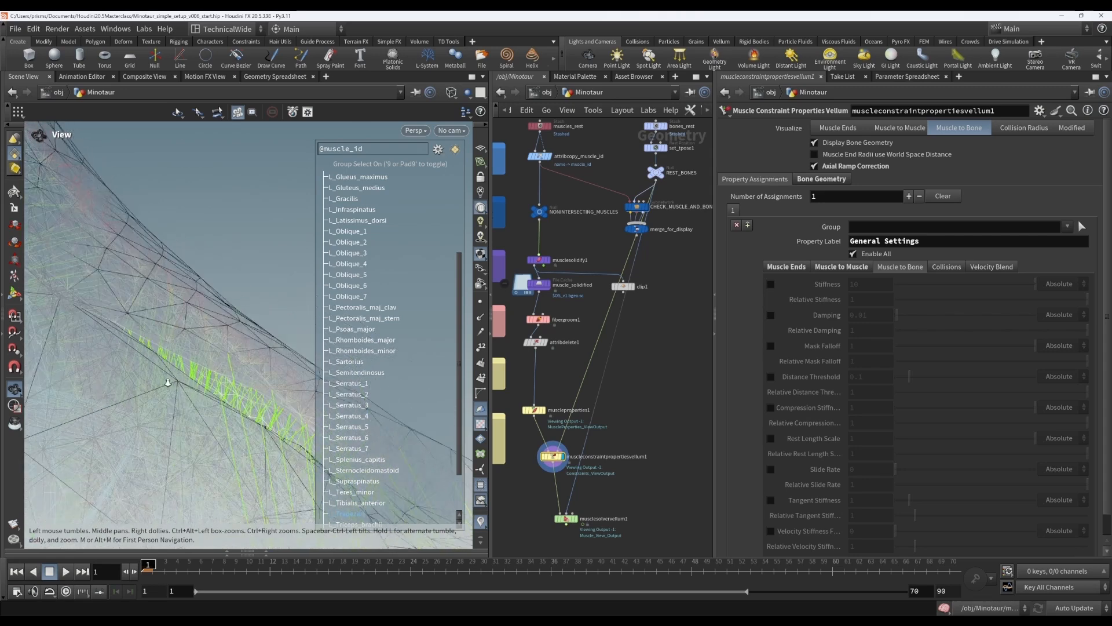
drag(168, 382, 199, 229)
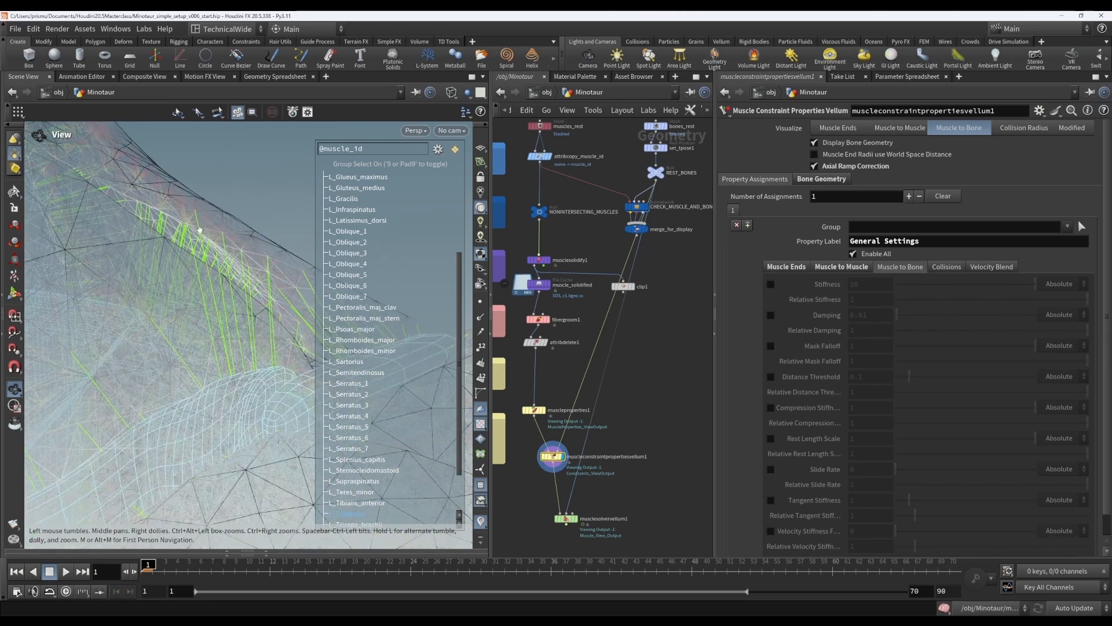
drag(198, 227, 142, 371)
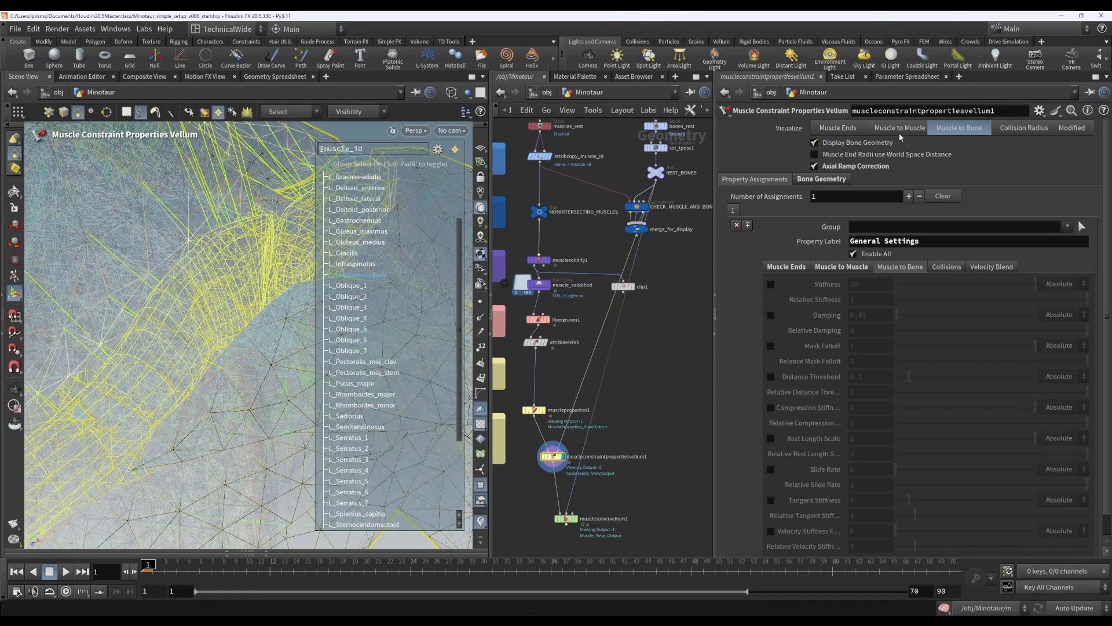
Toggle the visualization to Muscle to Muscle, then back to Muscle to Bone.
click(898, 127)
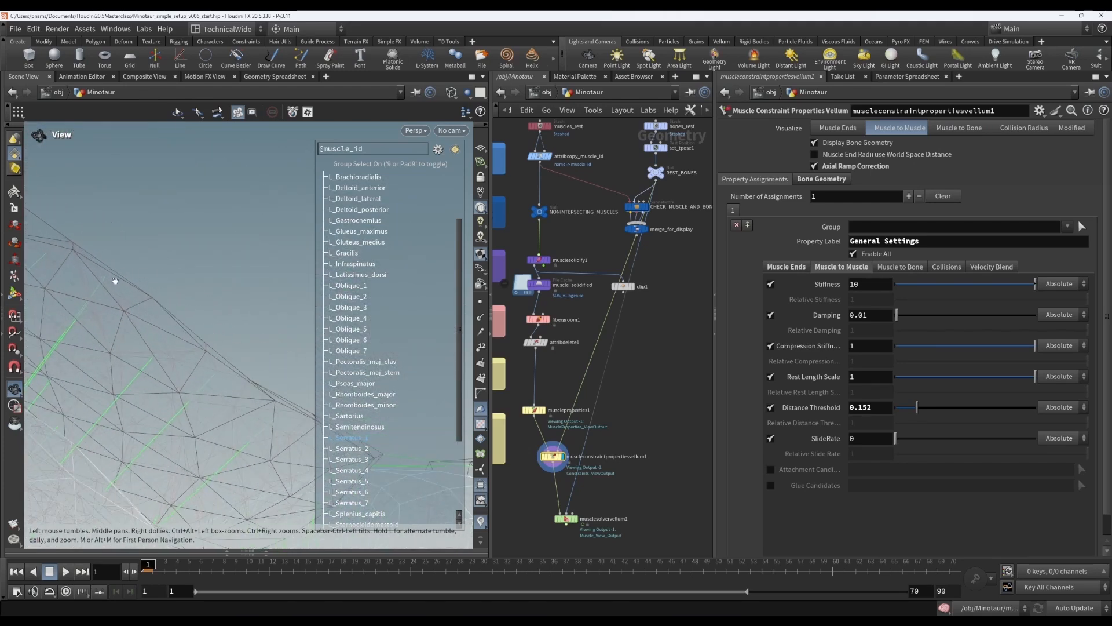
click(958, 127)
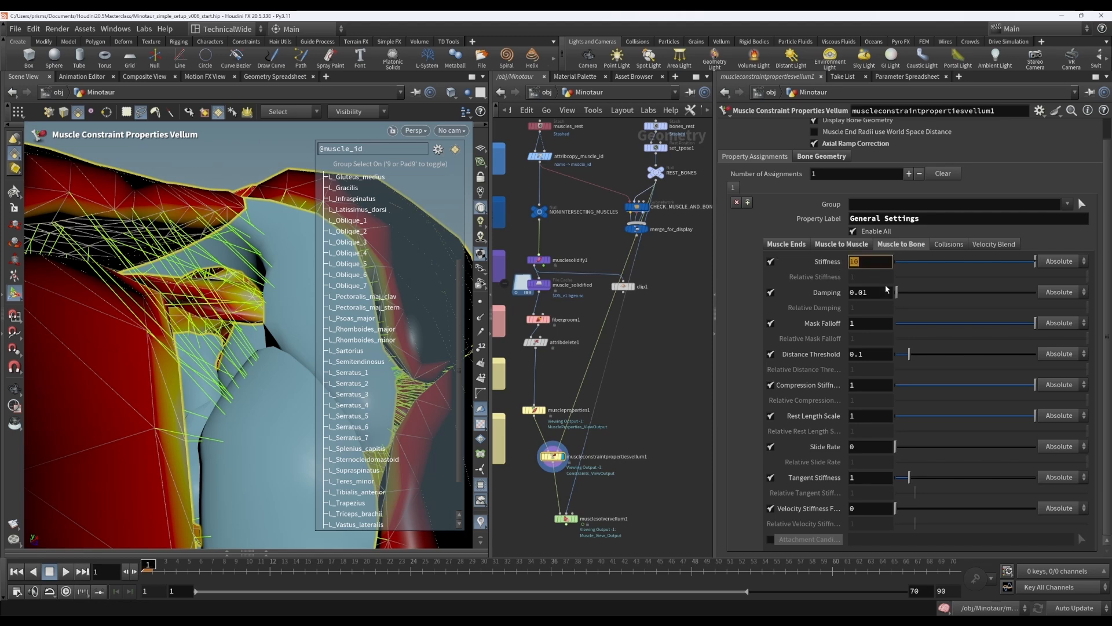
mouse_move(827, 292)
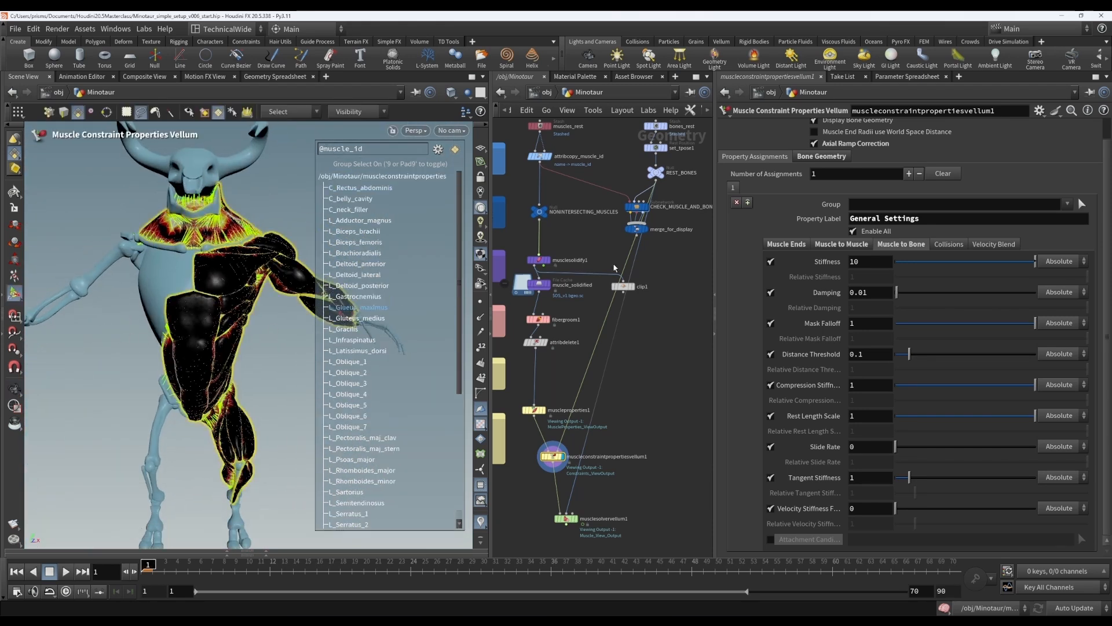
Drag the Muscle to Bone Distance Threshold slider from 0.1 up to 0.373.
click(958, 128)
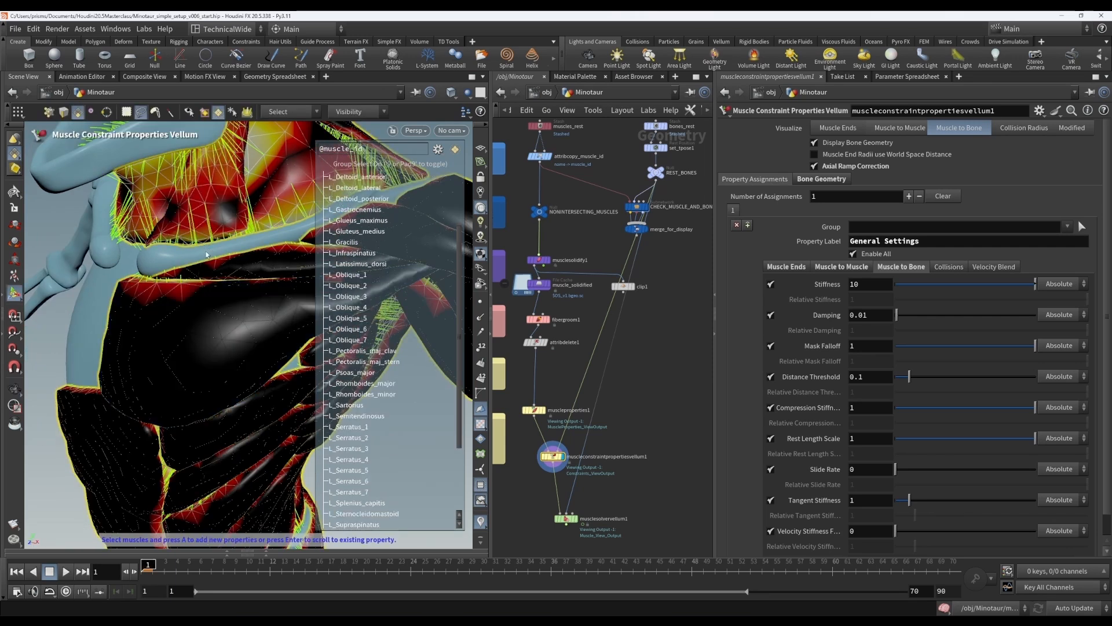
click(377, 513)
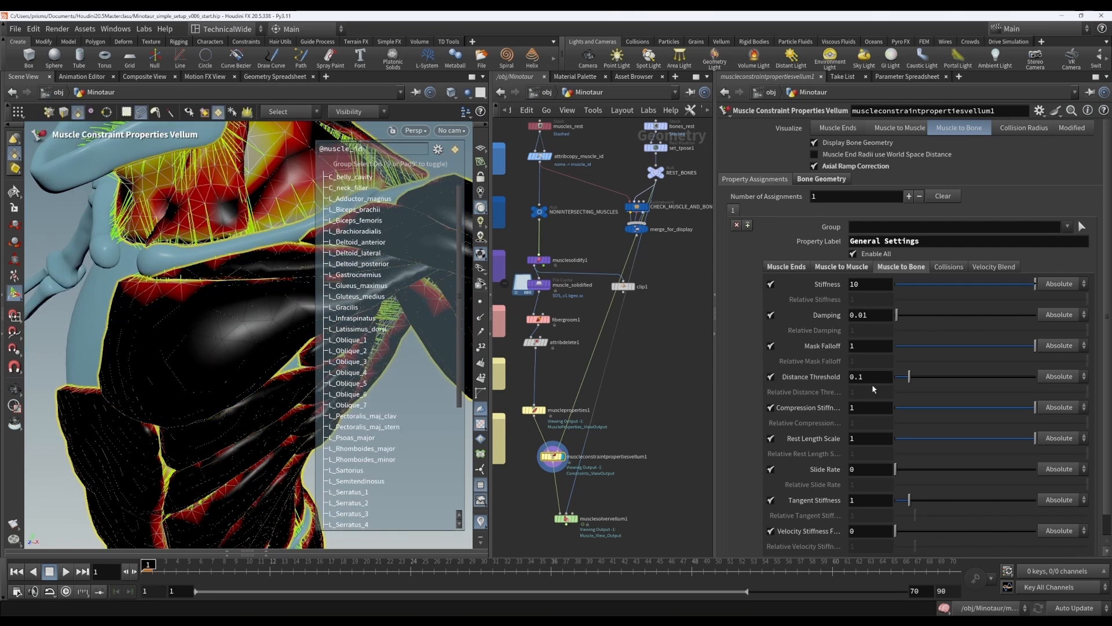
drag(908, 376, 933, 376)
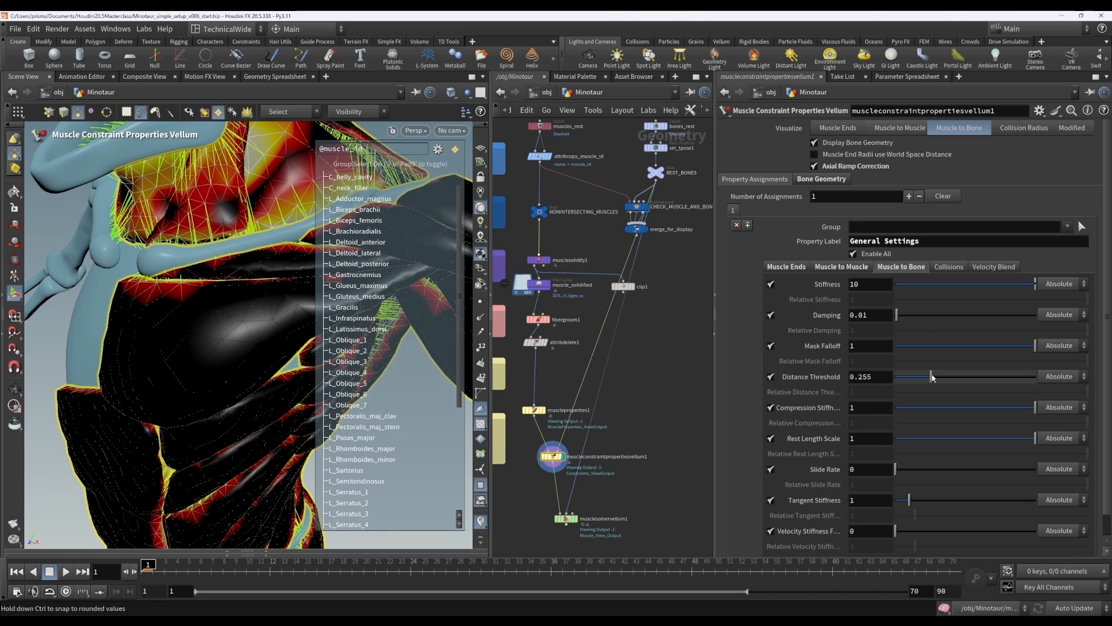
drag(911, 376, 947, 376)
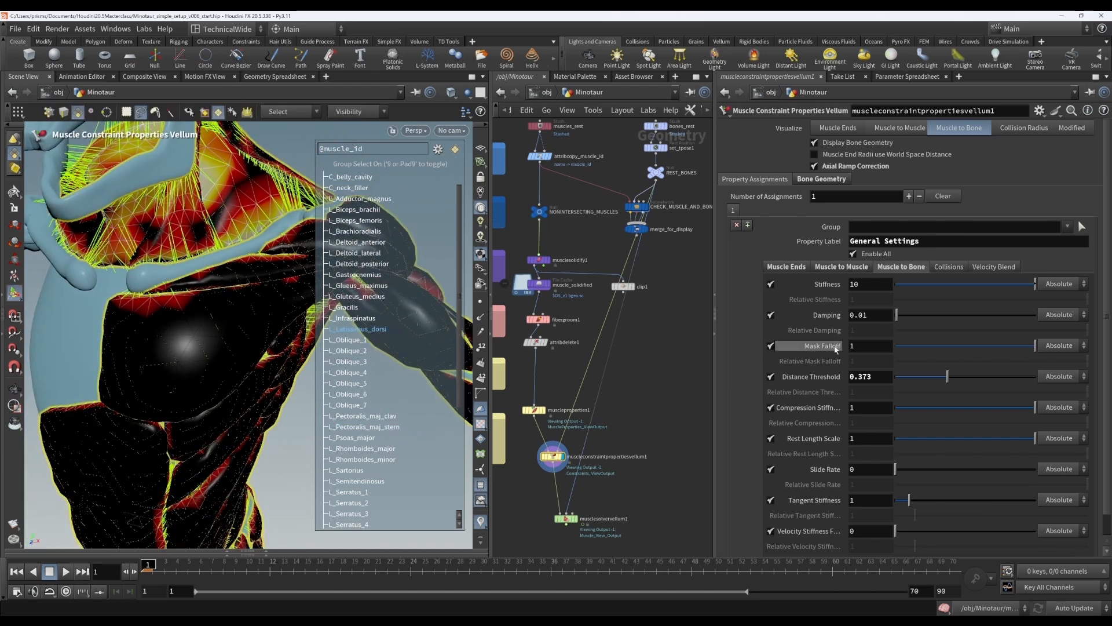
Lower Mask Falloff toward about 0.05 and orbit to inspect the chest mask edges.
drag(1036, 346, 972, 345)
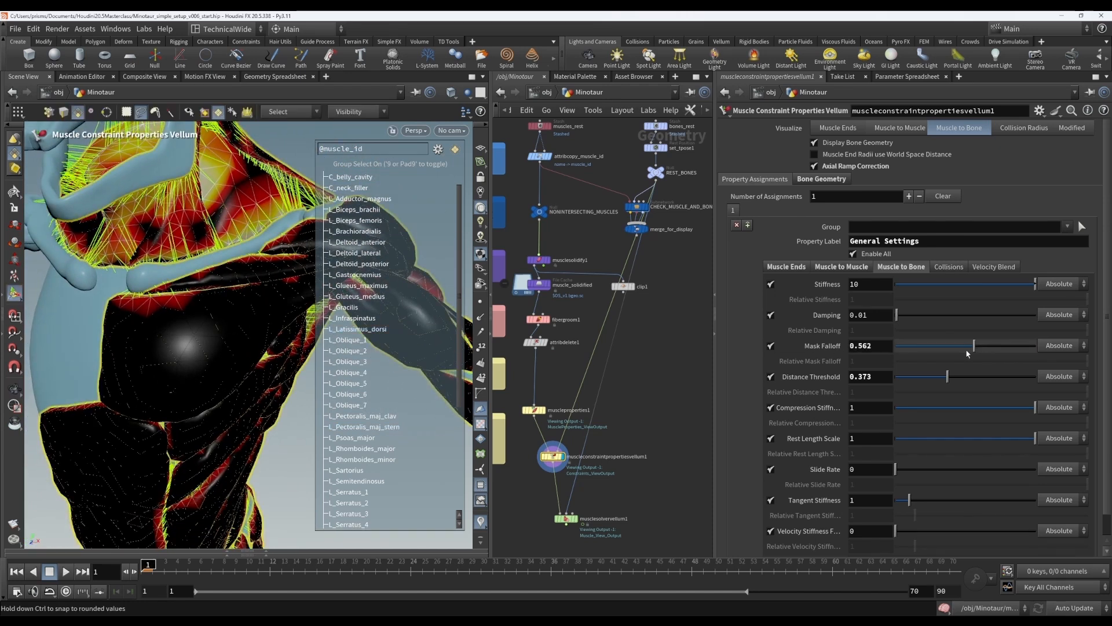
drag(972, 346, 926, 346)
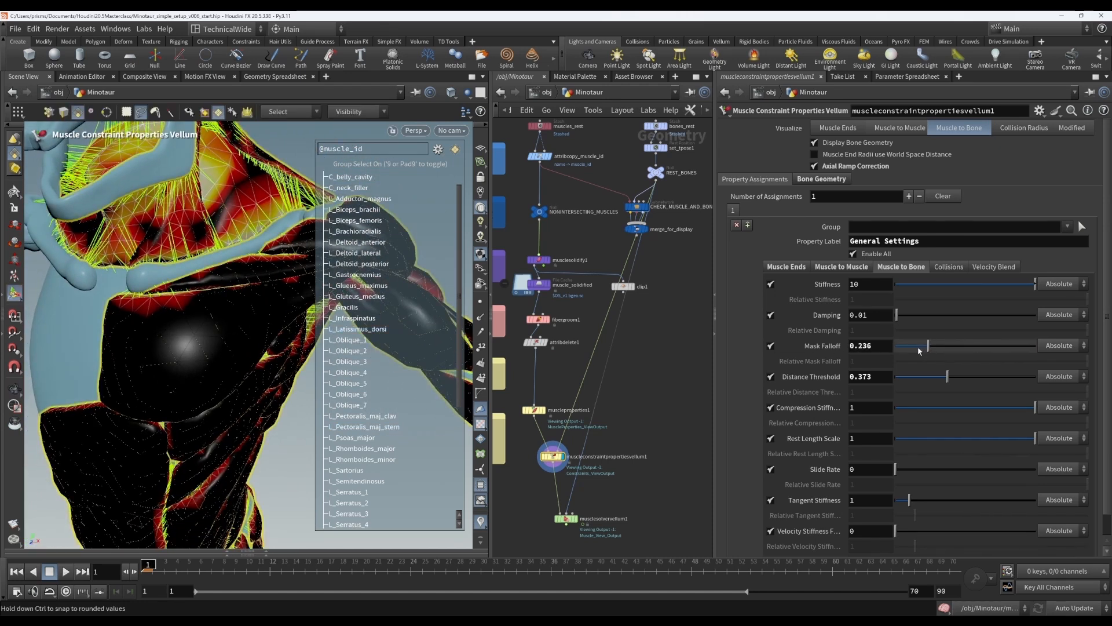
drag(925, 345, 902, 345)
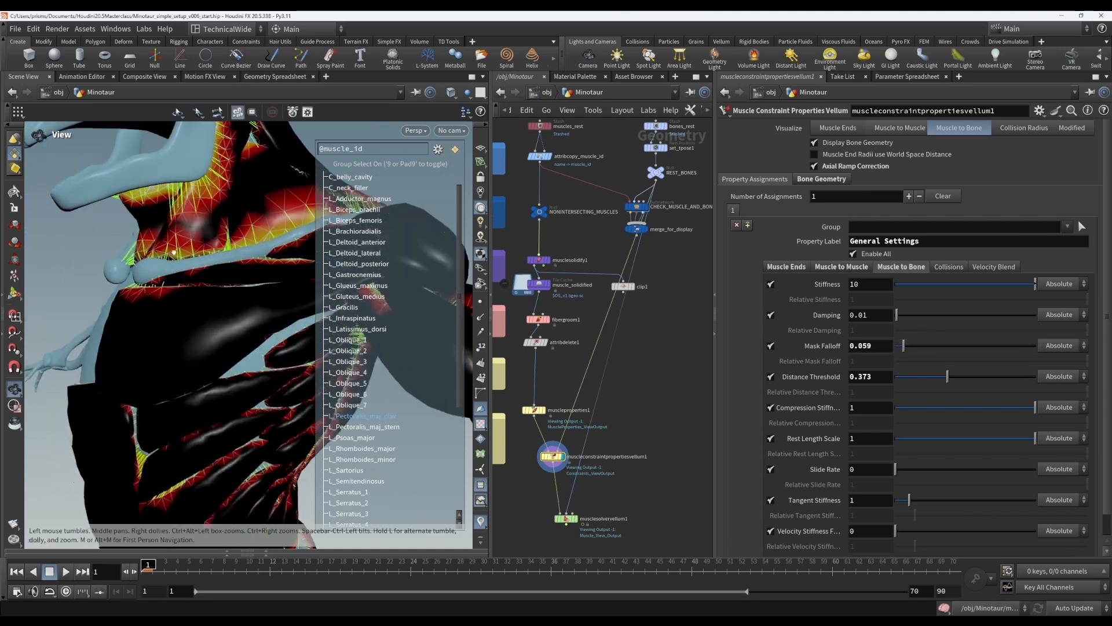
drag(906, 345, 902, 345)
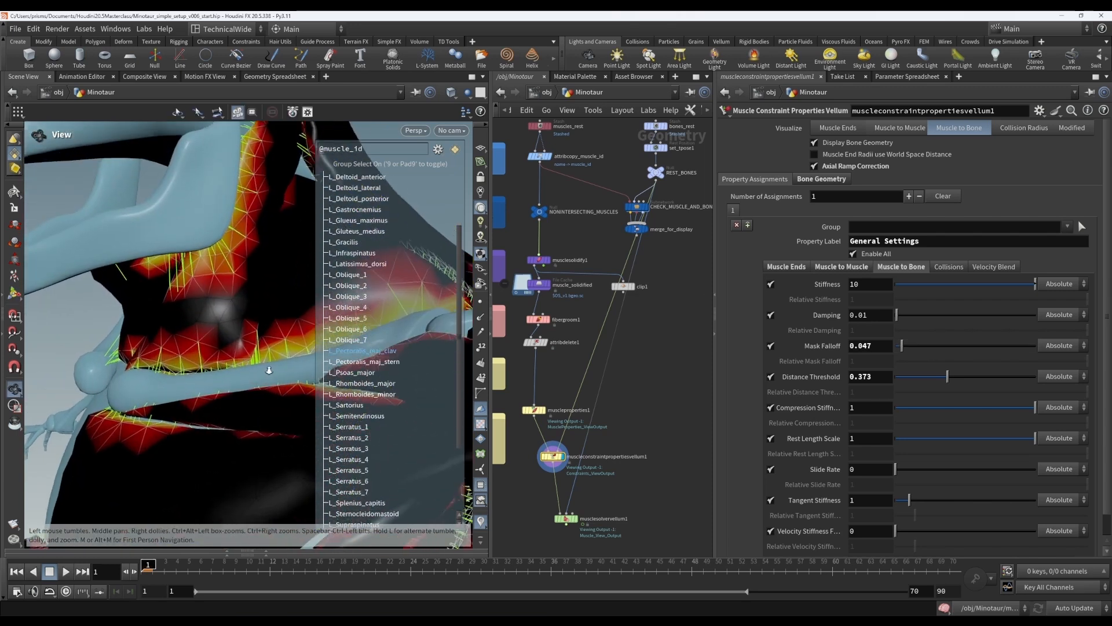
drag(268, 370, 224, 357)
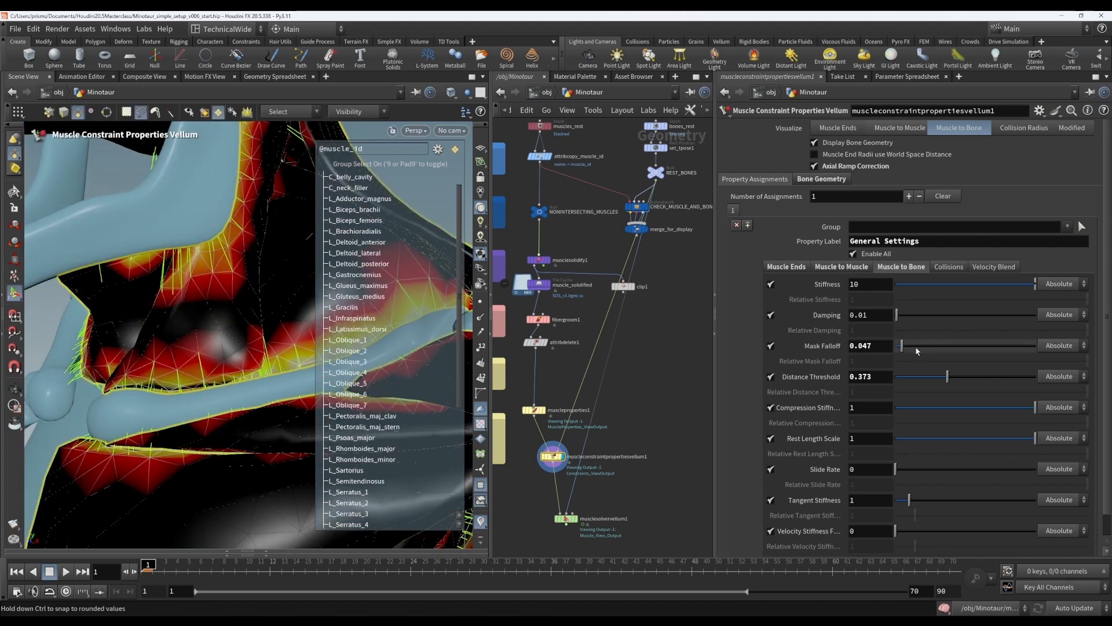
Enter 1 as the Mask Falloff value.
drag(901, 345, 1032, 345)
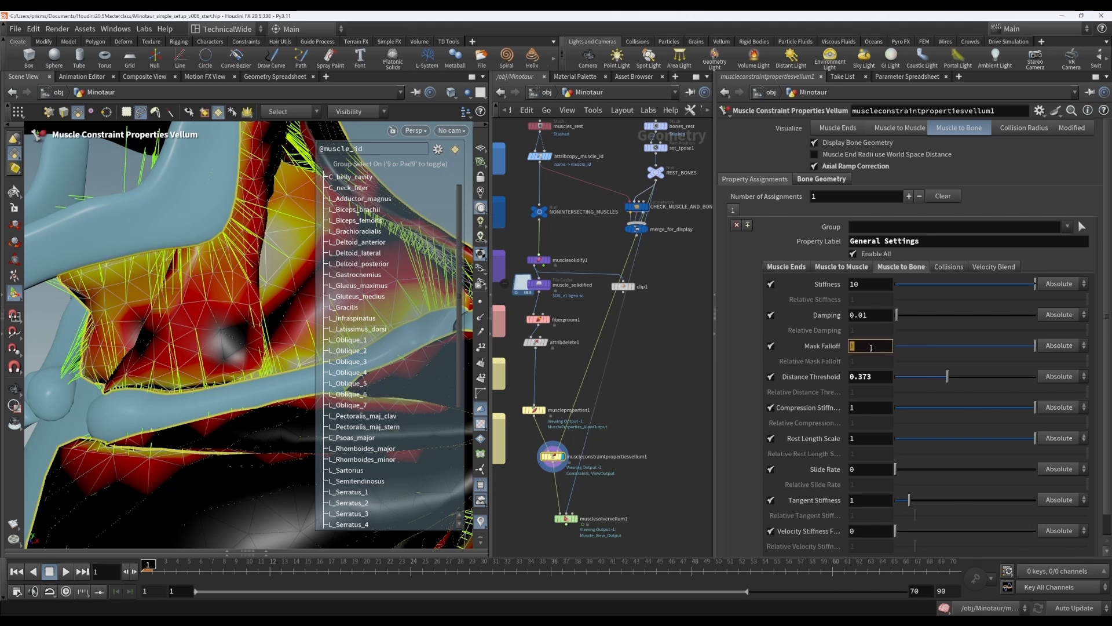
text(5)
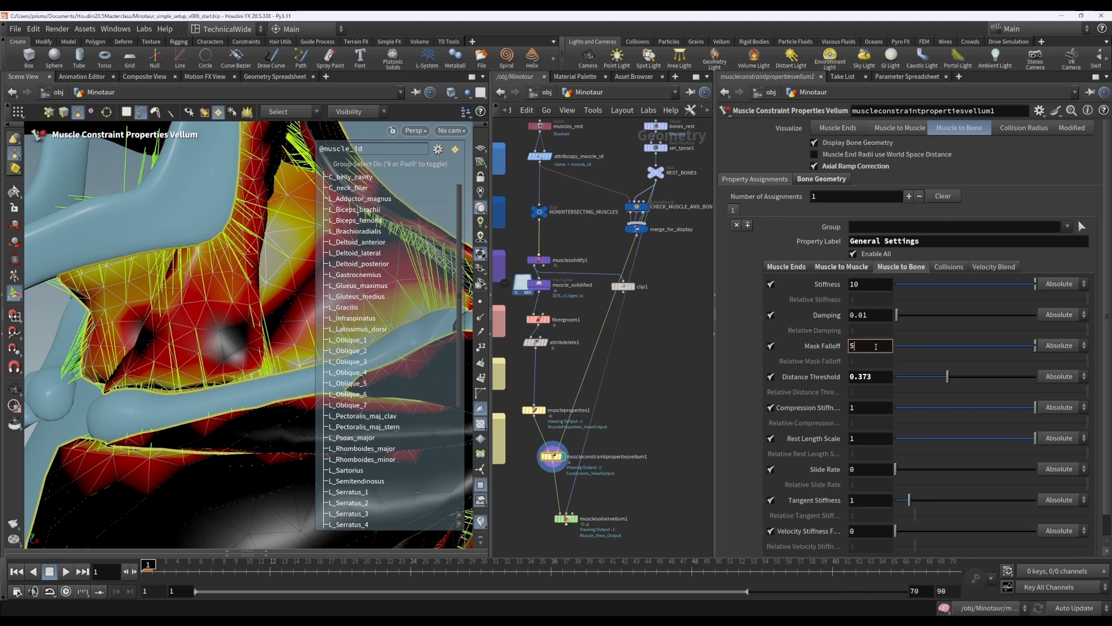
text(1)
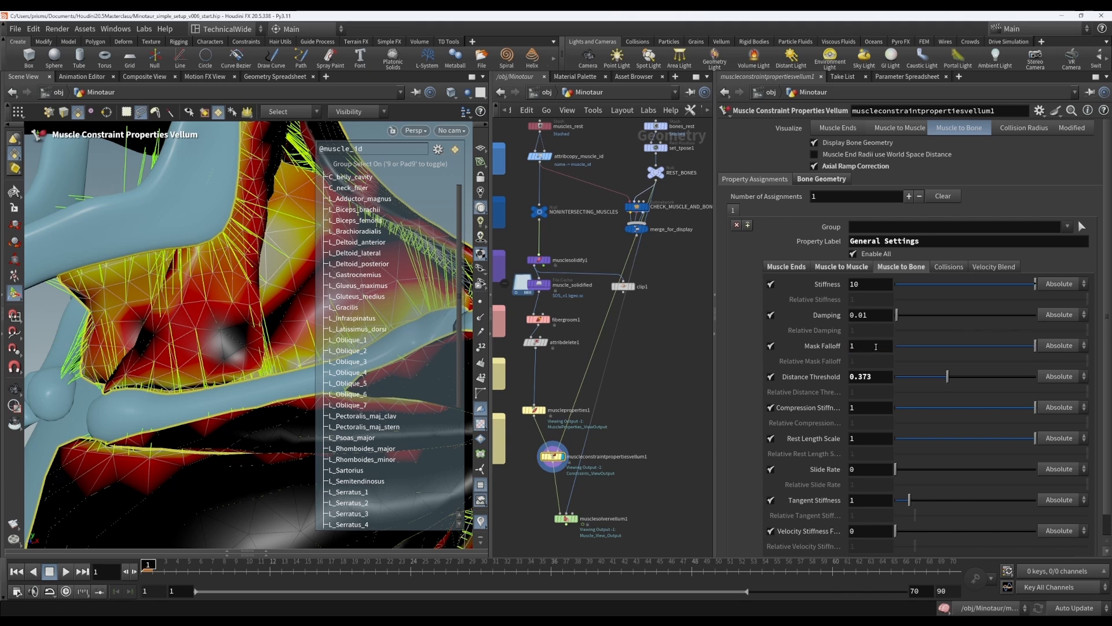
mouse_move(930, 383)
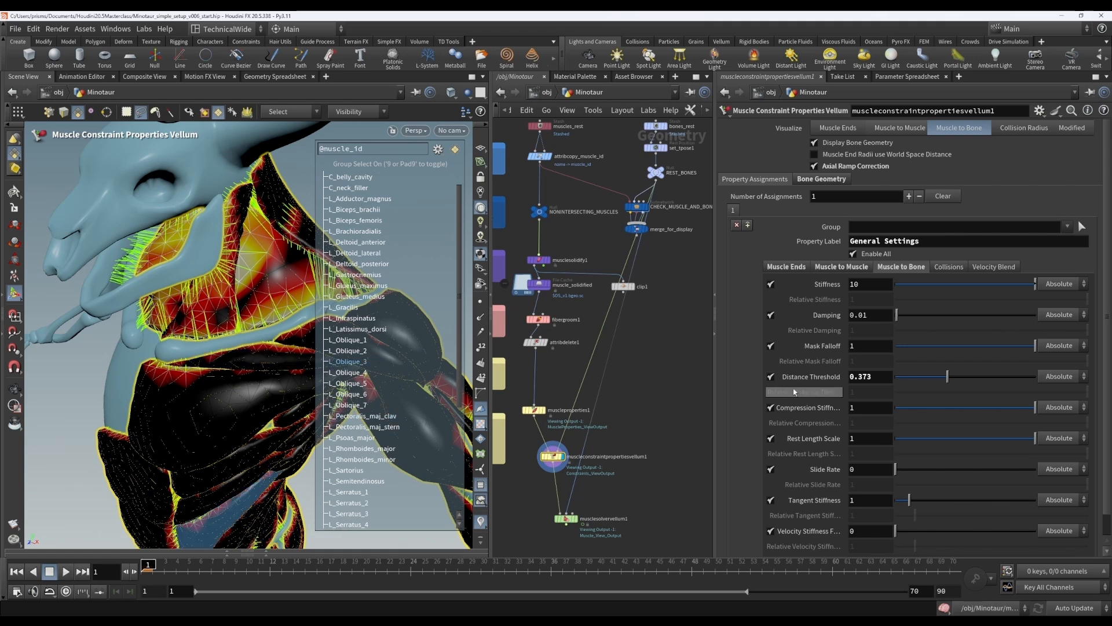
mouse_move(809, 407)
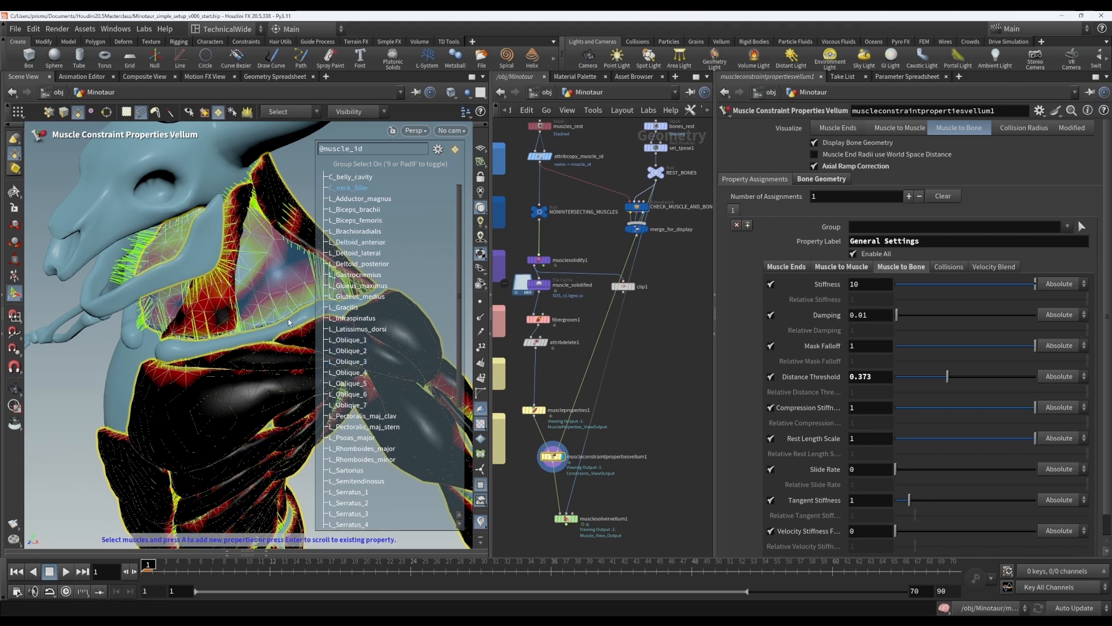
mouse_move(268, 296)
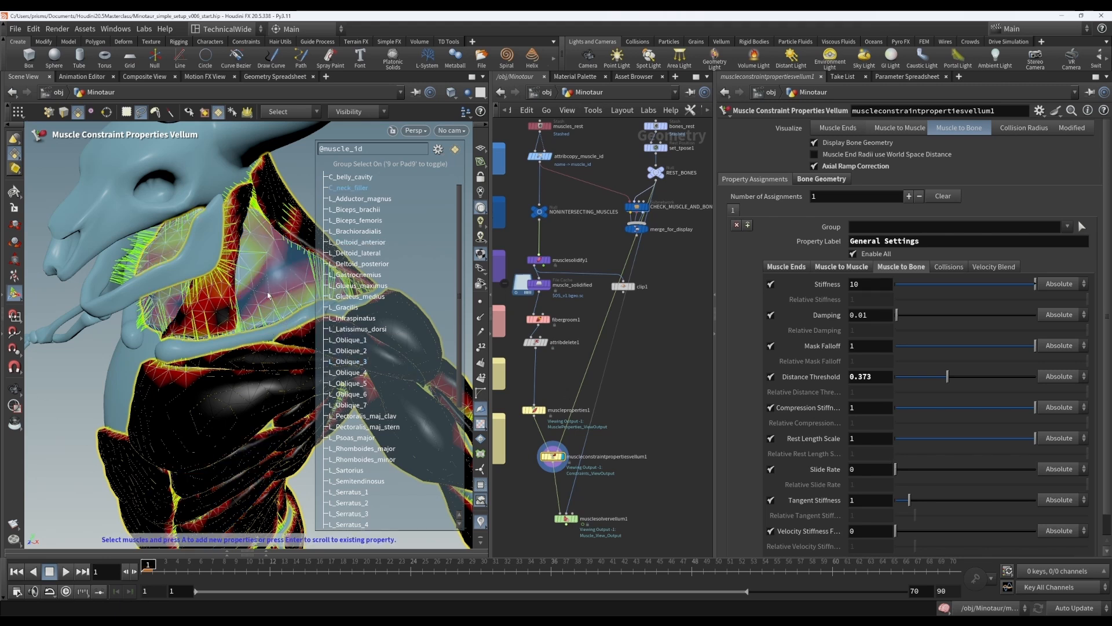
mouse_move(284, 325)
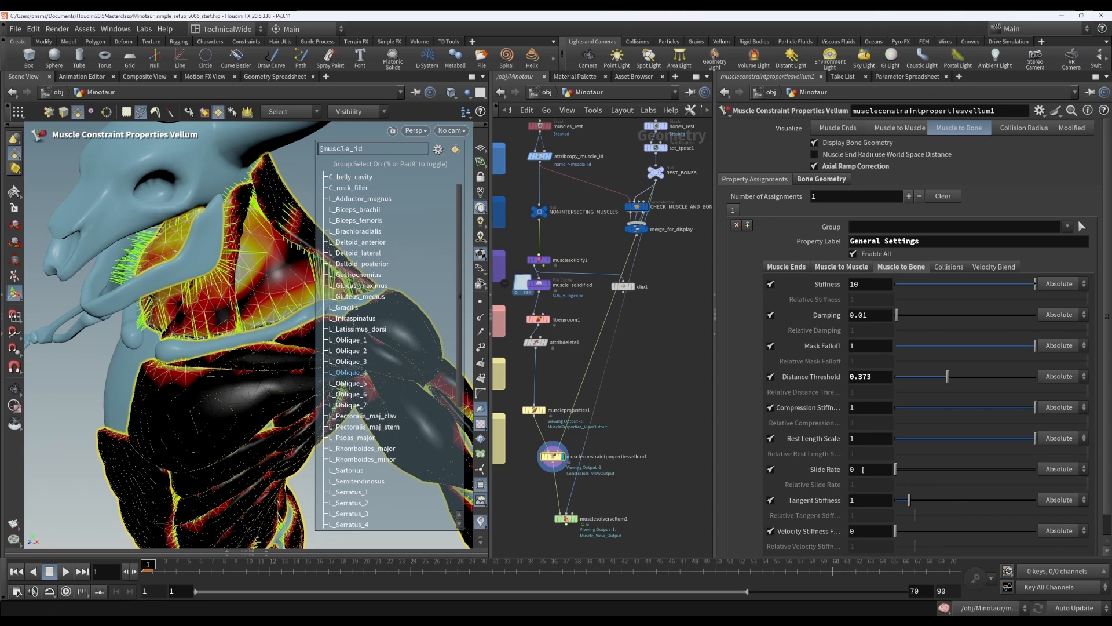
Set muscle-to-bone Slide Rate to 0.5, then drag it down to 0.
click(869, 468)
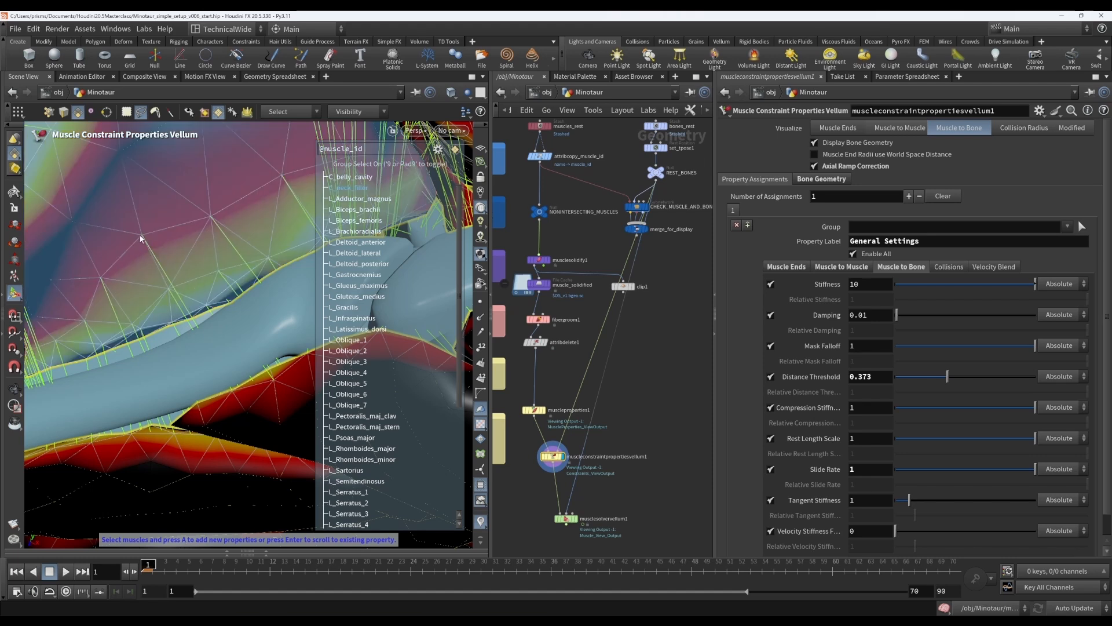
mouse_move(143, 238)
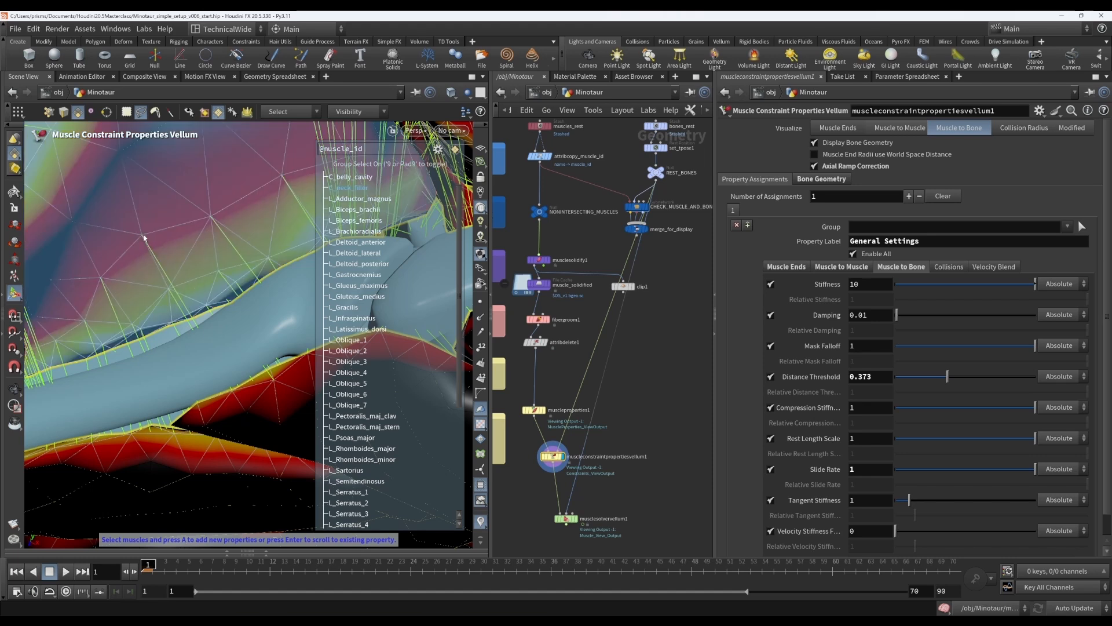
mouse_move(142, 240)
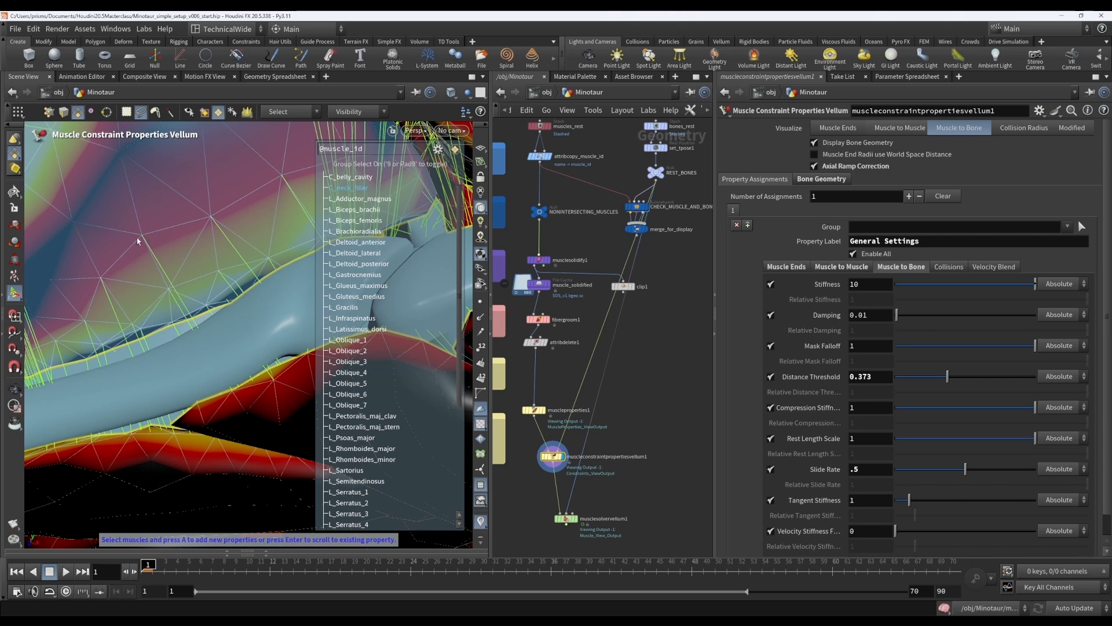
mouse_move(142, 227)
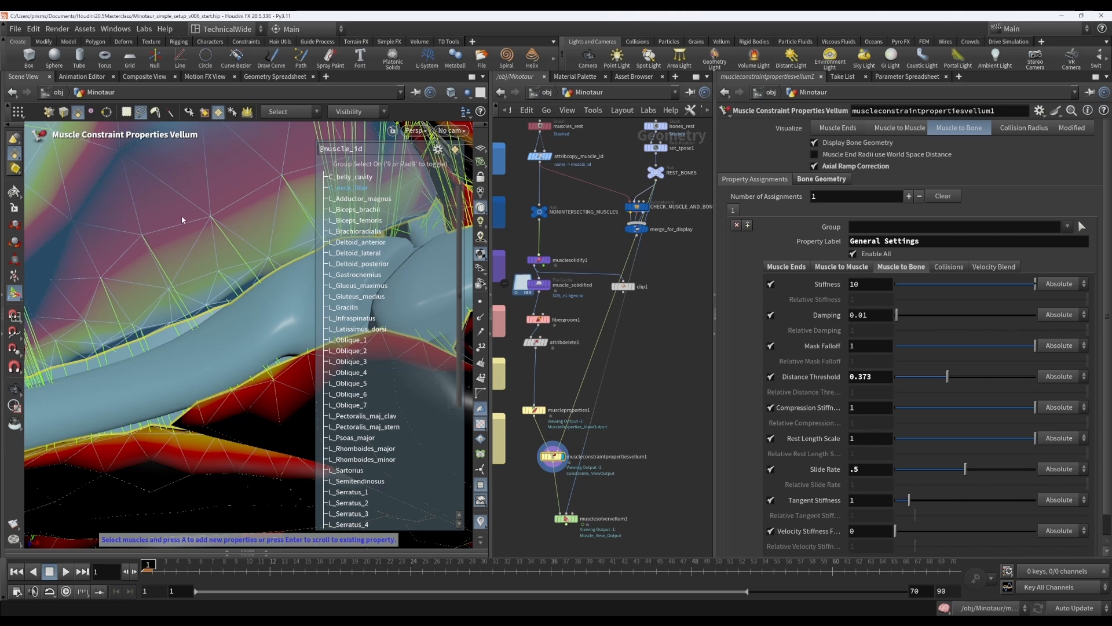
mouse_move(196, 310)
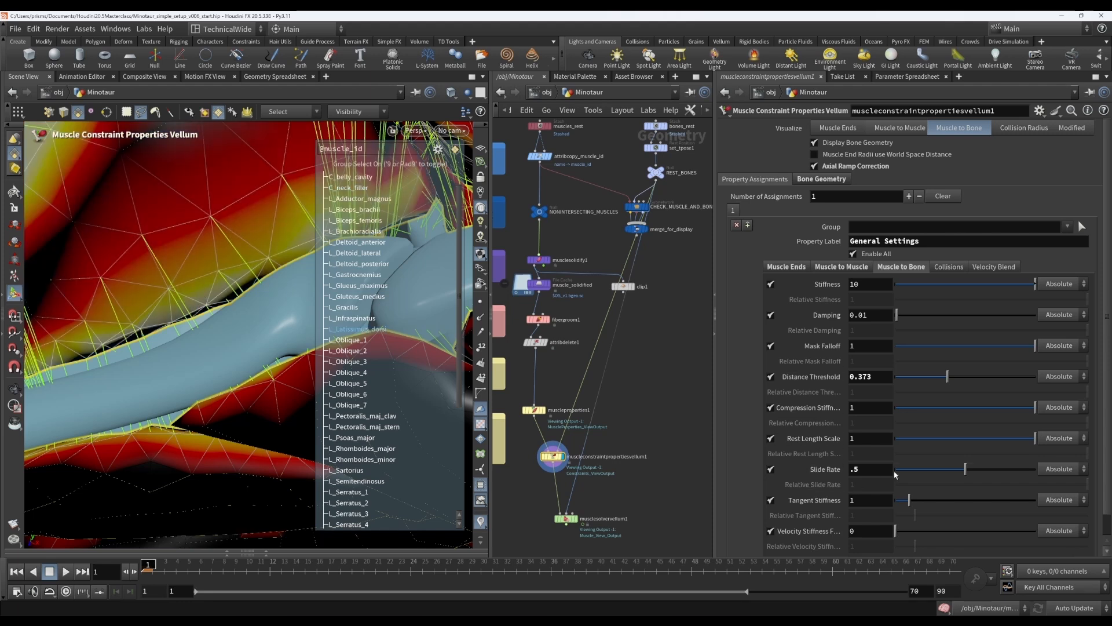
drag(963, 468, 984, 468)
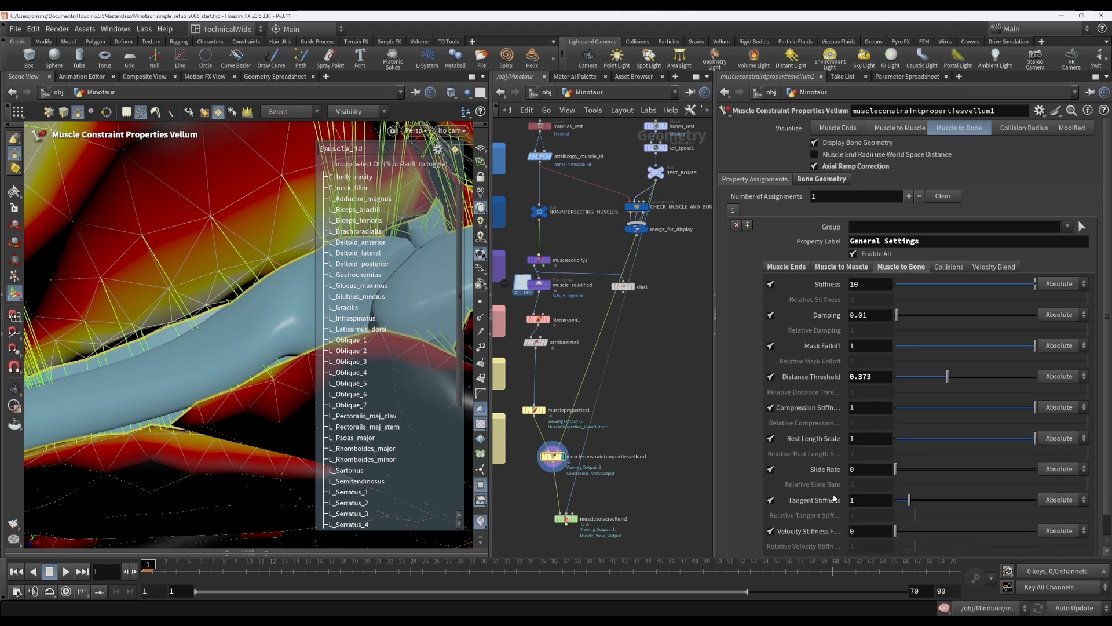
mouse_move(805, 499)
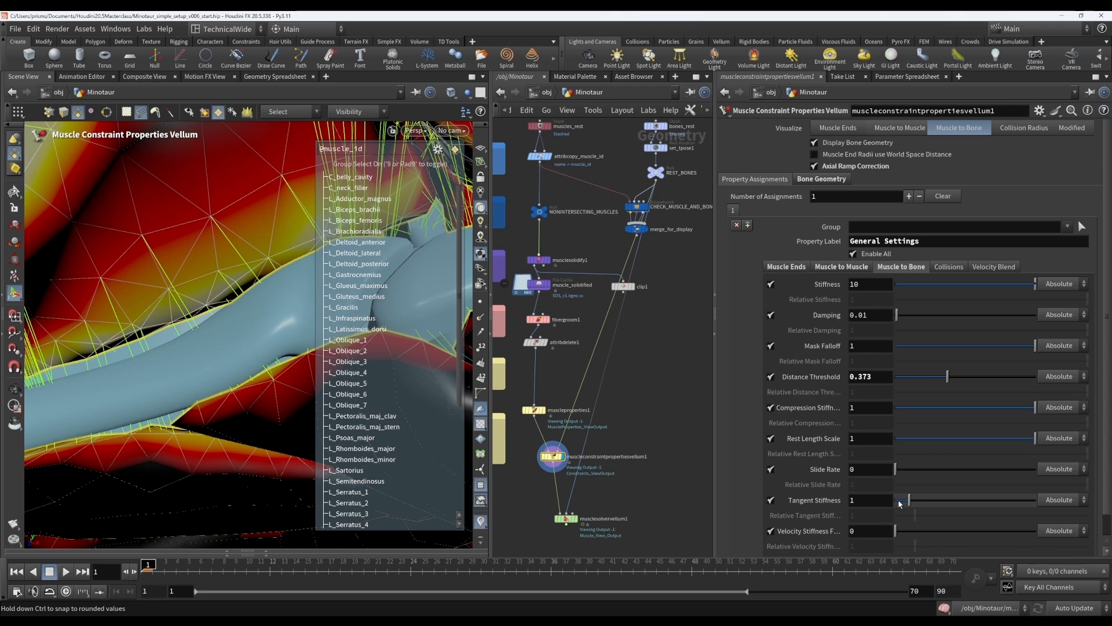
mouse_move(808, 530)
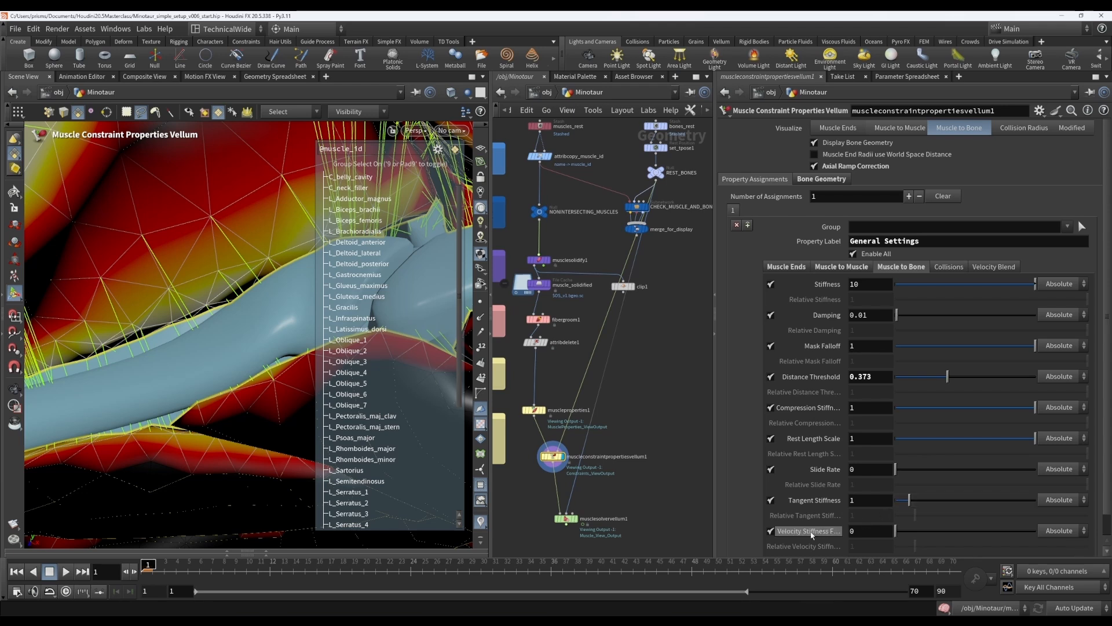
scroll(down, 3)
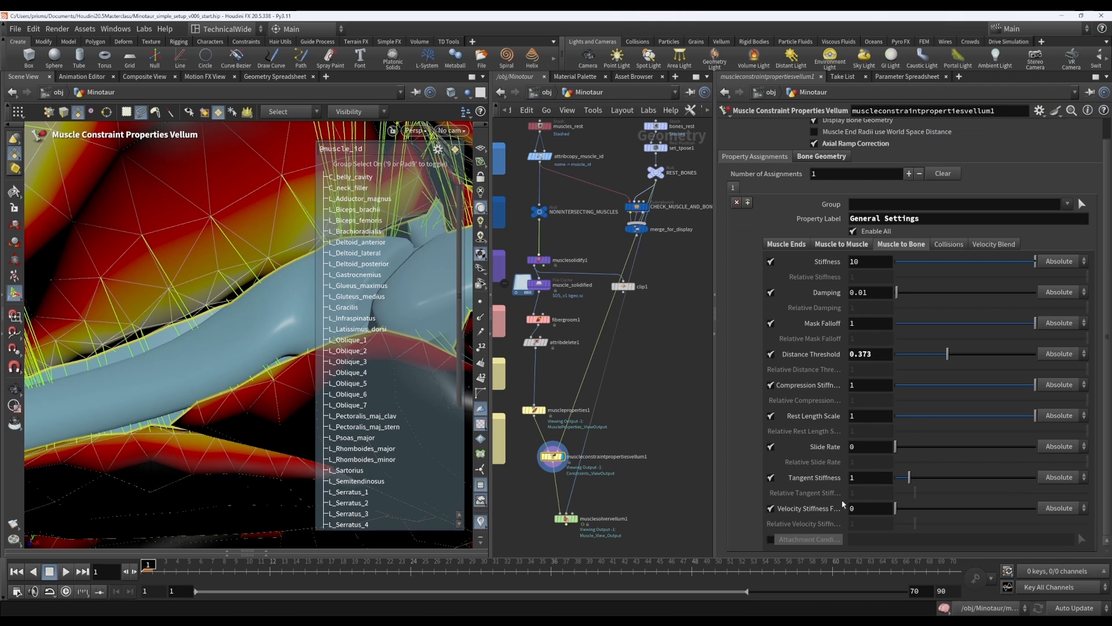
mouse_move(805, 508)
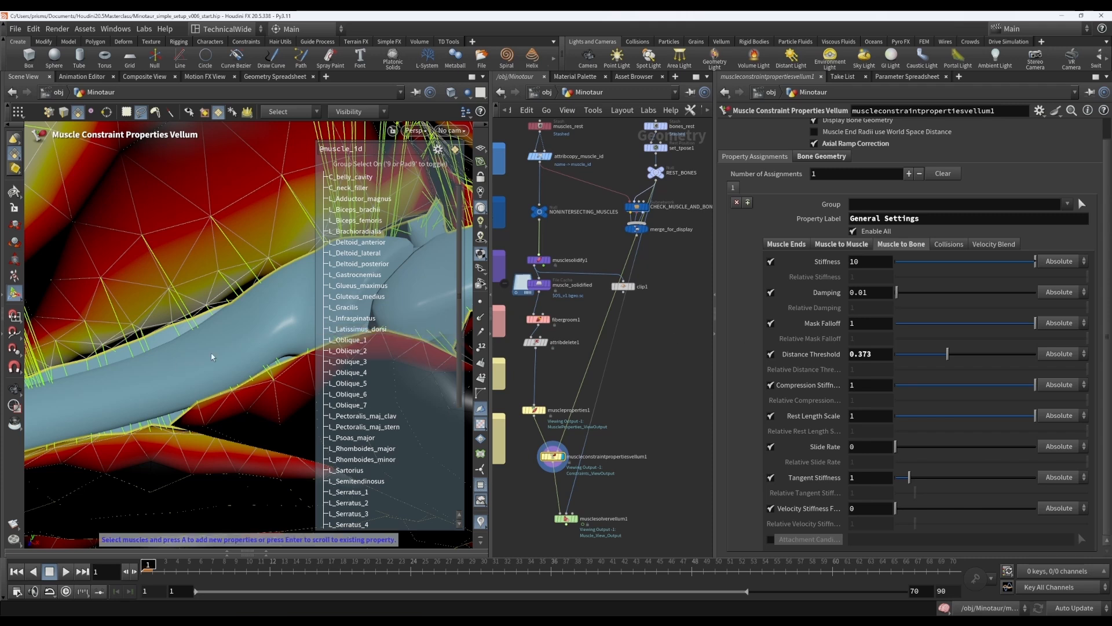
mouse_move(210, 359)
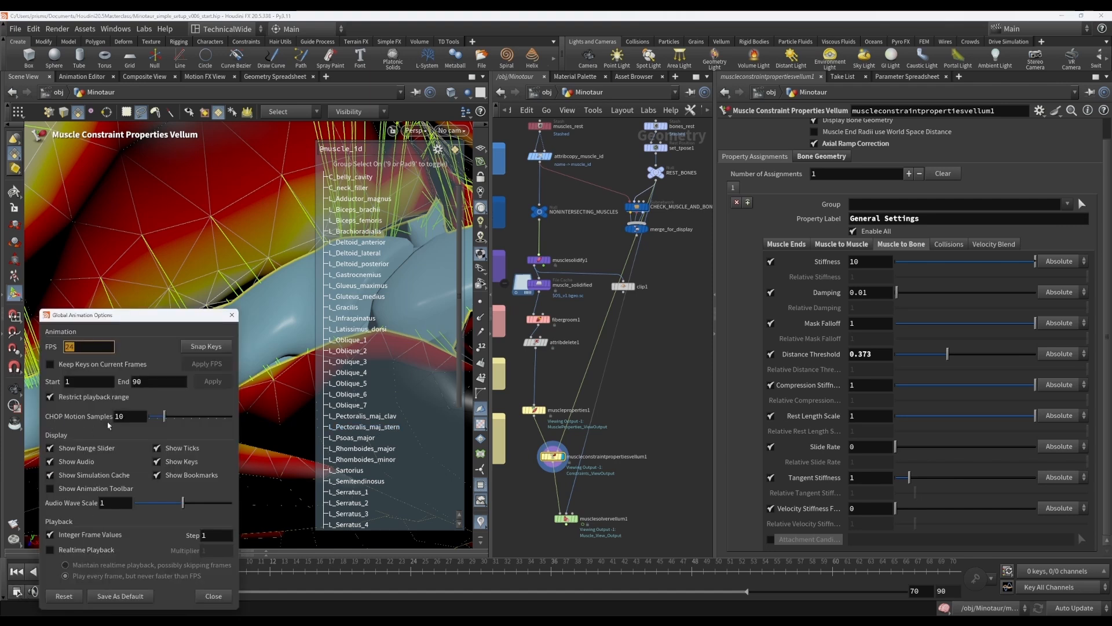
mouse_move(120, 531)
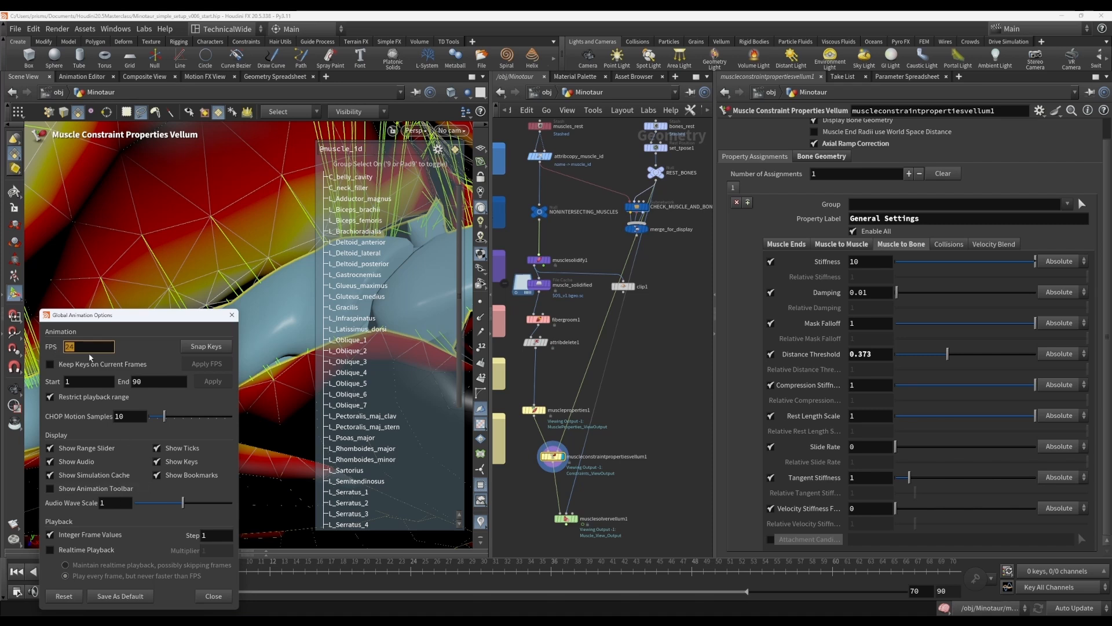
Open Global Animation Options from the timeline to check the frame 1-90 range.
click(213, 595)
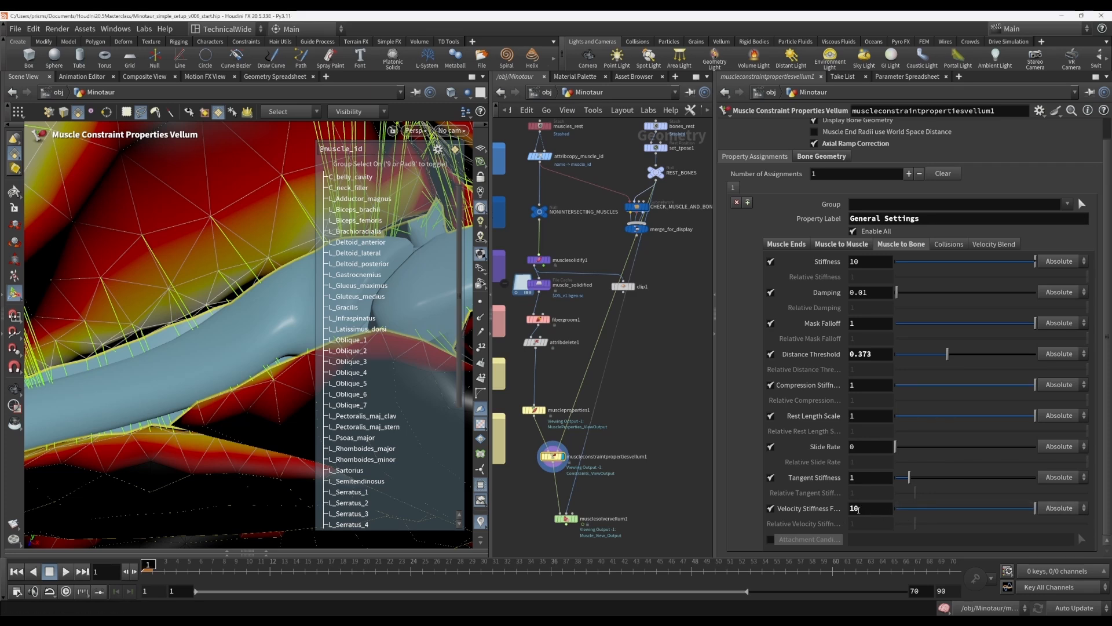
mouse_move(809, 508)
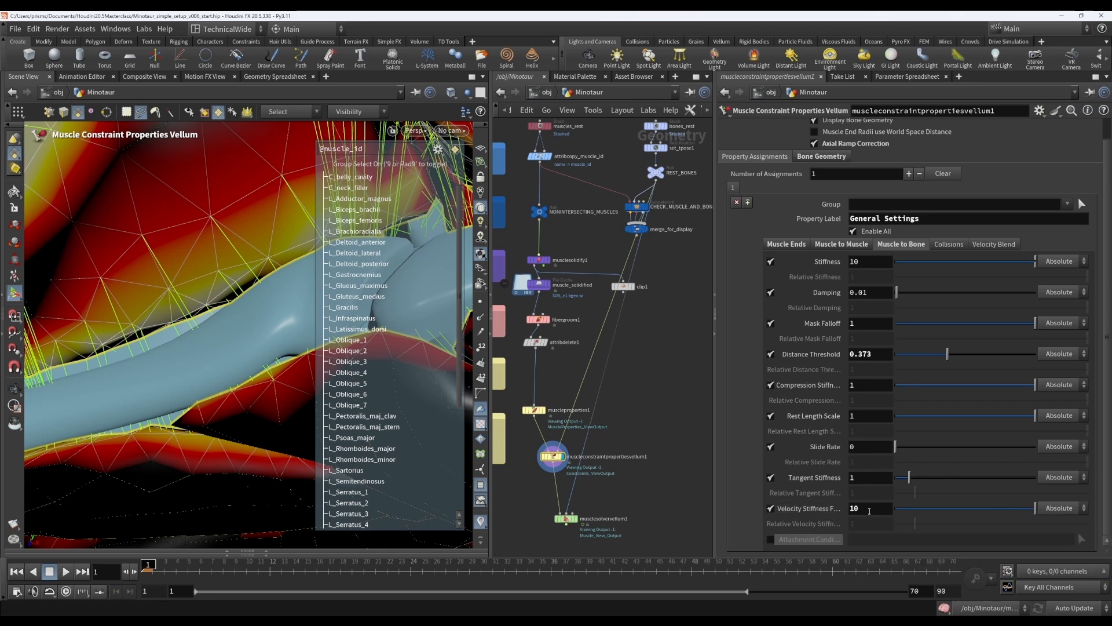
Set muscle-to-bone Velocity Stiffness to 10 and select the Stiffness field.
click(869, 261)
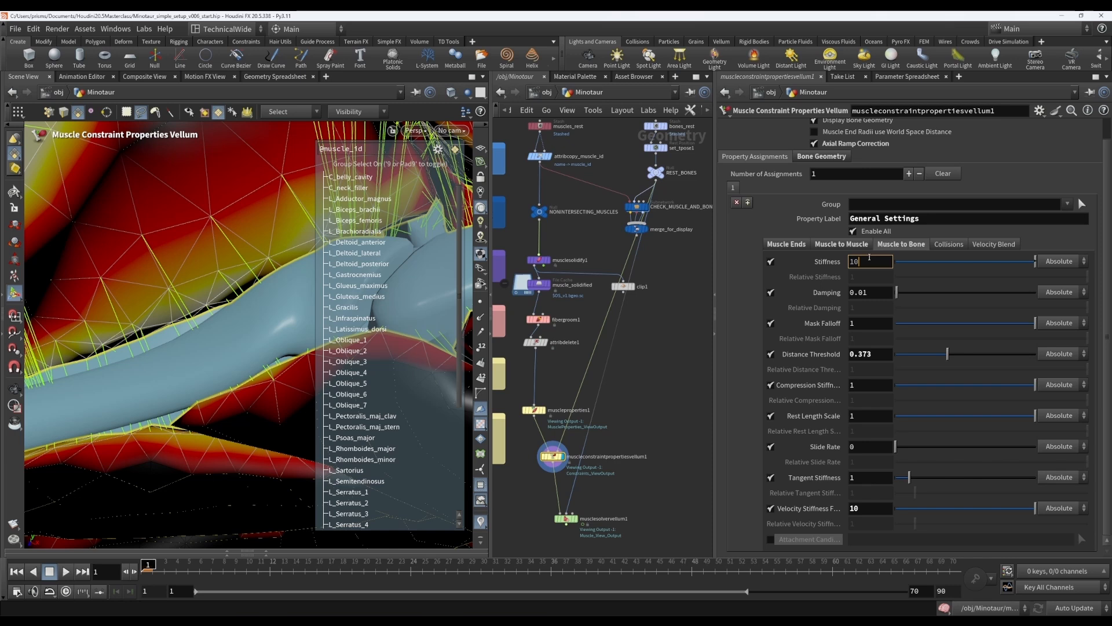
mouse_move(866, 313)
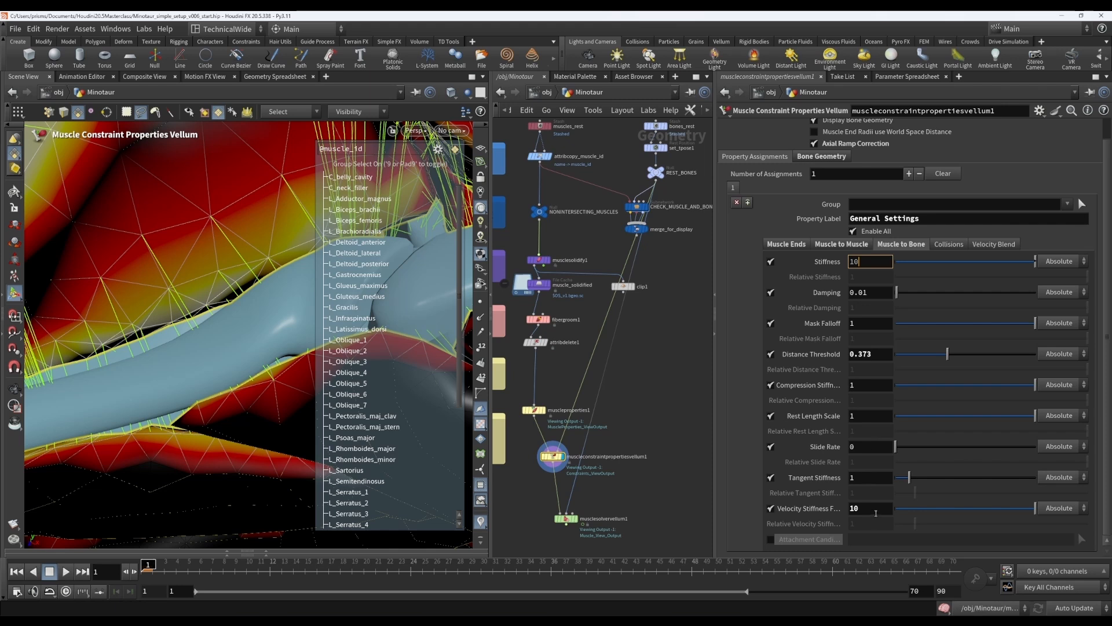
click(870, 508)
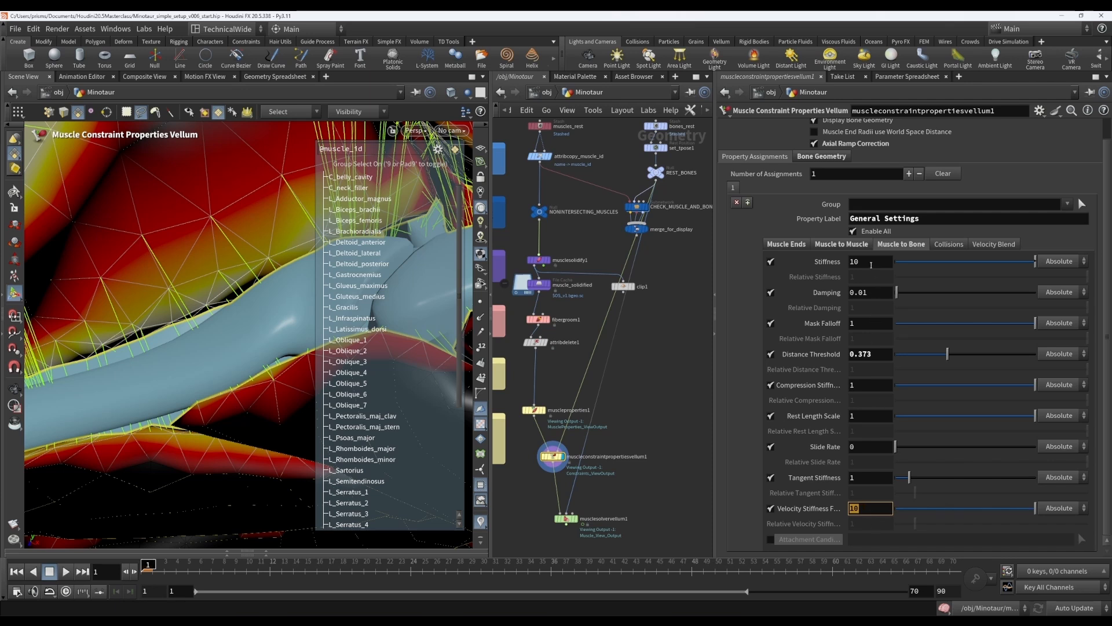
click(870, 261)
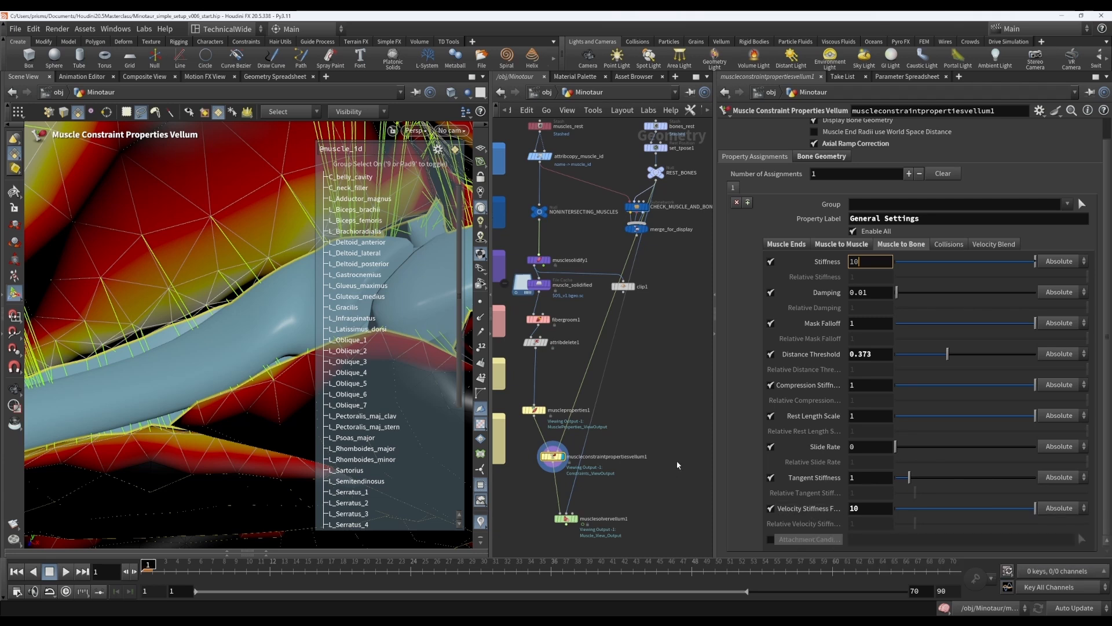
mouse_move(692, 456)
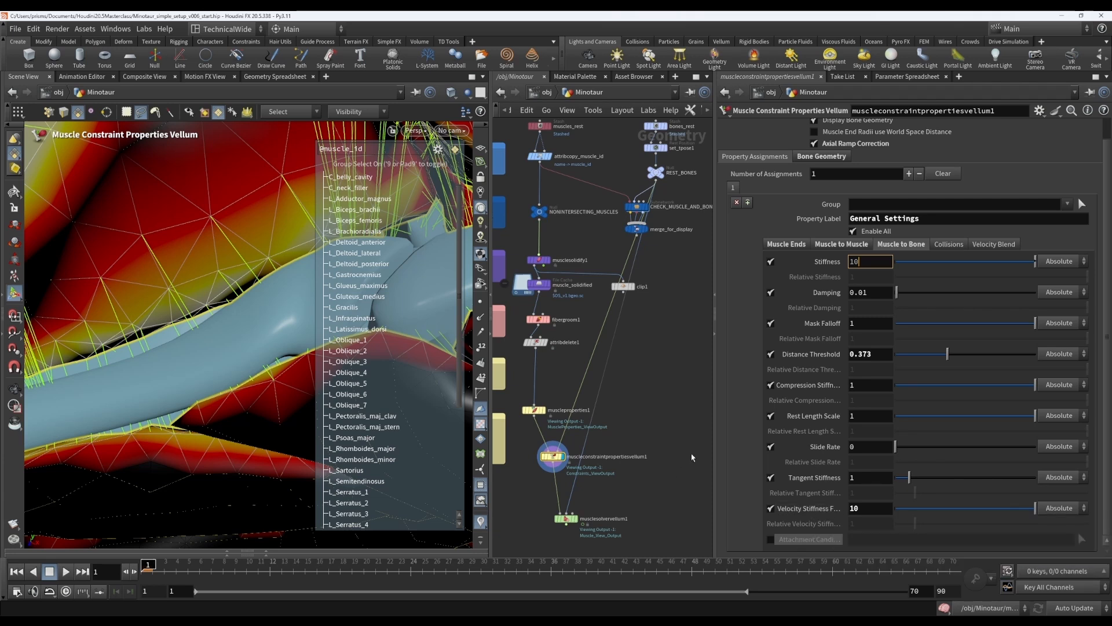
mouse_move(805, 523)
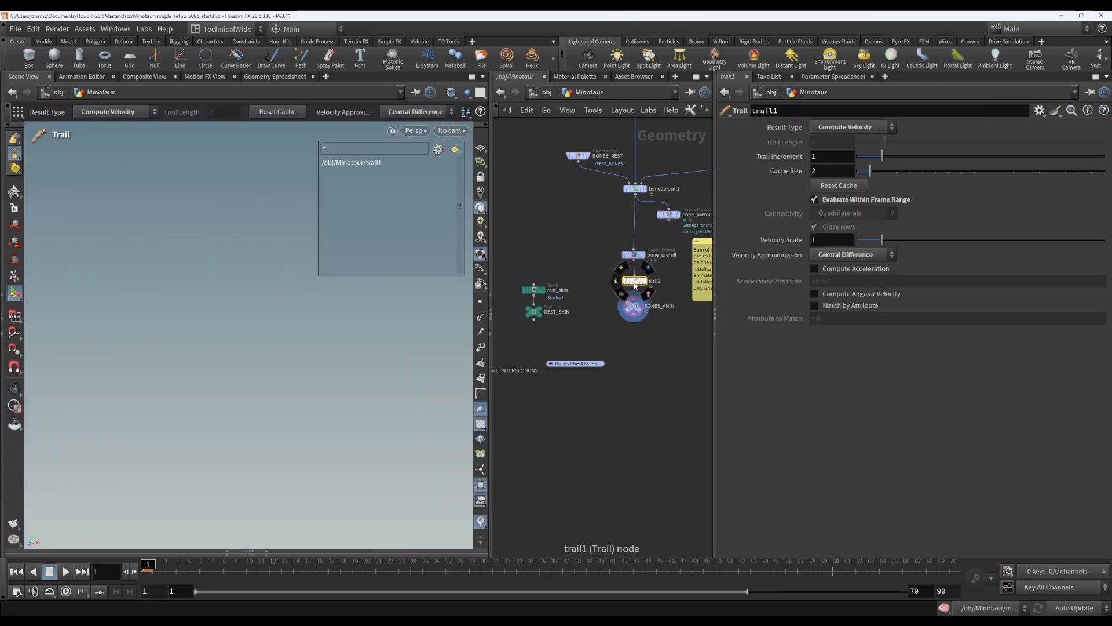
Keep trail1's Result Type as Compute Velocity and check the central-difference Velocity Approximation.
click(846, 127)
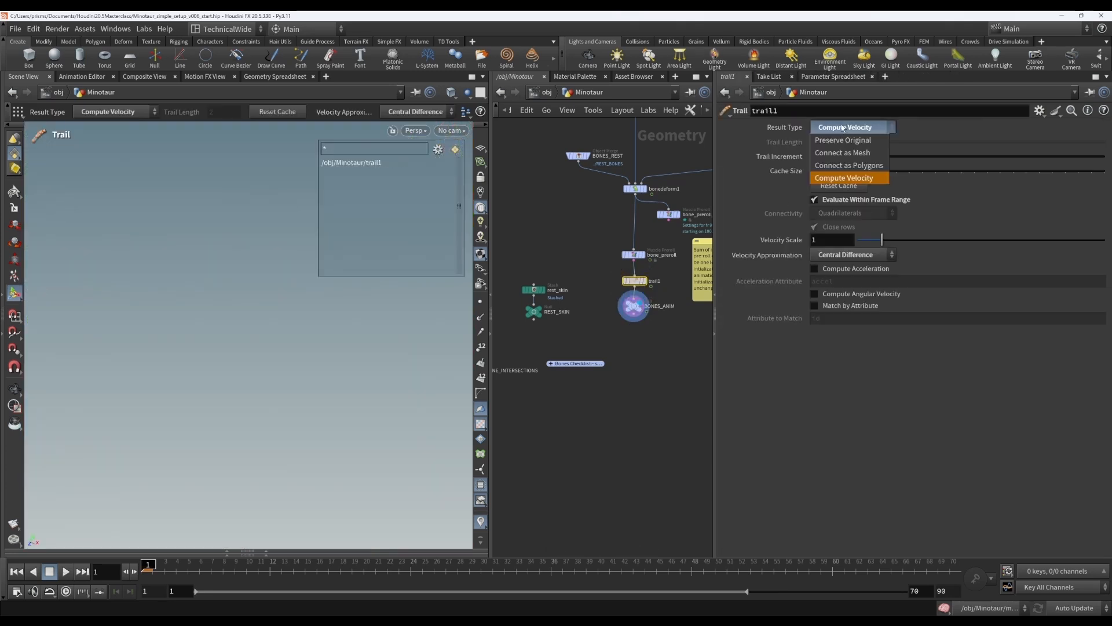
click(844, 177)
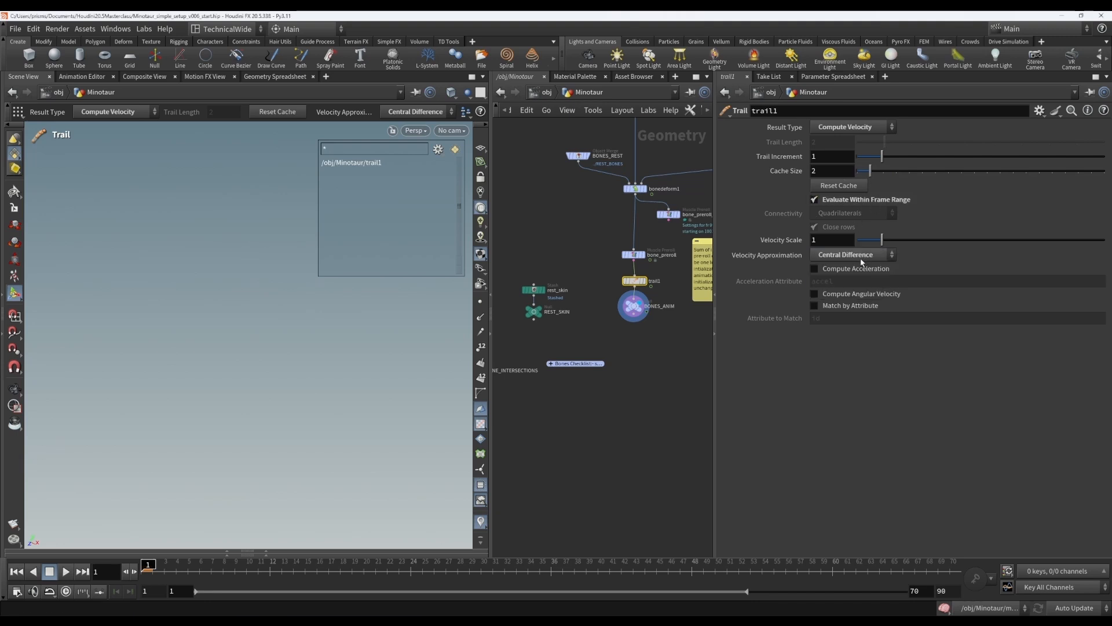
click(632, 305)
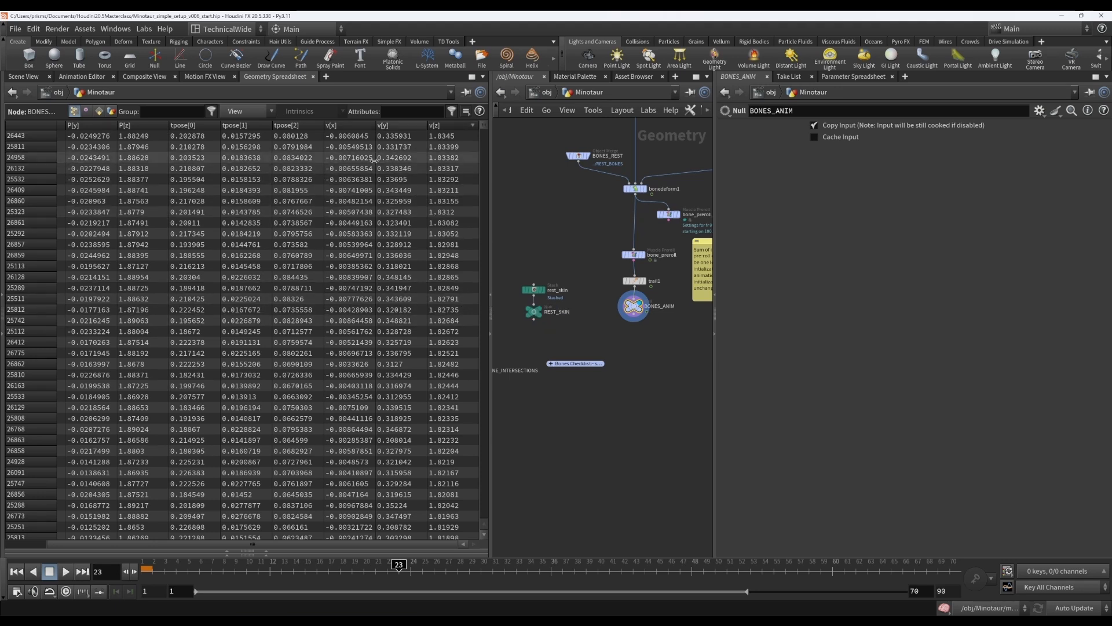
mouse_move(367, 146)
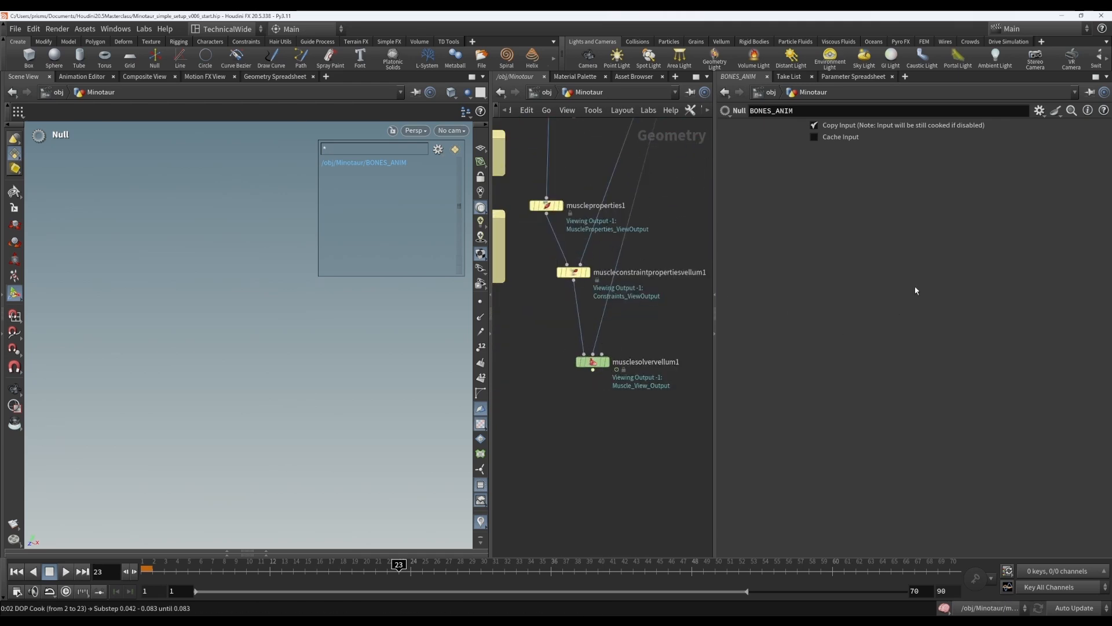
Select the muscleconstraintpropertiesvellum1 node to show its parameters.
click(573, 272)
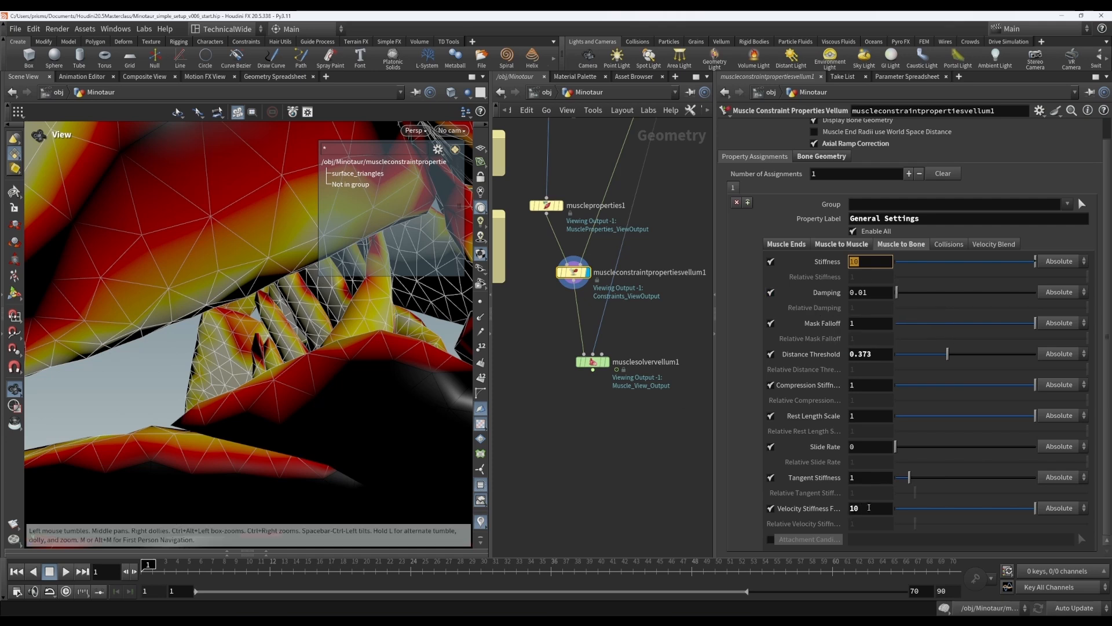
mouse_move(859, 291)
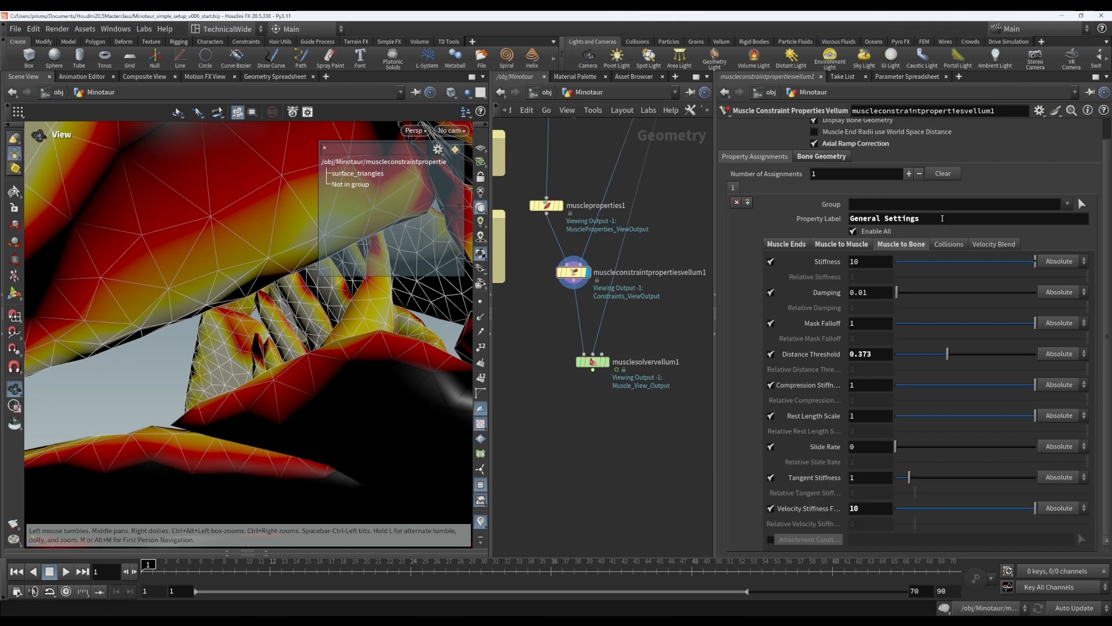
double_click(885, 218)
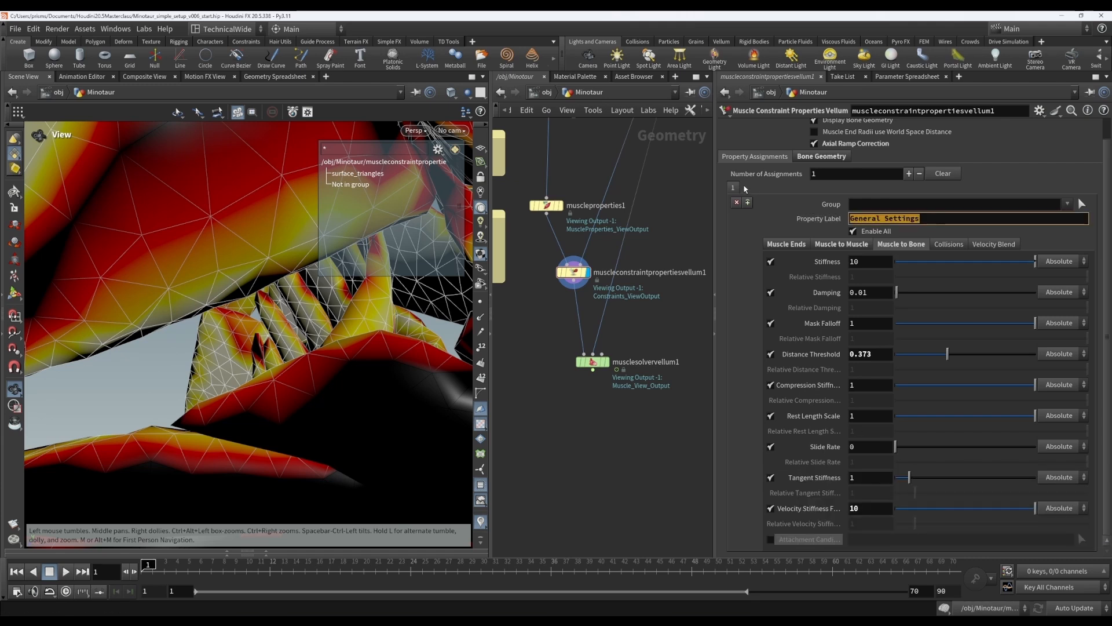
mouse_move(741, 190)
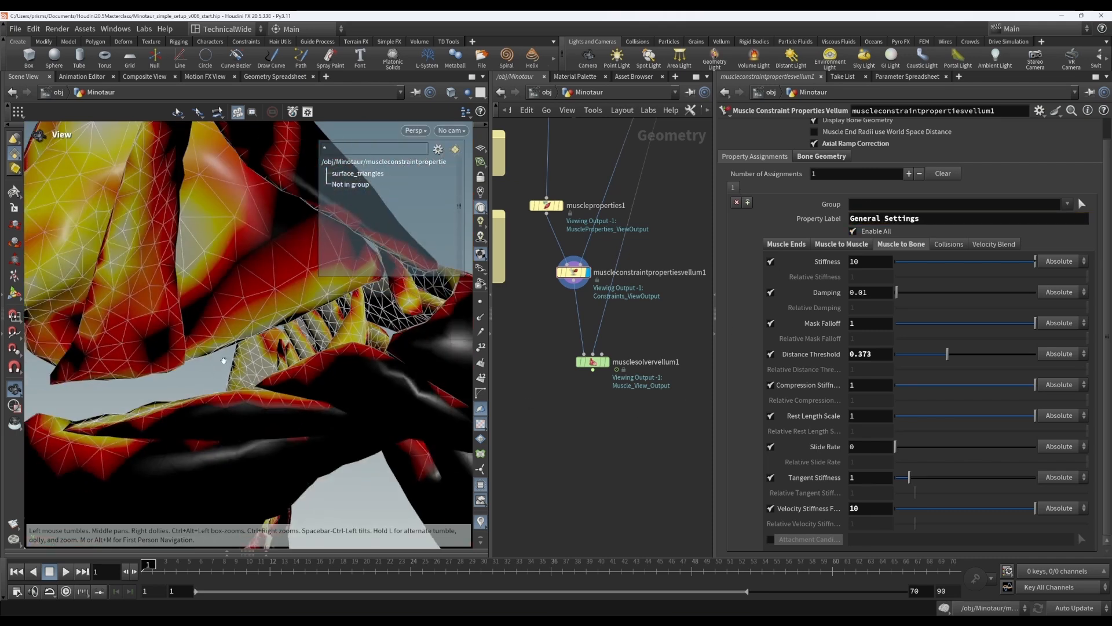
drag(223, 358, 220, 298)
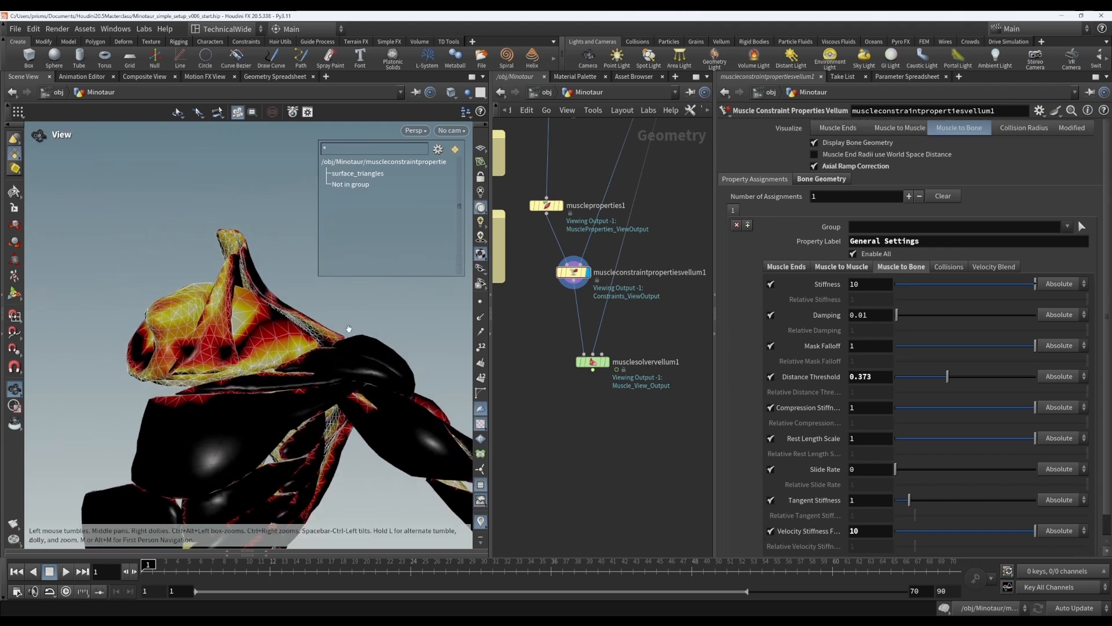
text(@muscle_1d)
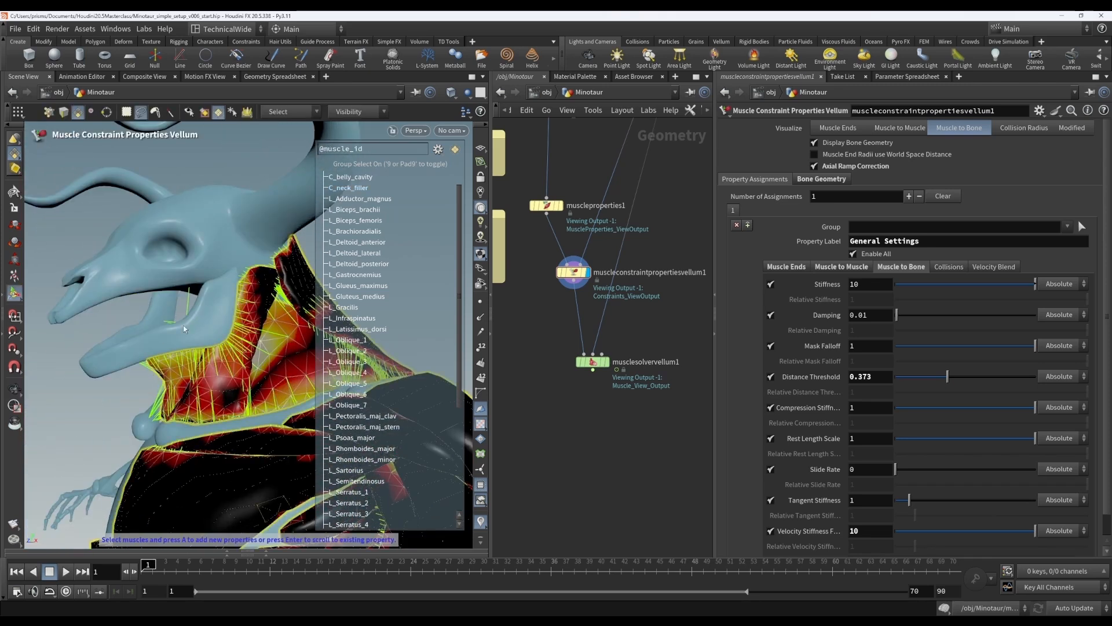
Show the Muscle to Bone settings for the new Sternocleidomastoid and neck filler assignment.
scroll(down, 3)
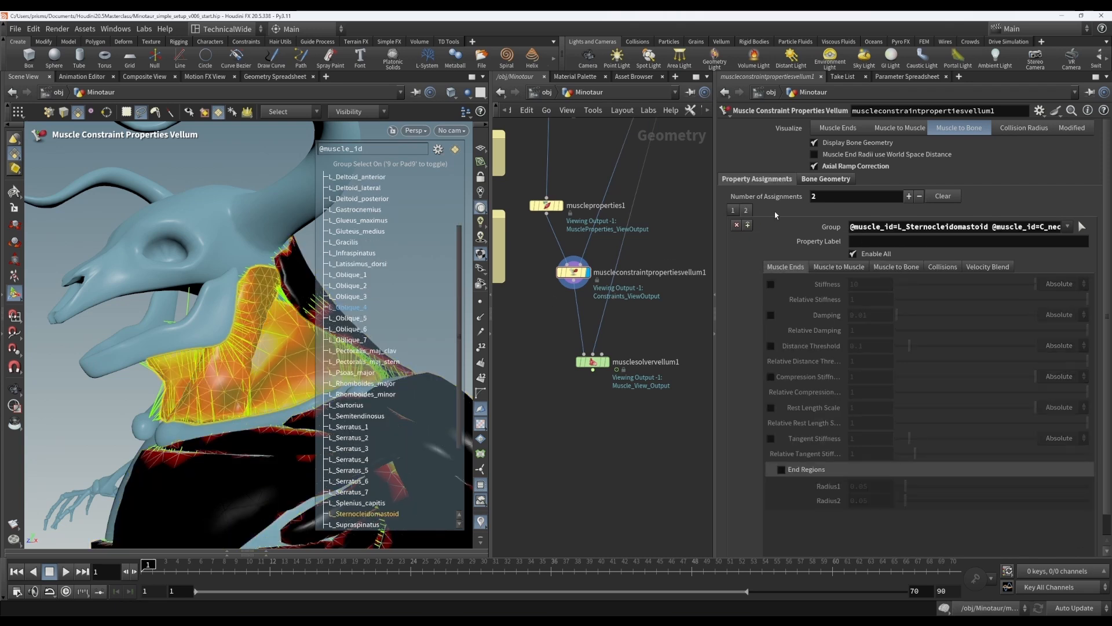
click(896, 266)
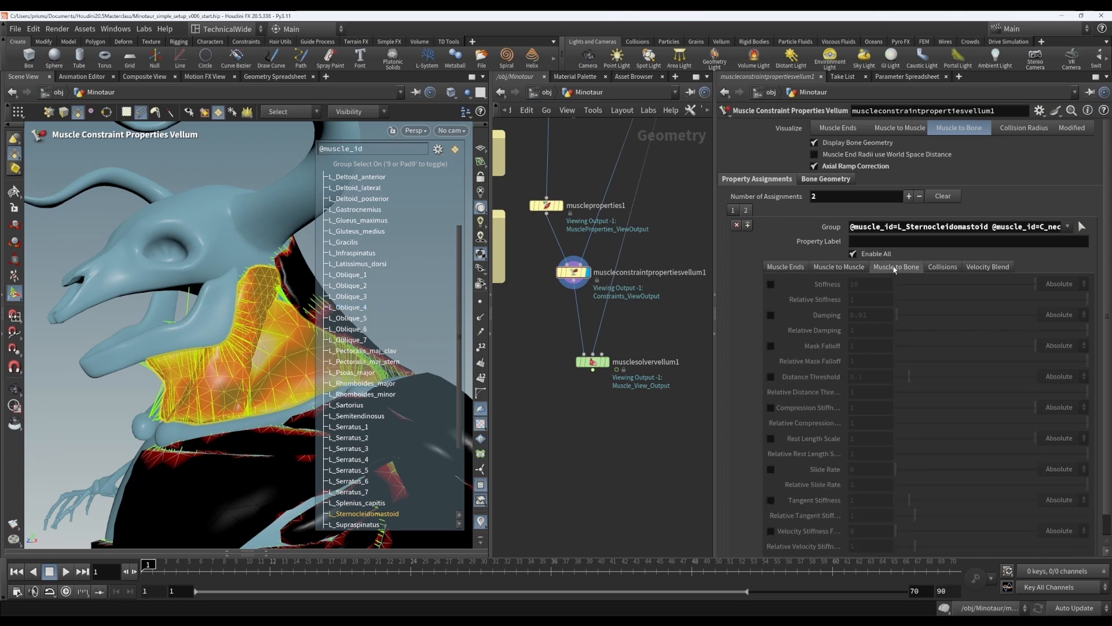
scroll(down, 3)
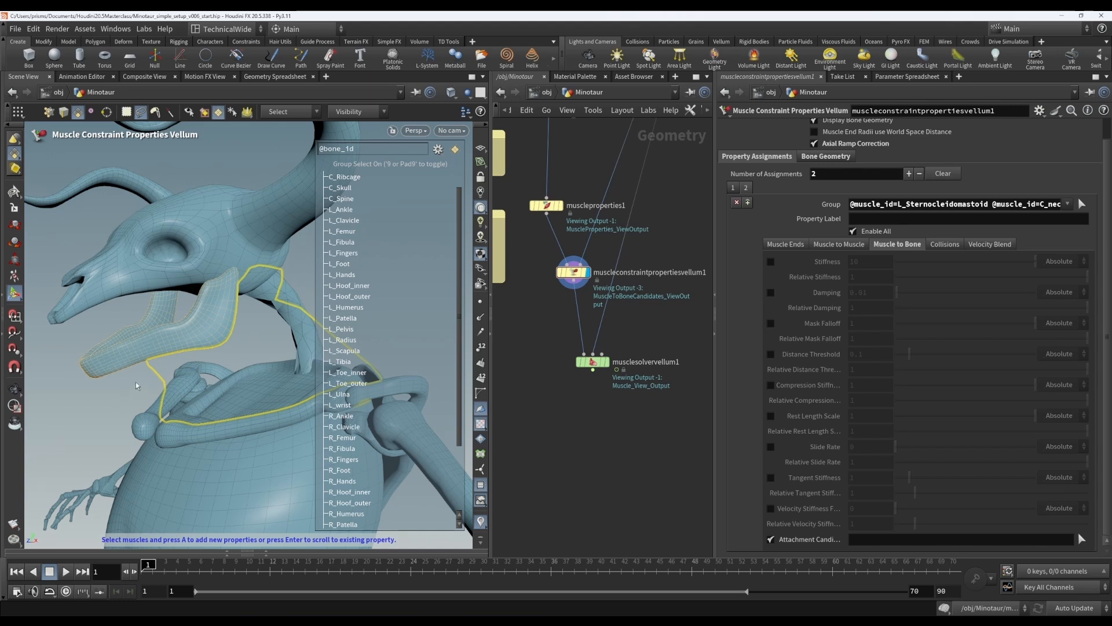
click(825, 156)
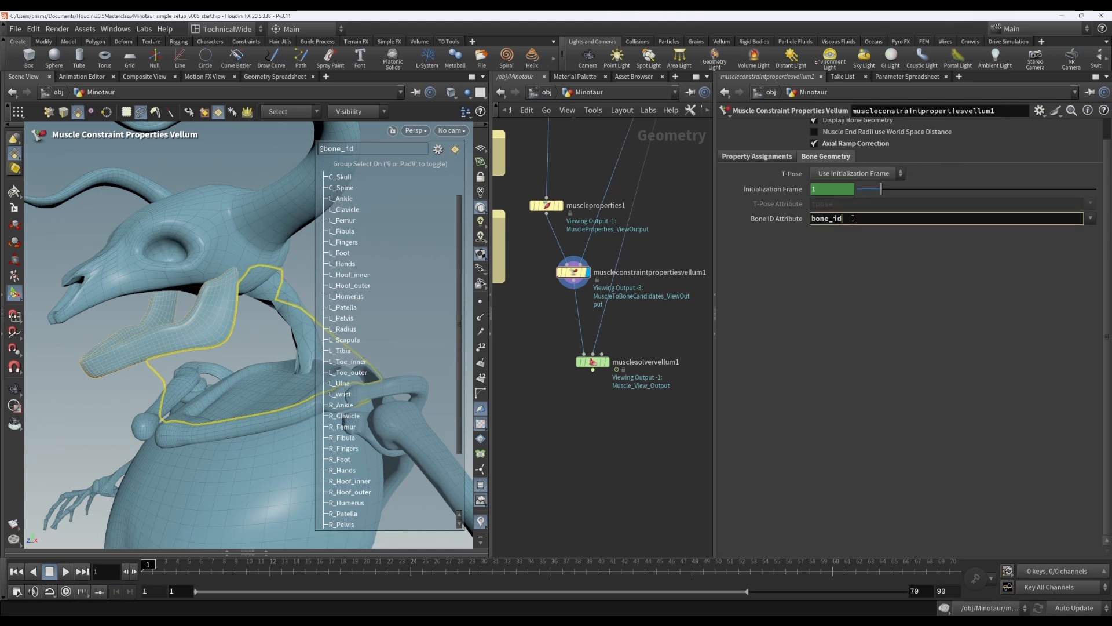
double_click(827, 219)
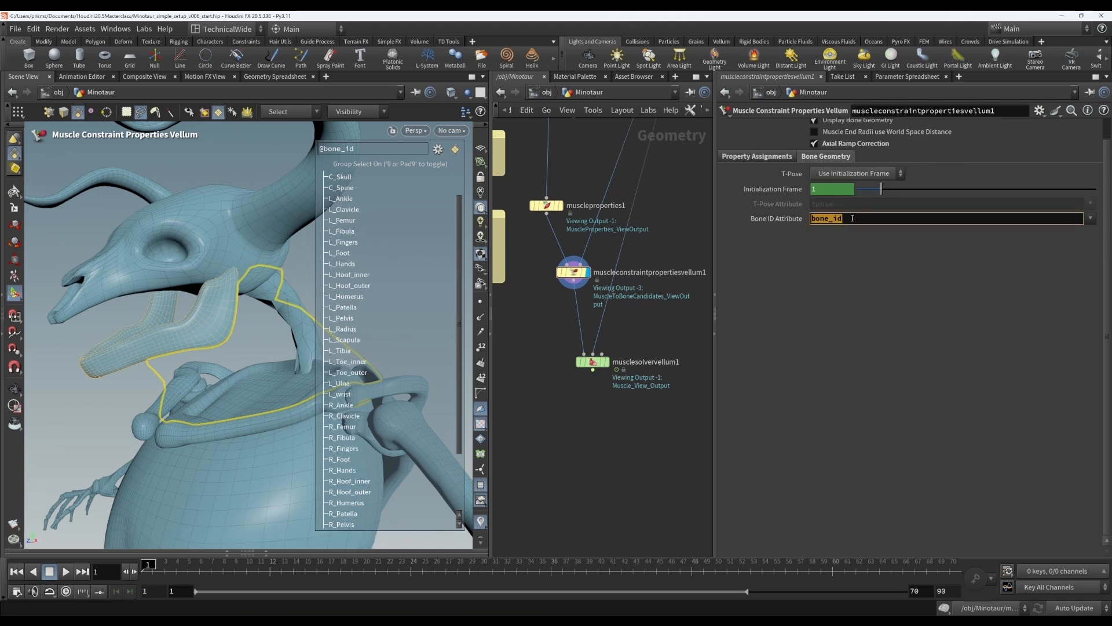
click(756, 156)
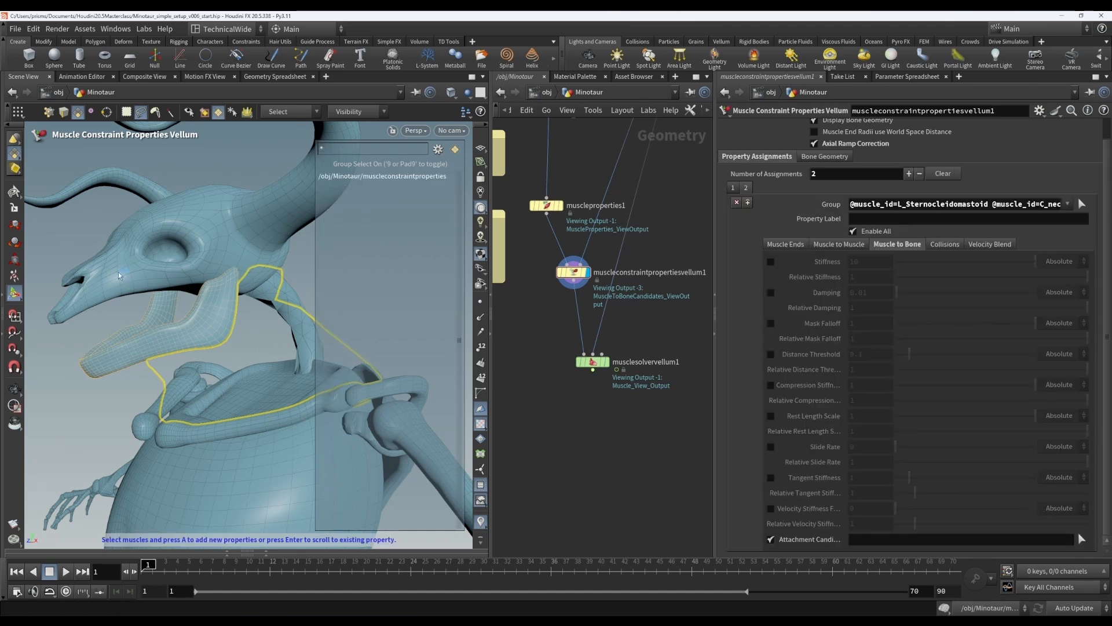
mouse_move(103, 294)
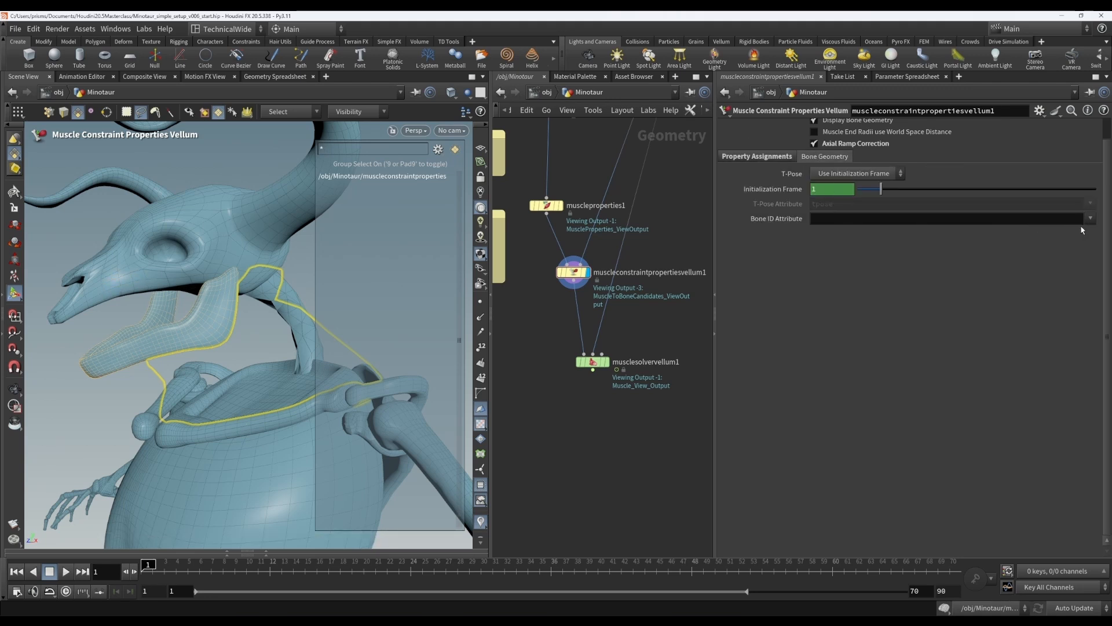
click(1089, 218)
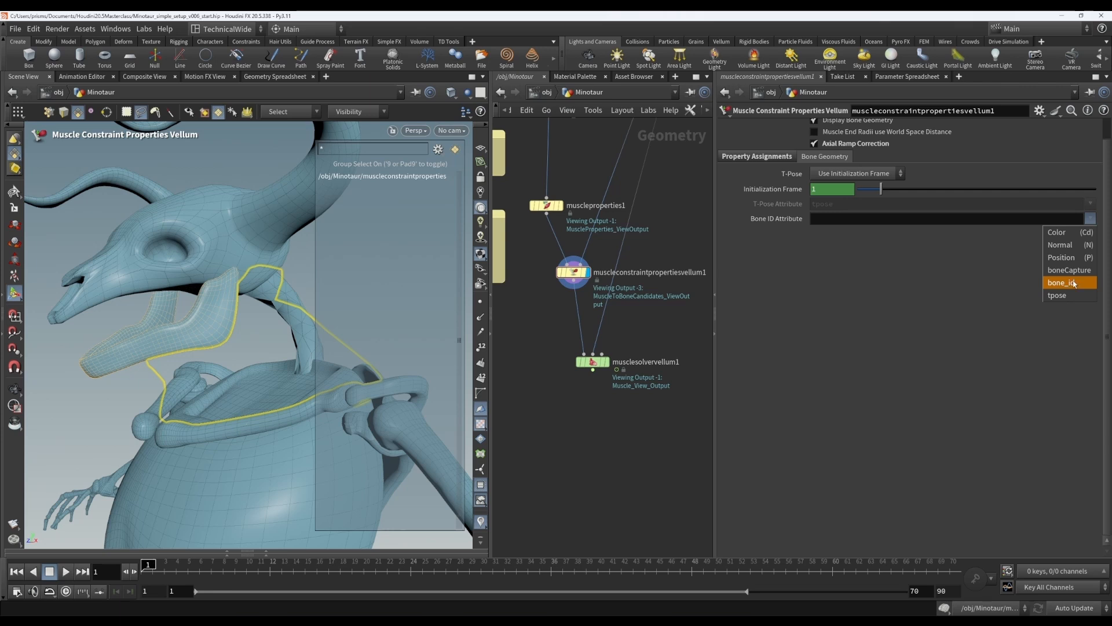
click(1069, 282)
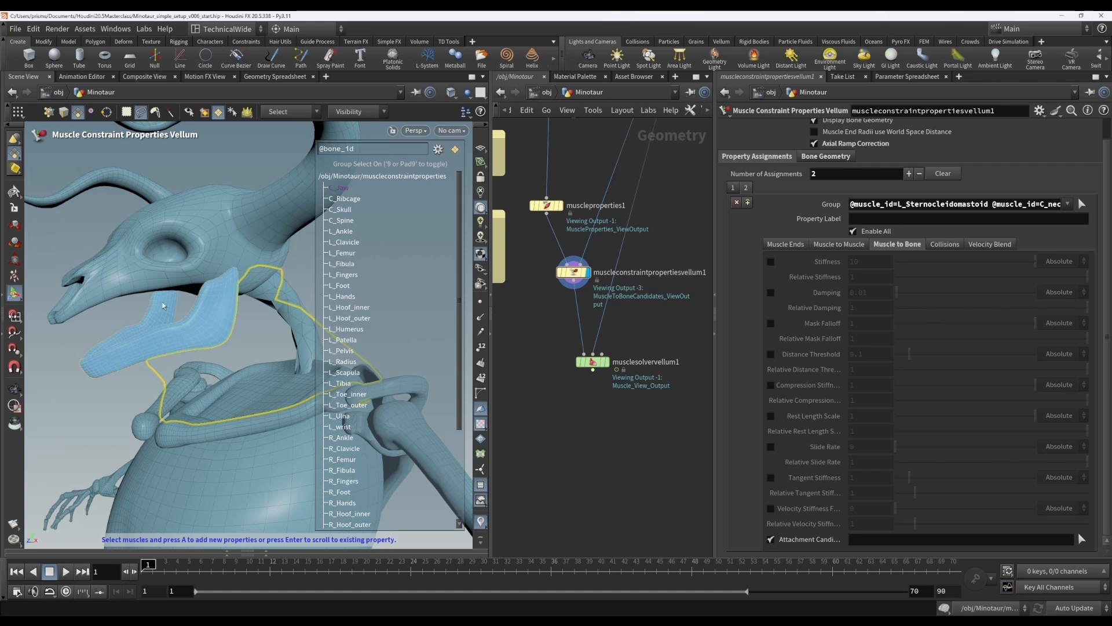
mouse_move(146, 343)
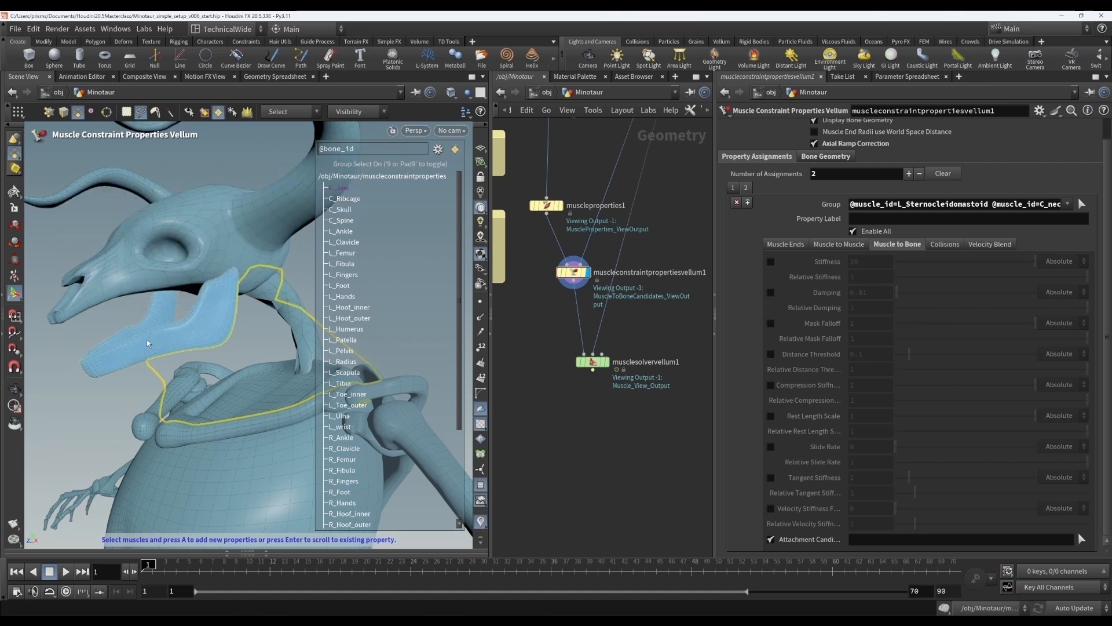
mouse_move(162, 344)
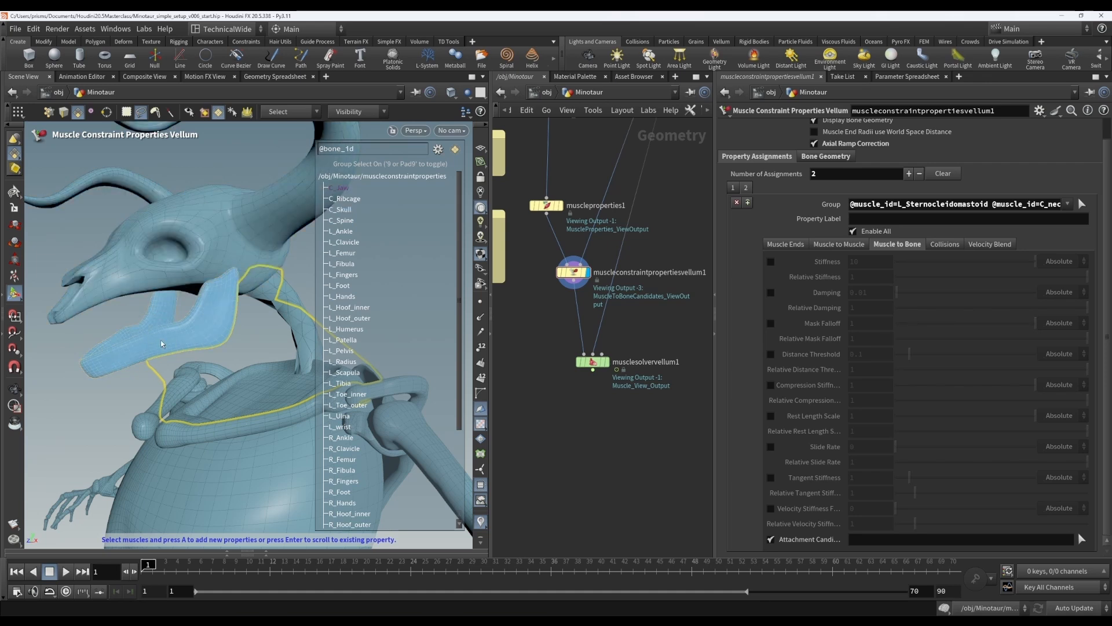
mouse_move(130, 355)
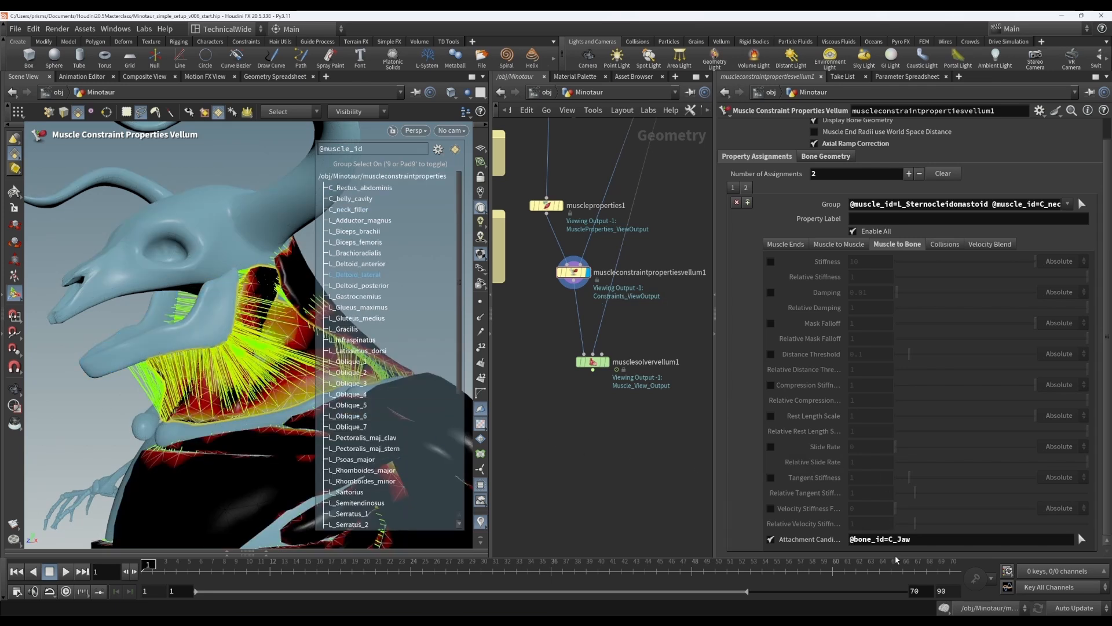
mouse_move(910, 557)
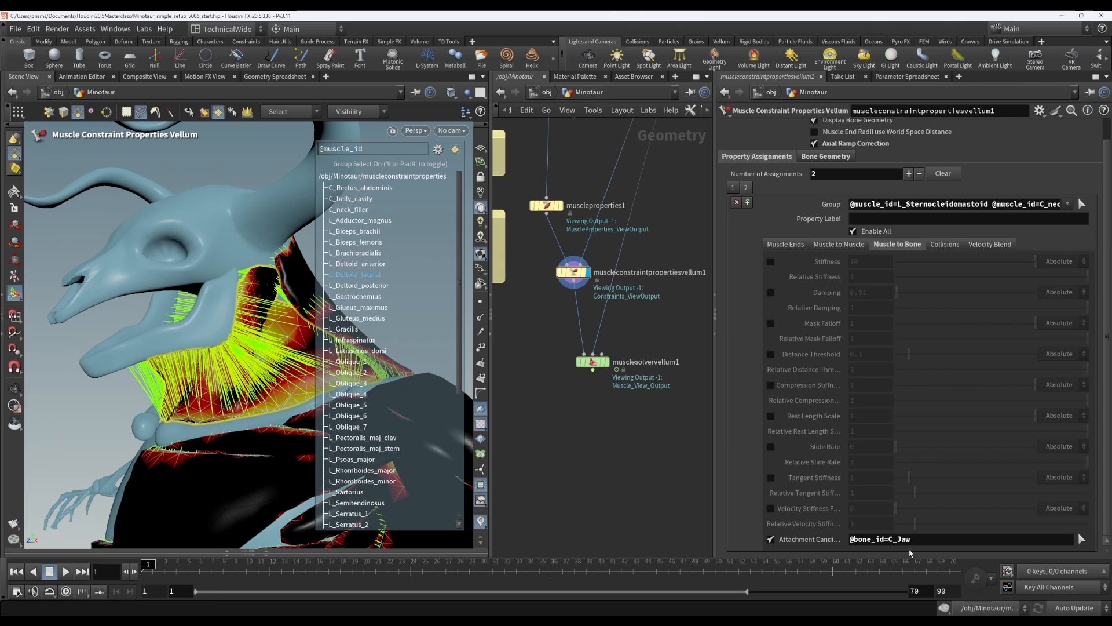
mouse_move(897, 556)
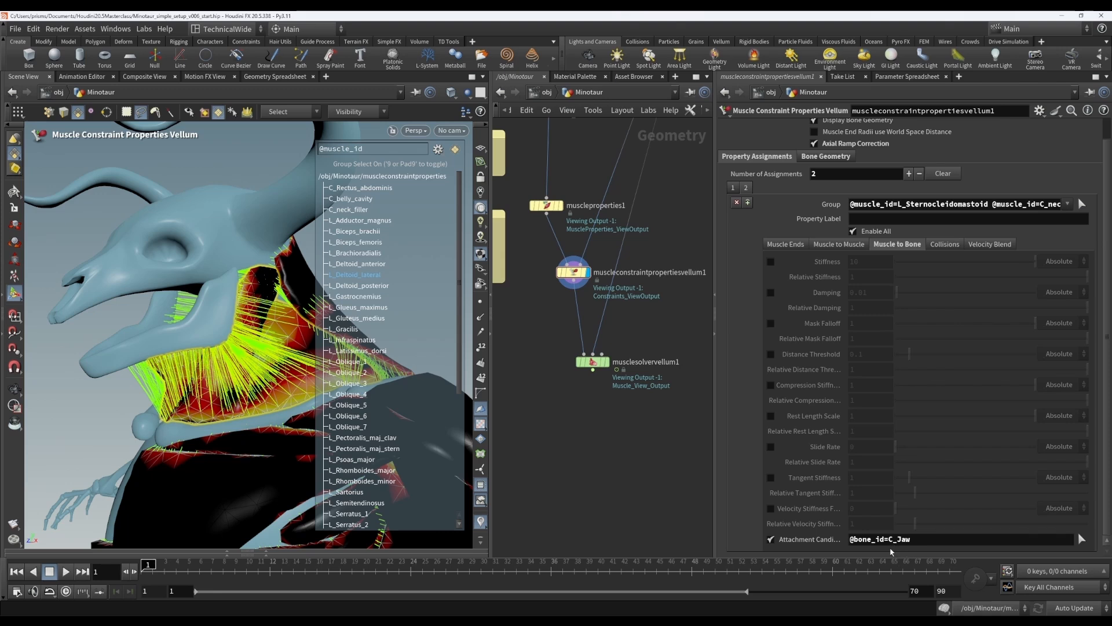
click(958, 540)
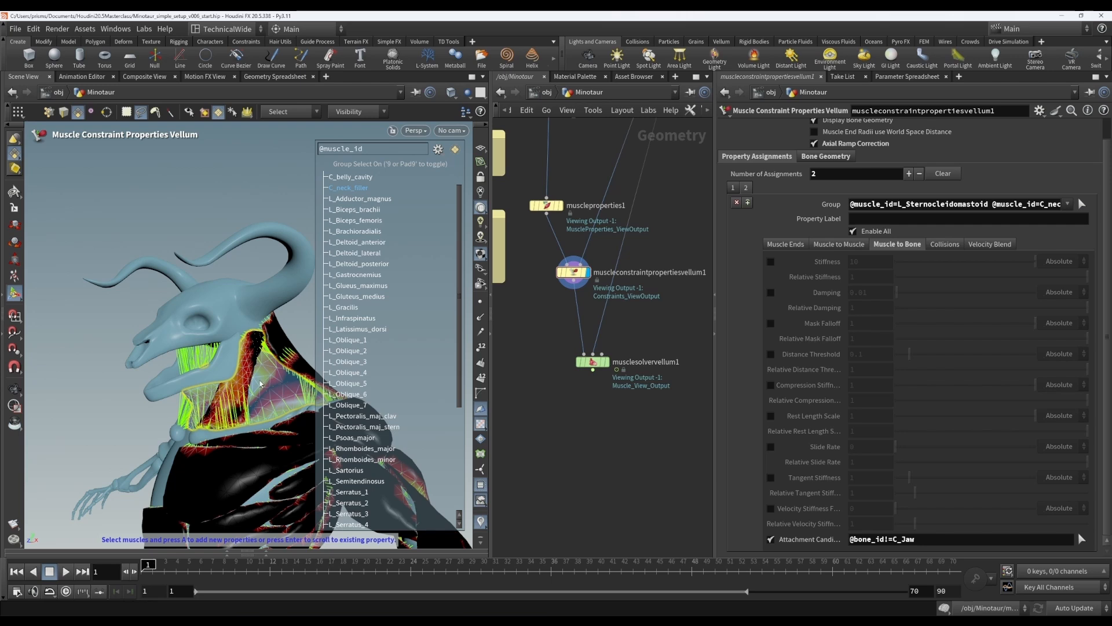
Drag the General Settings muscle-to-bone Mask Falloff from 1 down to about 0.17.
scroll(down, 3)
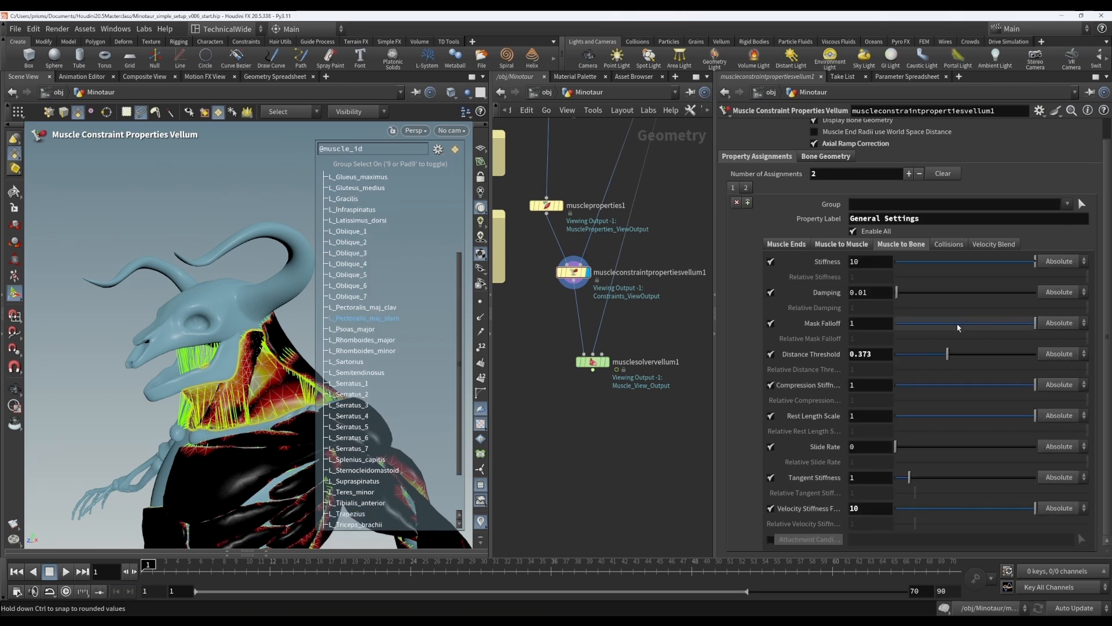
drag(1035, 322, 982, 323)
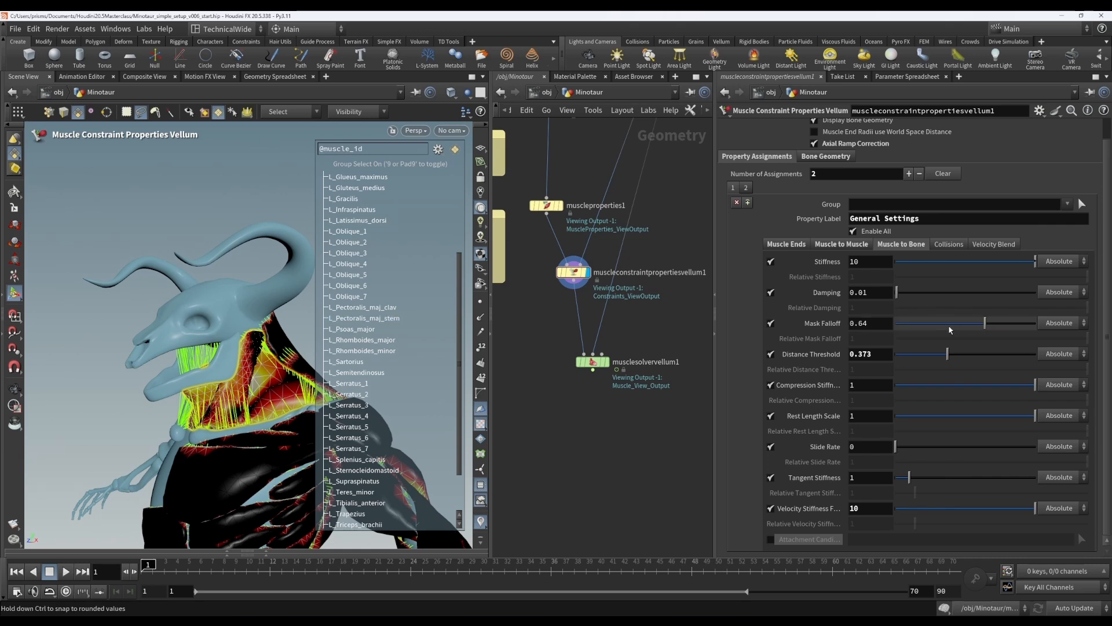
drag(985, 323, 936, 323)
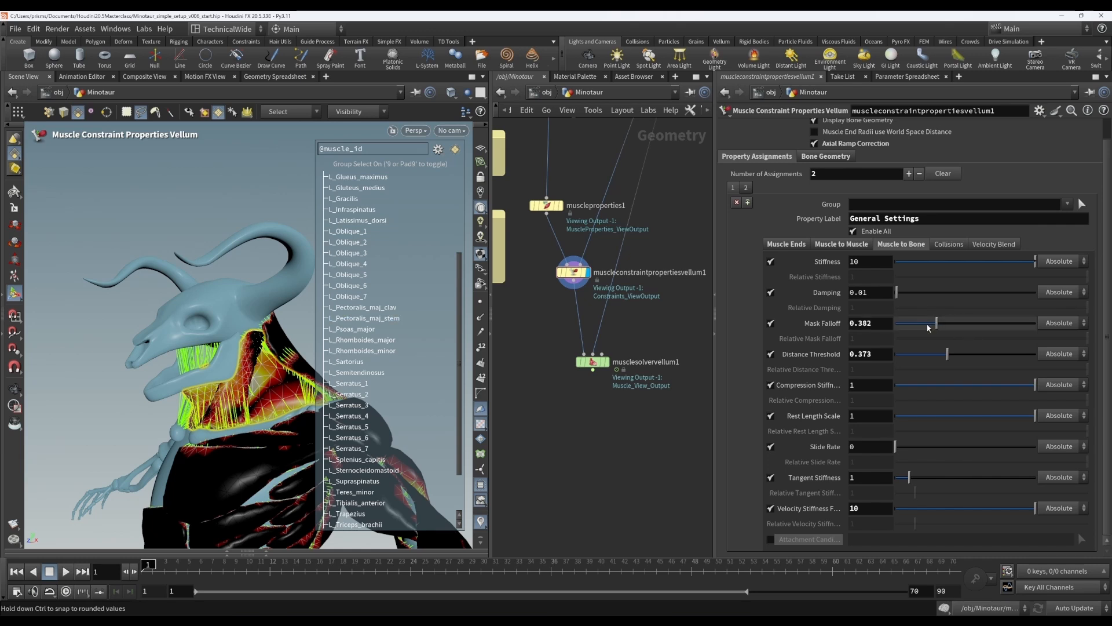
drag(936, 322, 910, 323)
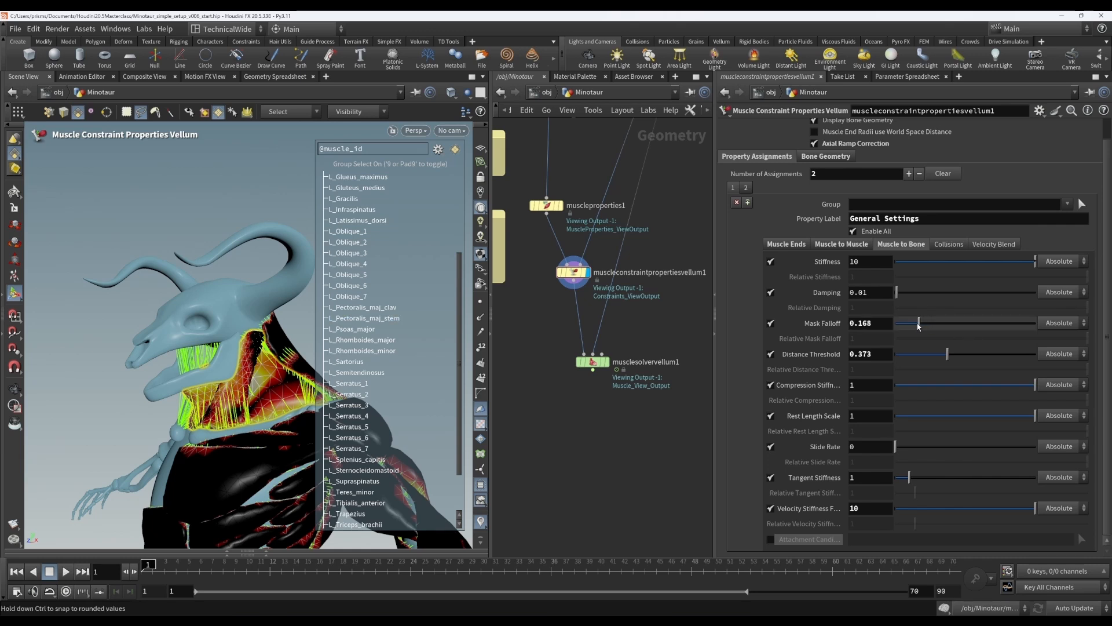
drag(917, 322, 910, 322)
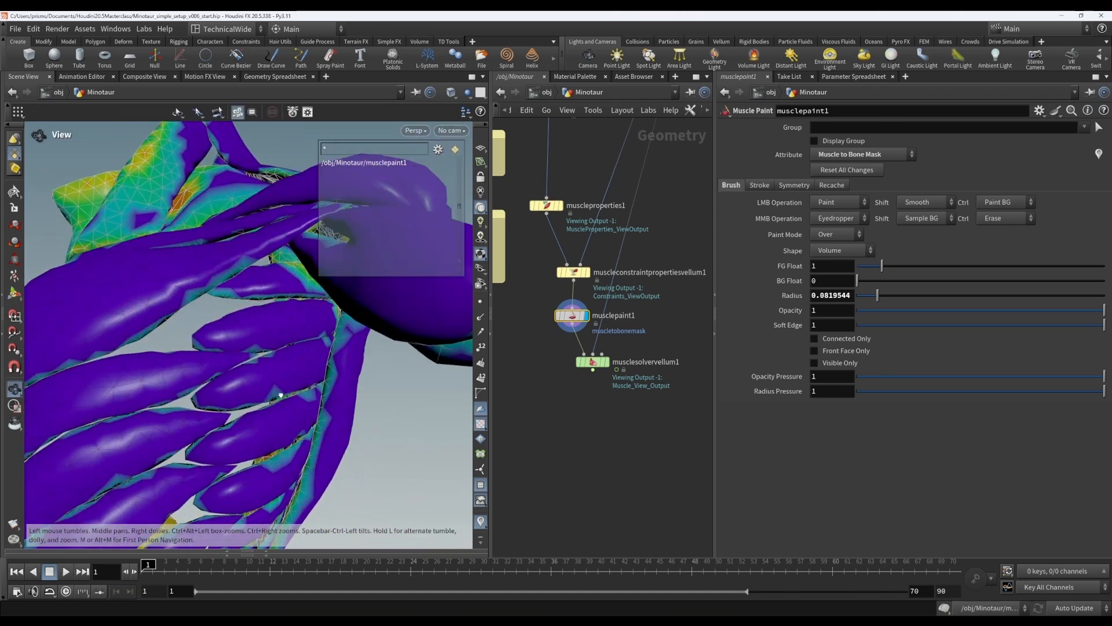
Orbit the viewport toward the Minotaur's neck and shoulder muscles.
drag(284, 395, 349, 398)
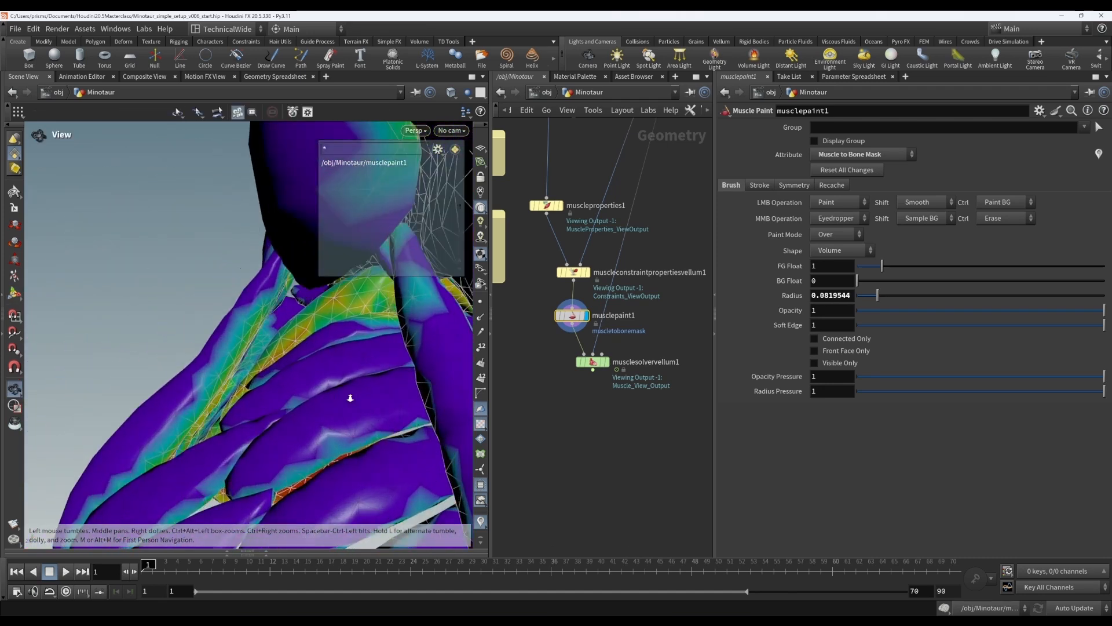
drag(350, 398, 299, 361)
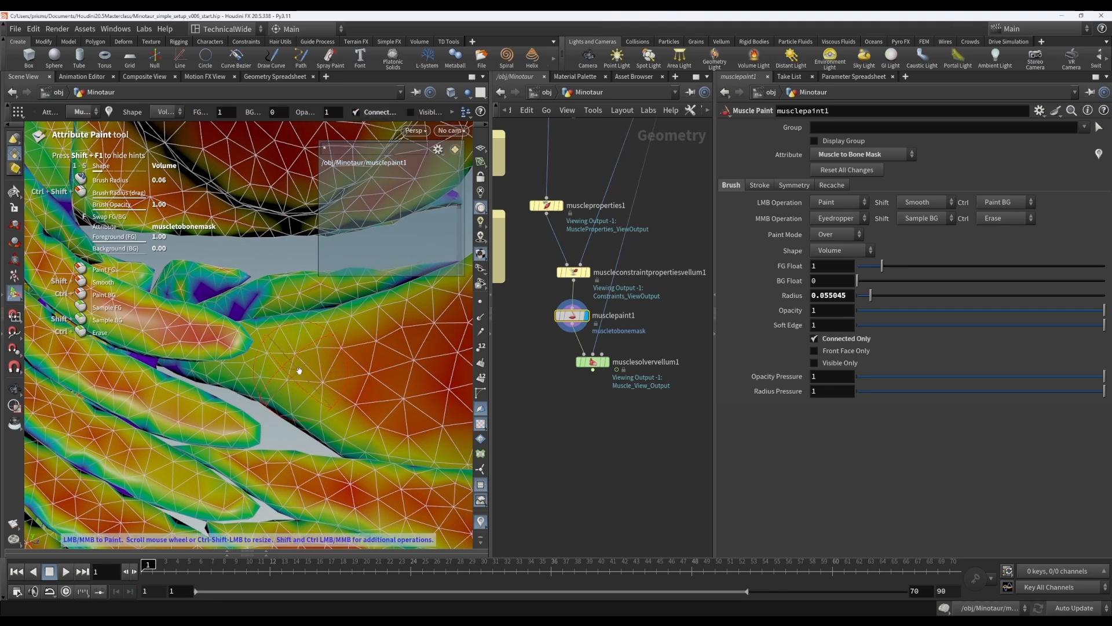
Paint Muscle to Bone Mask values onto the Minotaur's muscles with musclepaint1.
drag(880, 265, 814, 265)
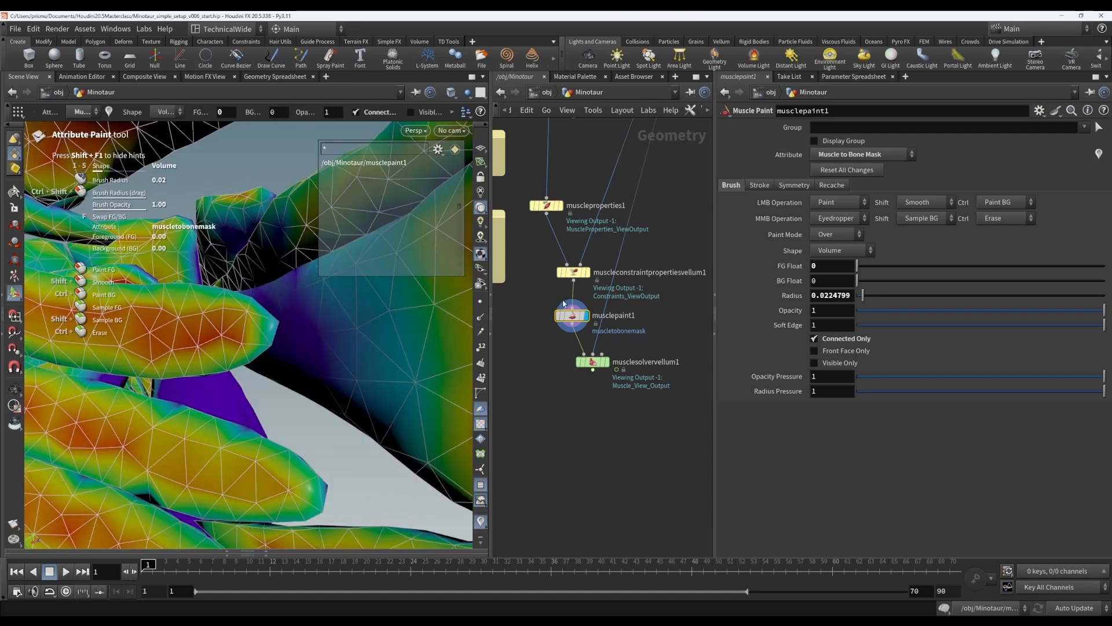
click(572, 271)
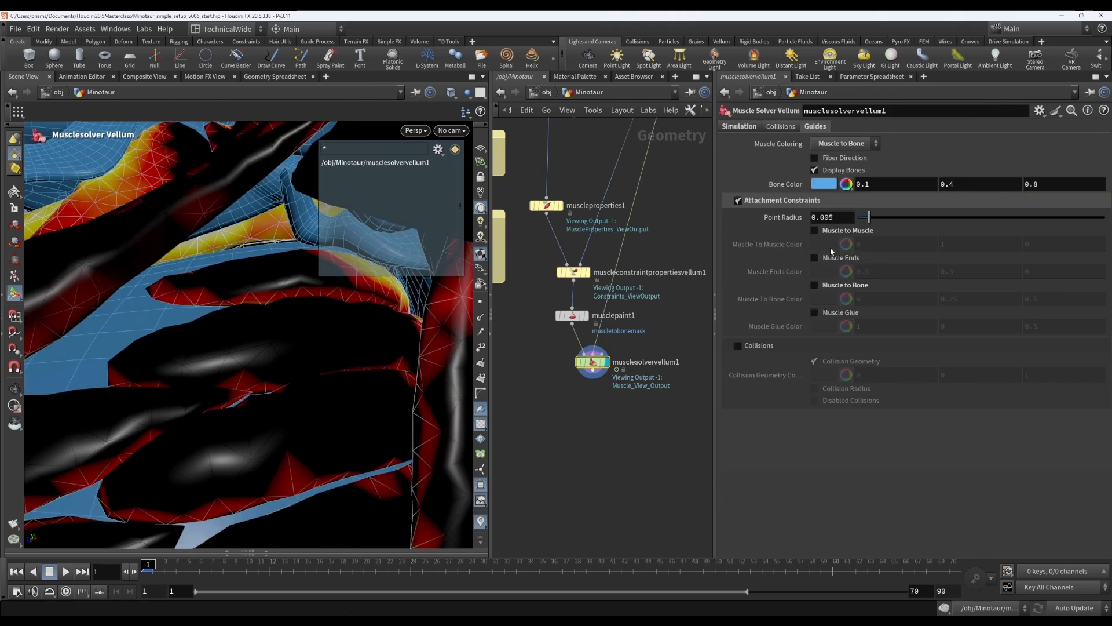
Turn on the Muscle to Bone attachment guide display in musclesolvervellum1.
click(814, 285)
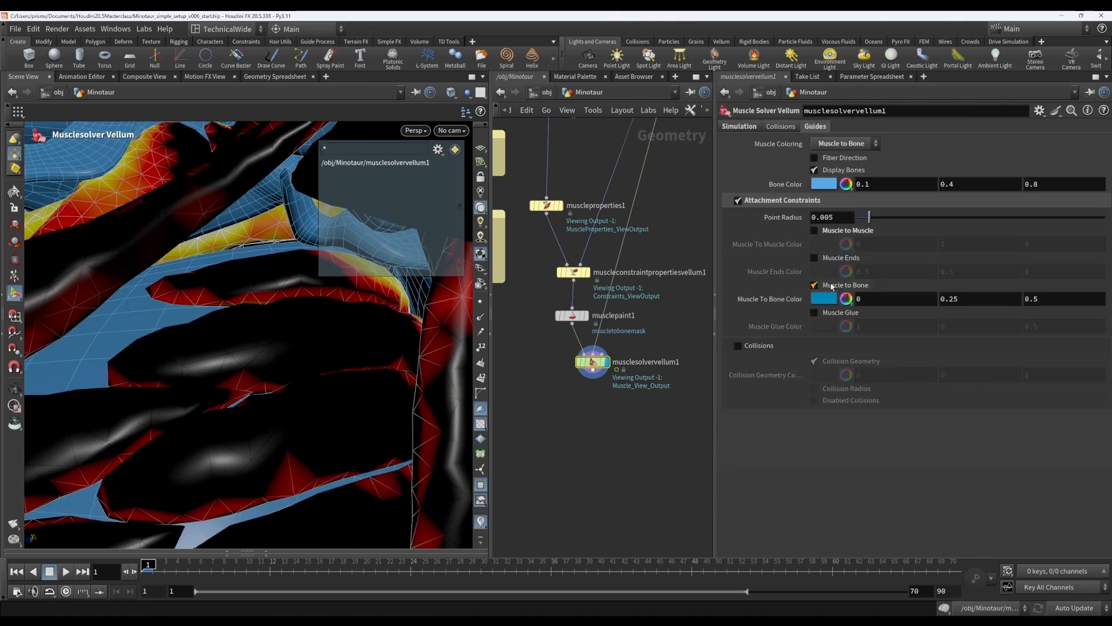
click(739, 126)
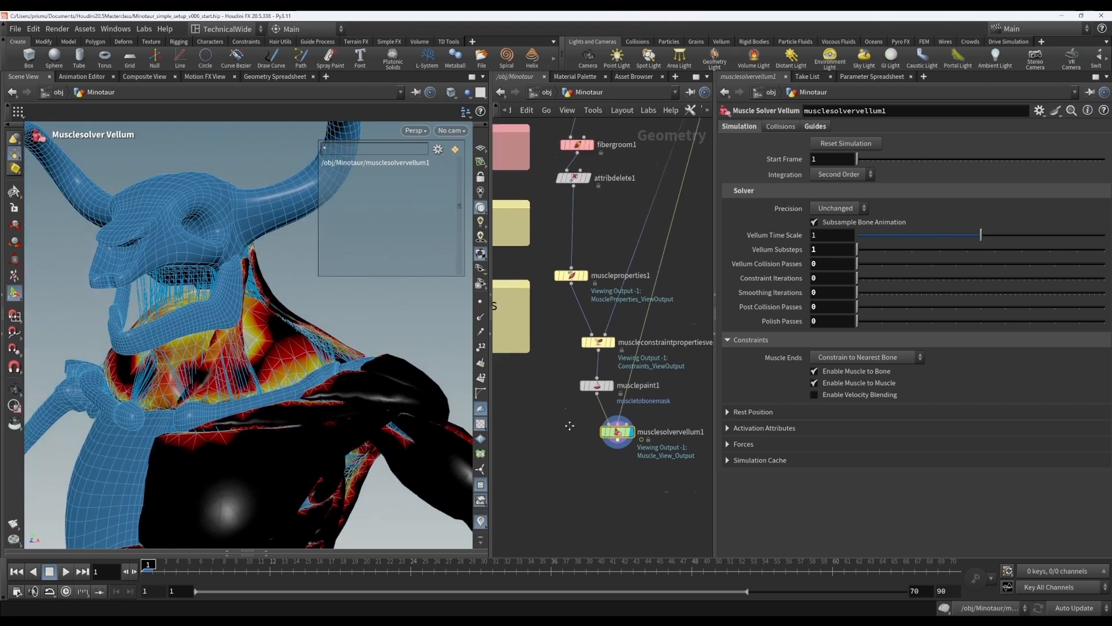
Add a Muscle Paint node, musclepaint2, between attribdelete1 and muscleproperties1.
scroll(down, 3)
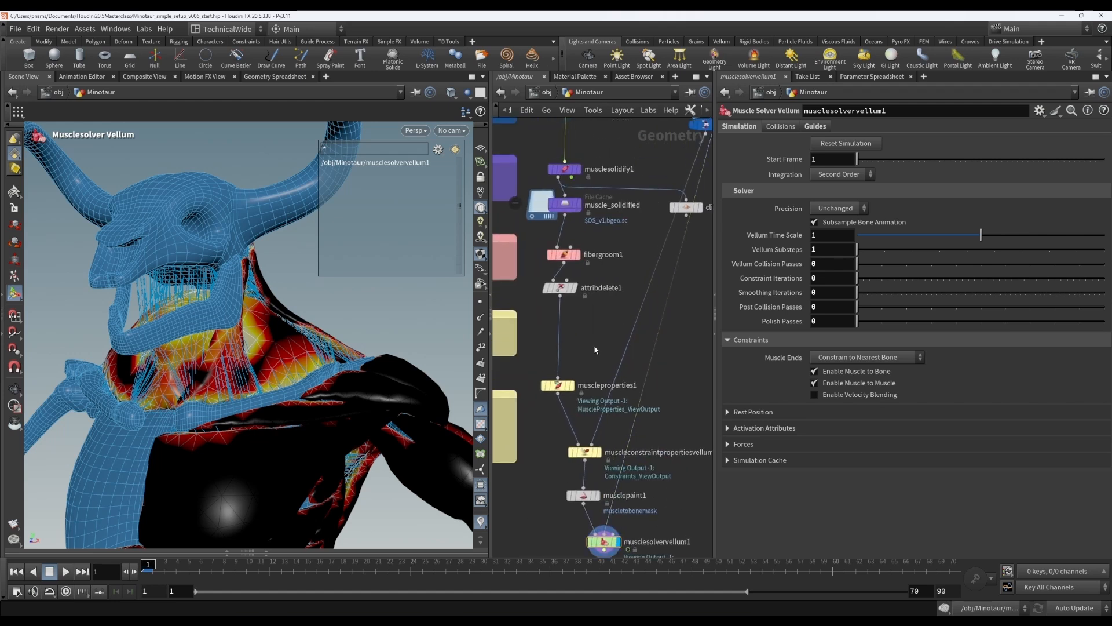
key(tab)
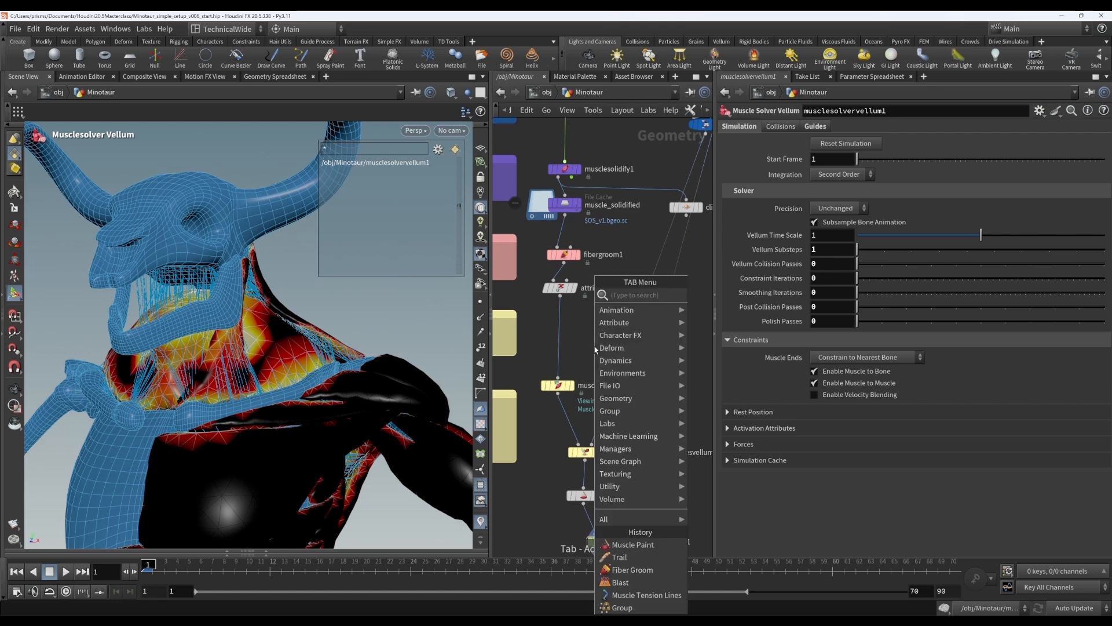
text(musc)
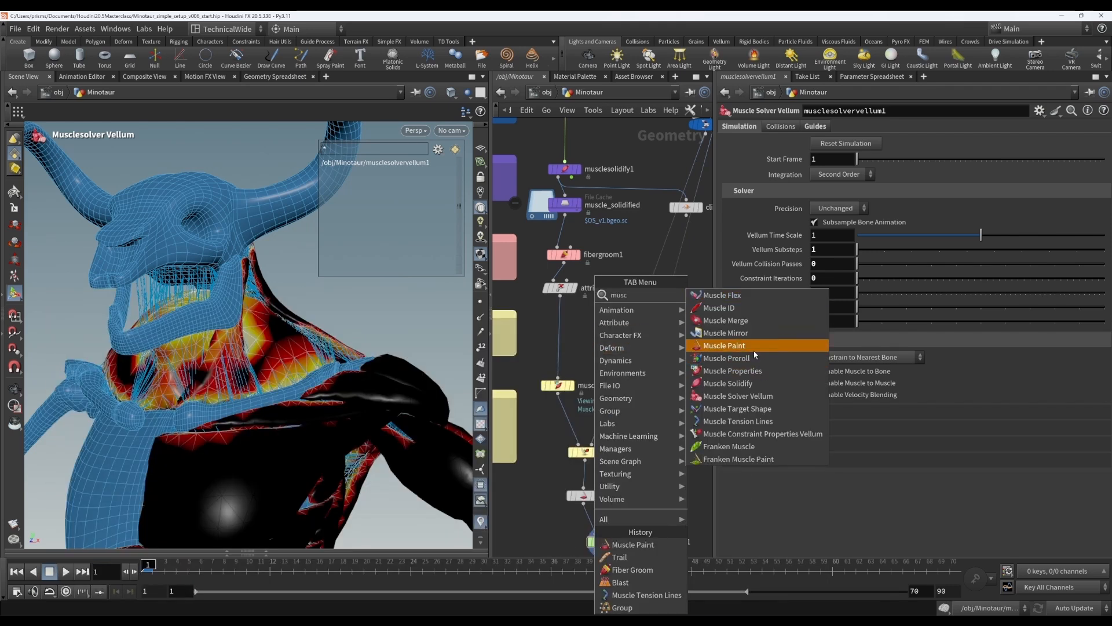
click(724, 346)
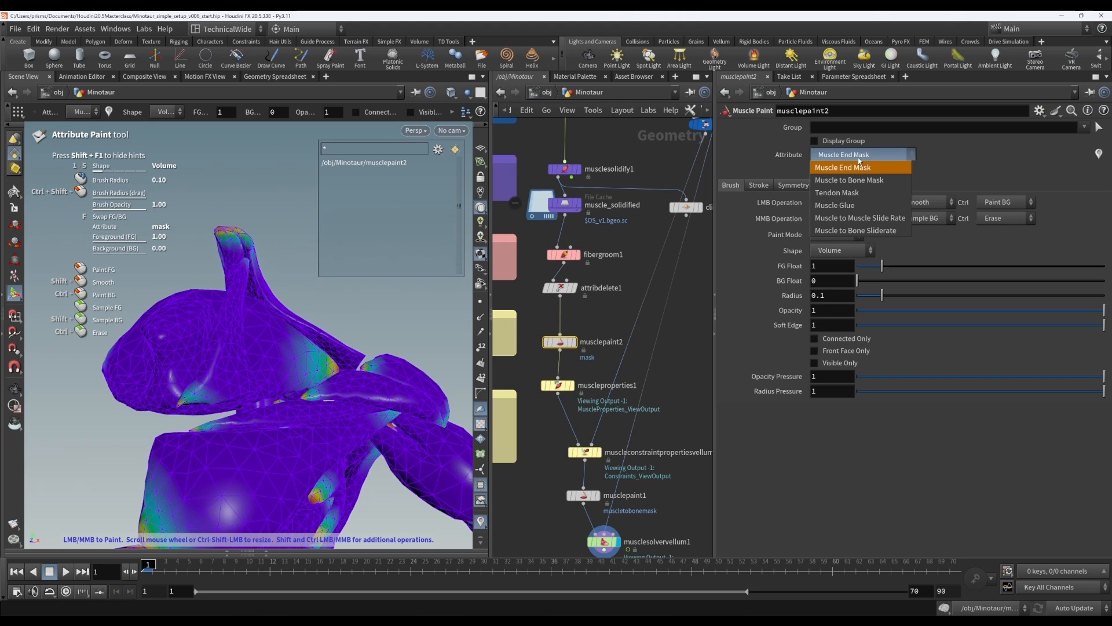
Set musclepaint2's Attribute dropdown to Muscle End Mask.
click(843, 167)
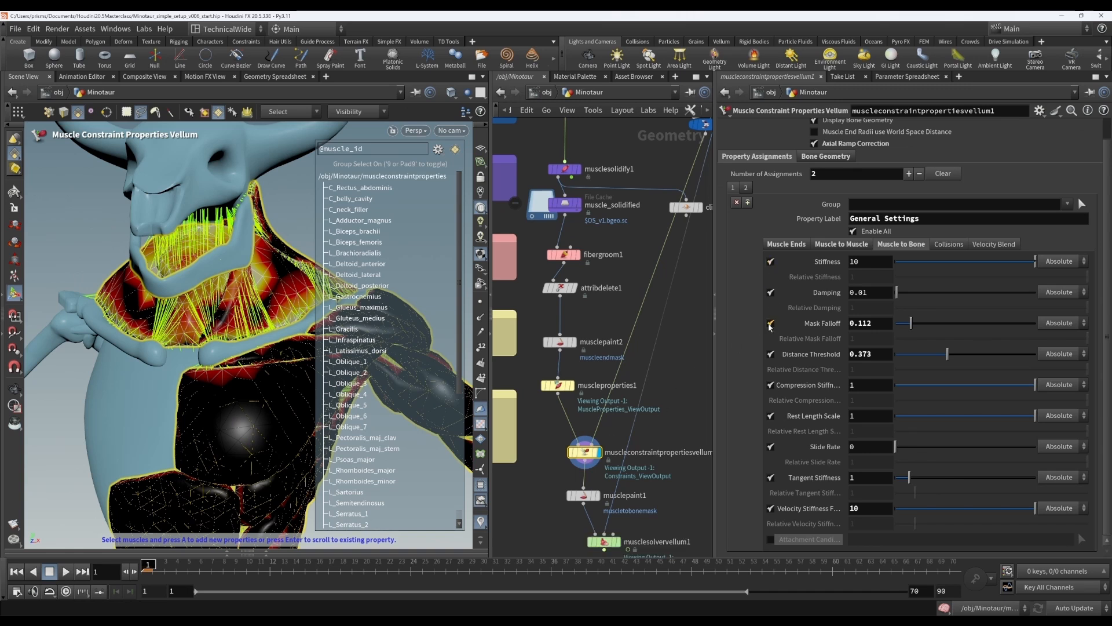
Uncheck muscle-to-bone Mask Falloff and confirm musclepaint2 still paints Muscle End Mask.
click(771, 323)
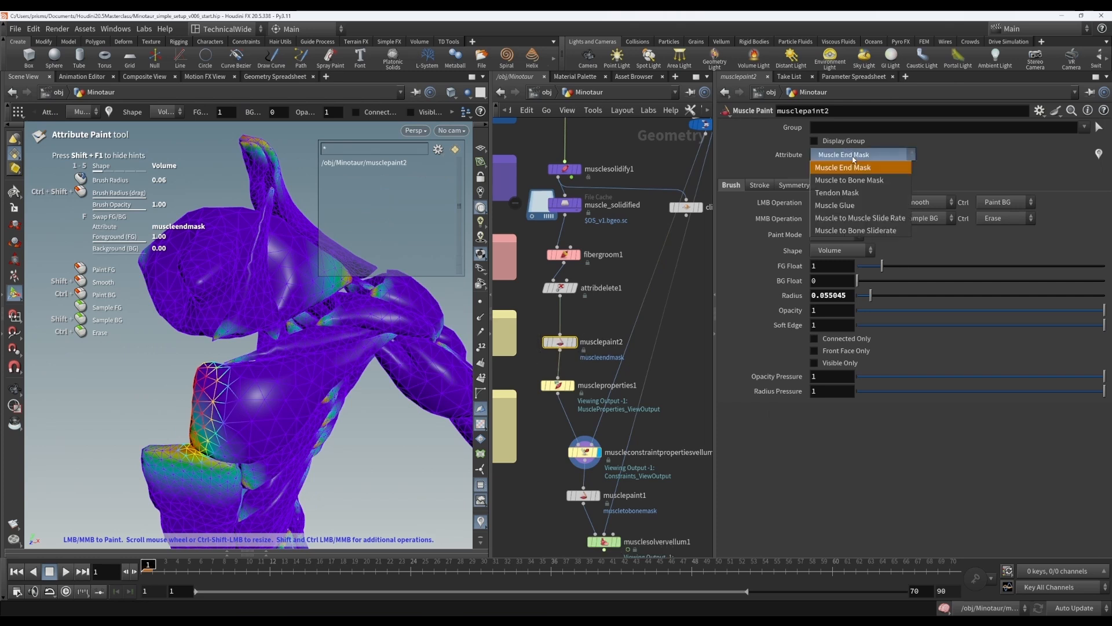
click(843, 167)
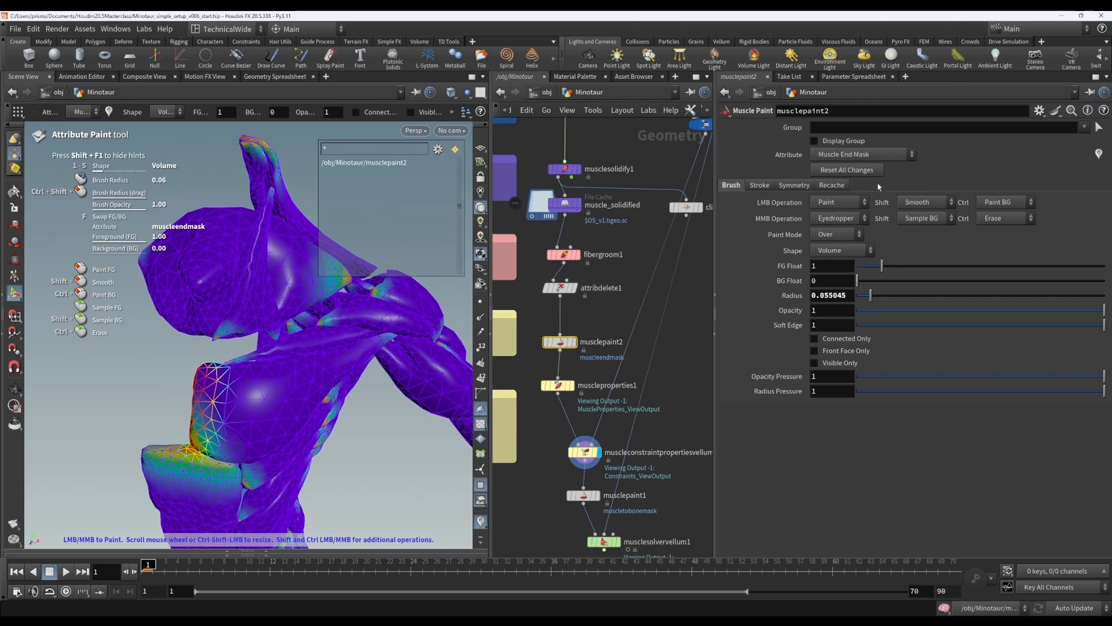
click(859, 154)
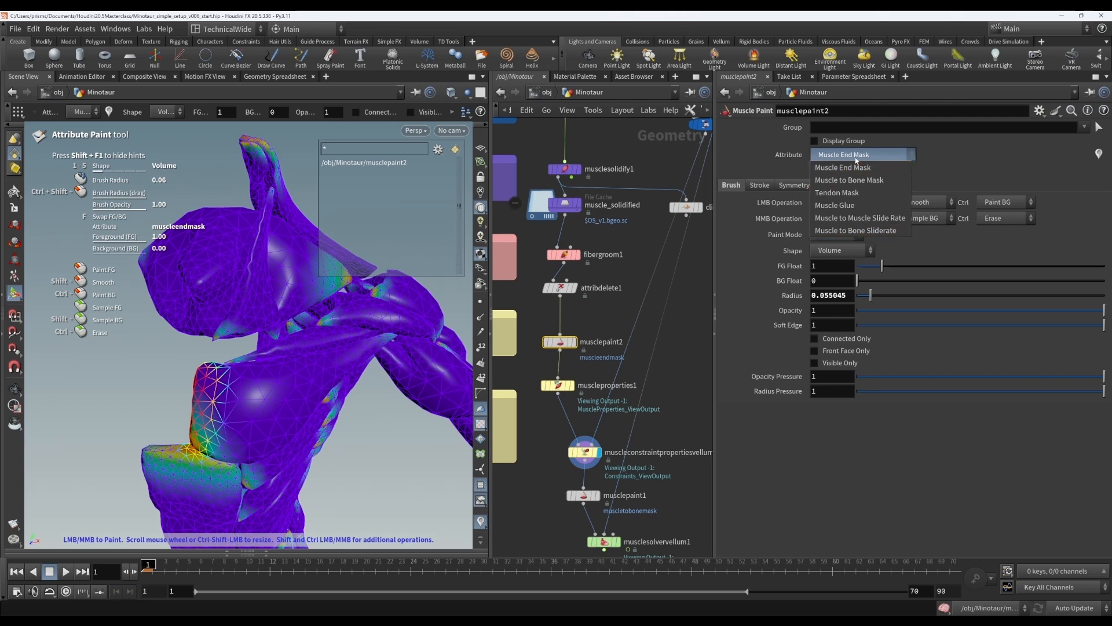
click(843, 167)
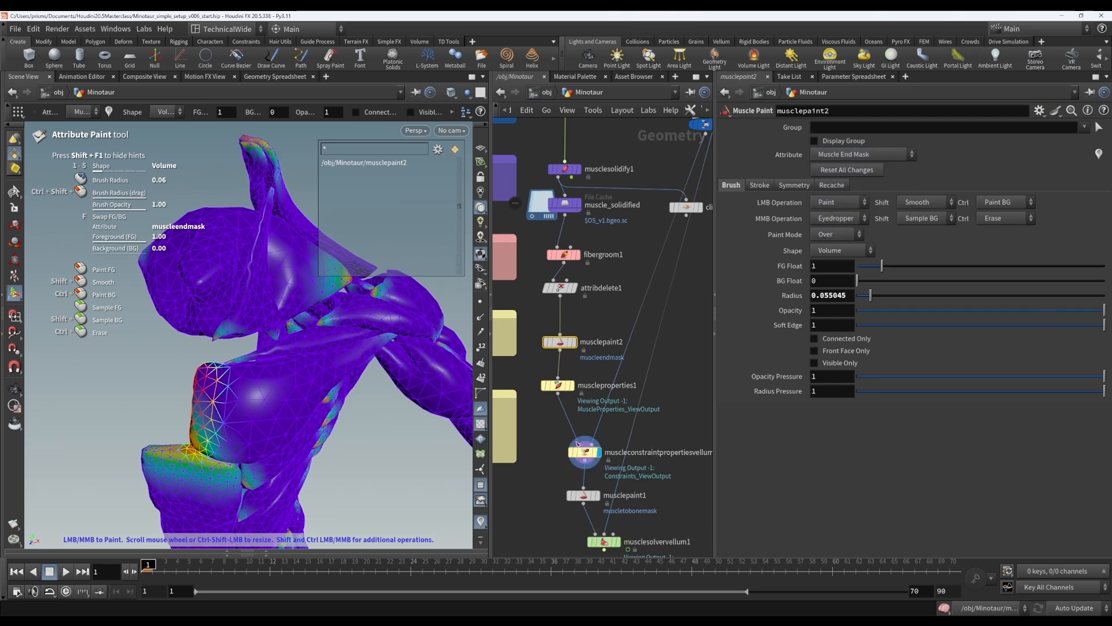
click(583, 452)
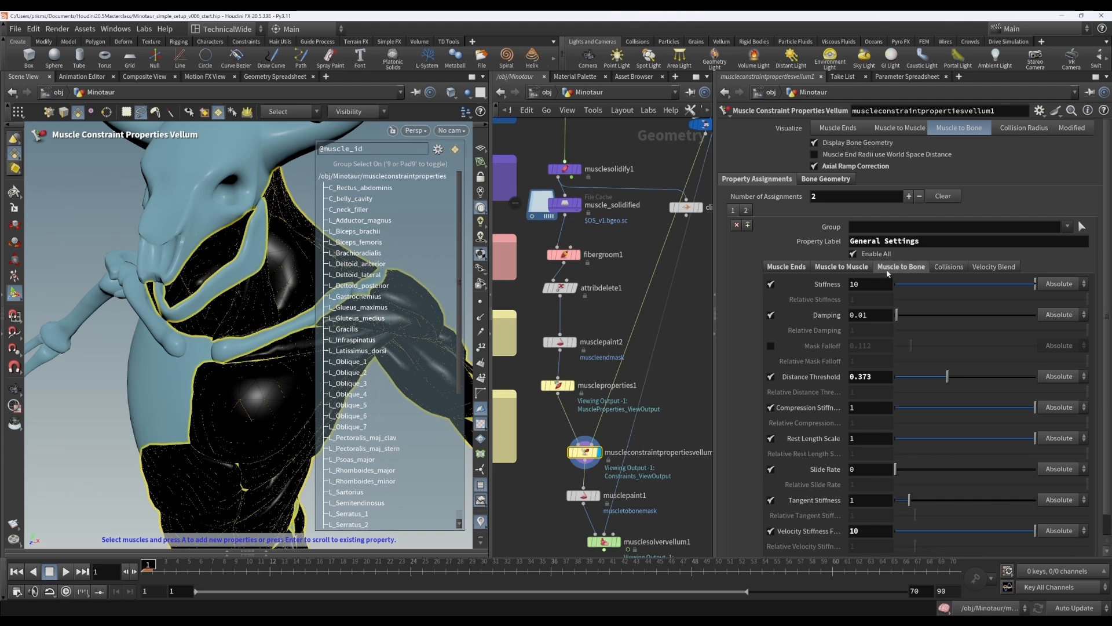
mouse_move(786, 347)
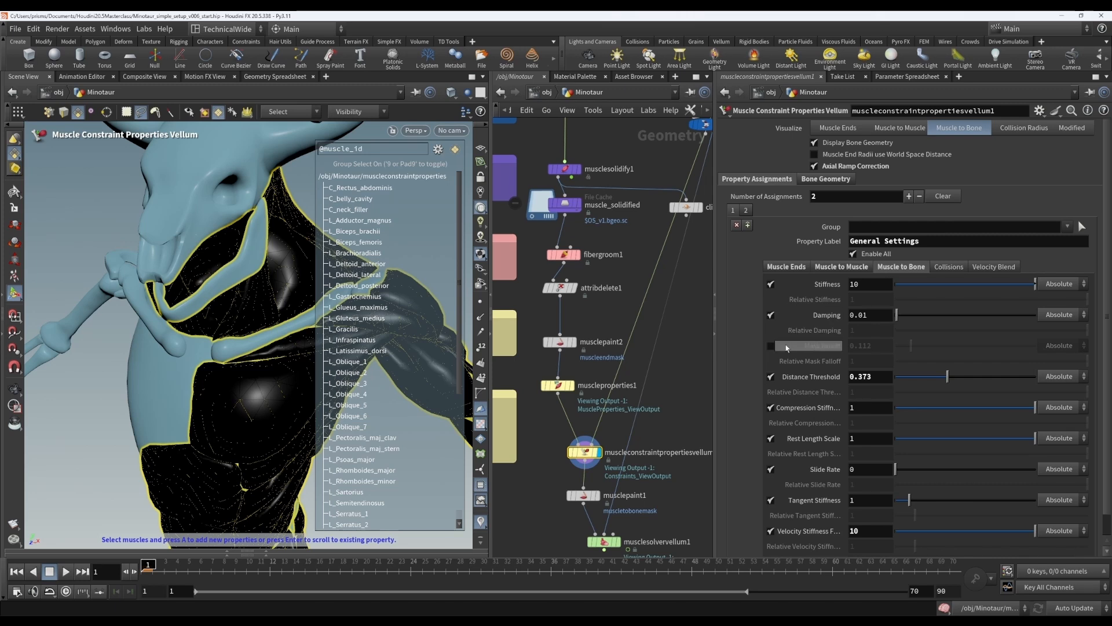
Re-check muscle-to-bone Mask Falloff on muscleconstraintpropertiesvellum1, restoring it at 0.112.
click(770, 348)
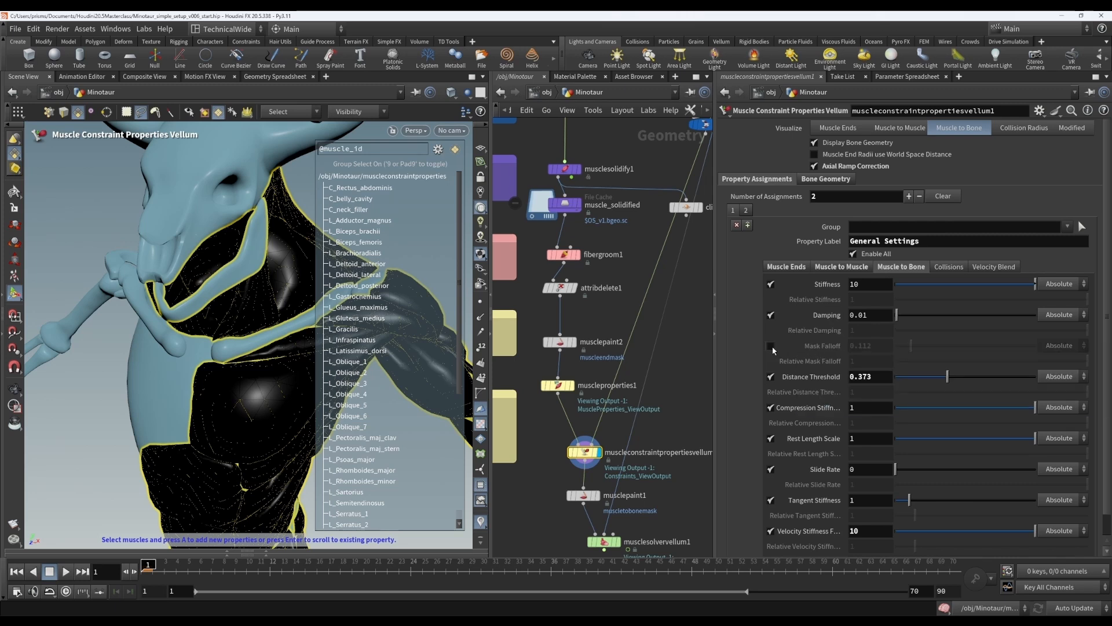
click(770, 345)
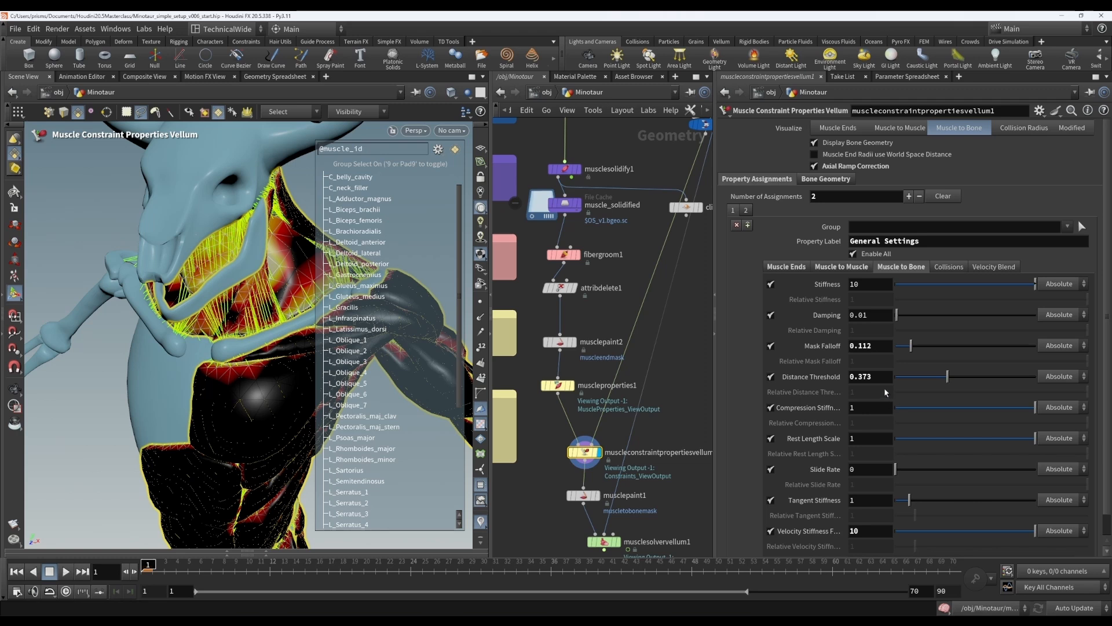
mouse_move(885, 385)
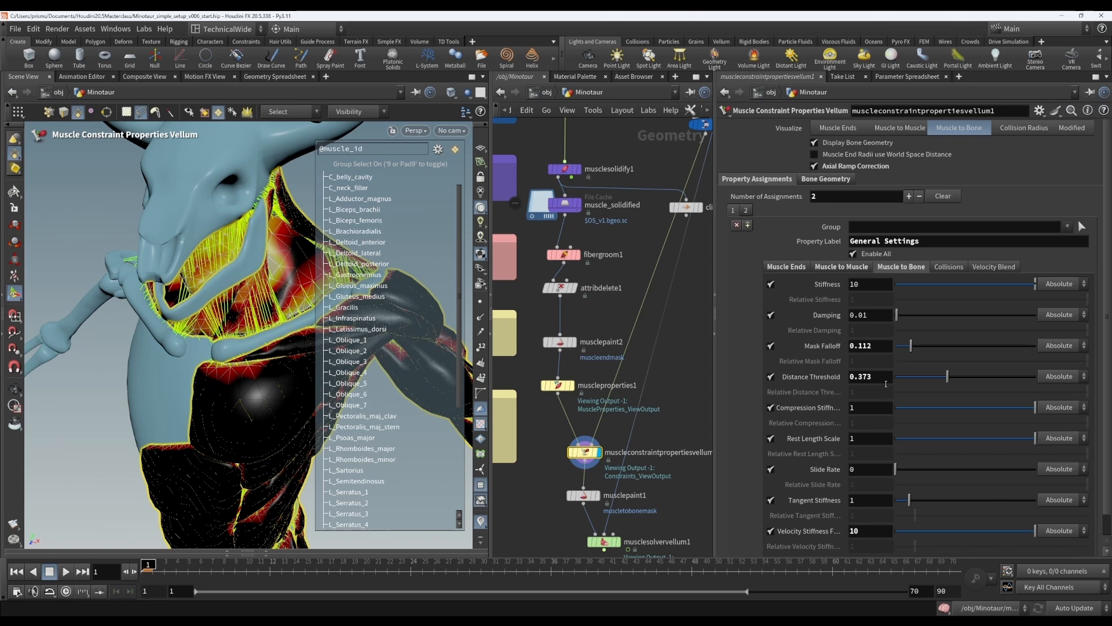
mouse_move(718, 376)
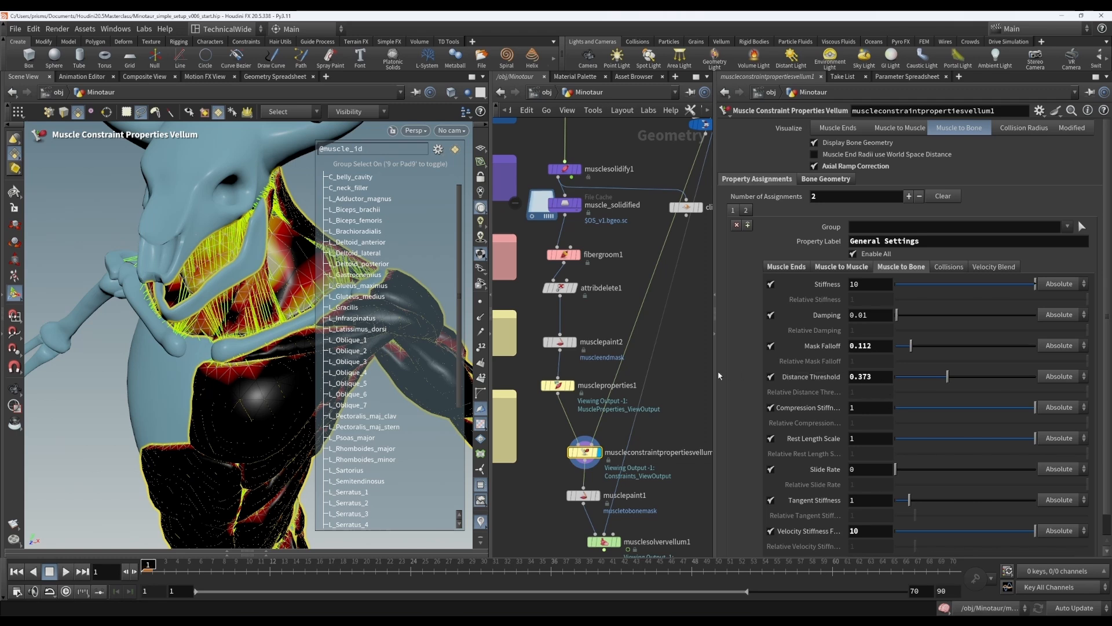
mouse_move(585, 360)
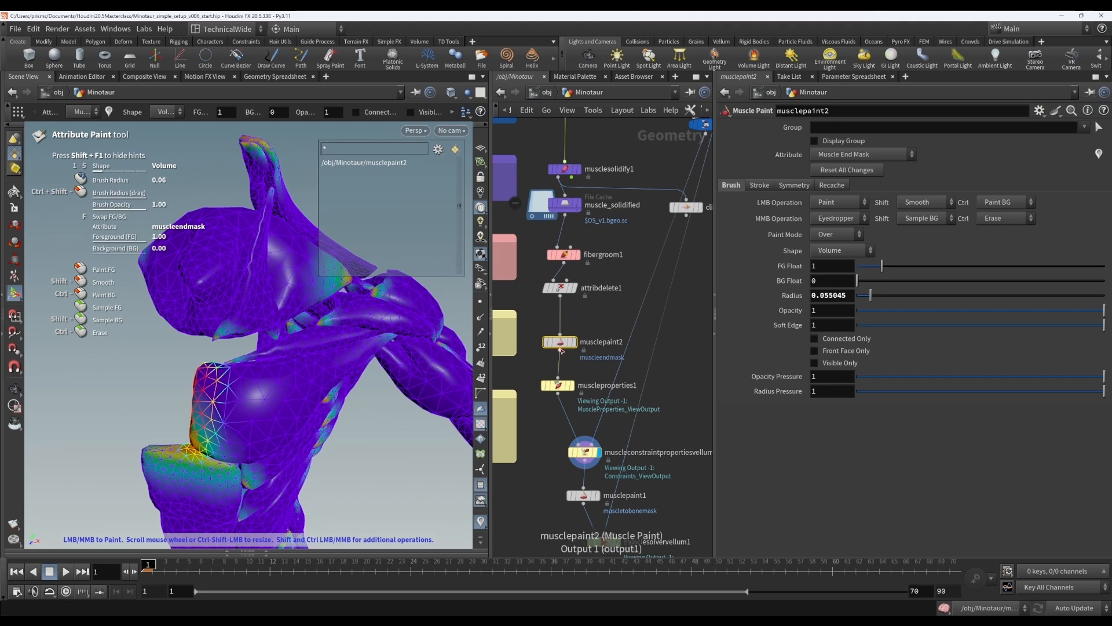
Delete musclepaint2, check musclepaint1's mask, and bring up musclesolvervellum1's Simulation settings.
click(579, 451)
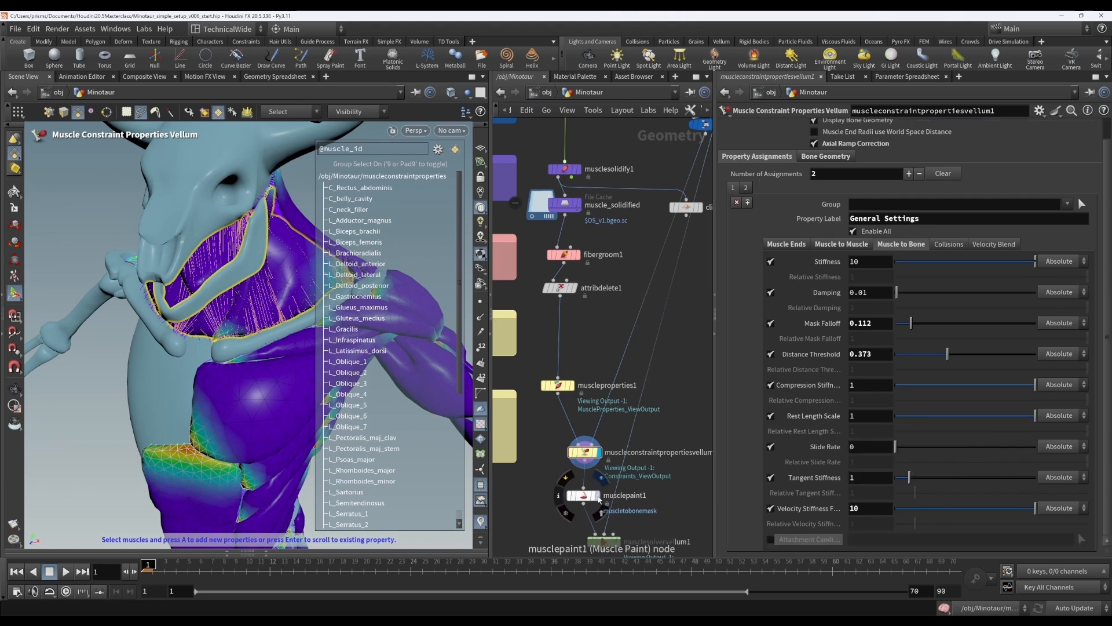
click(581, 494)
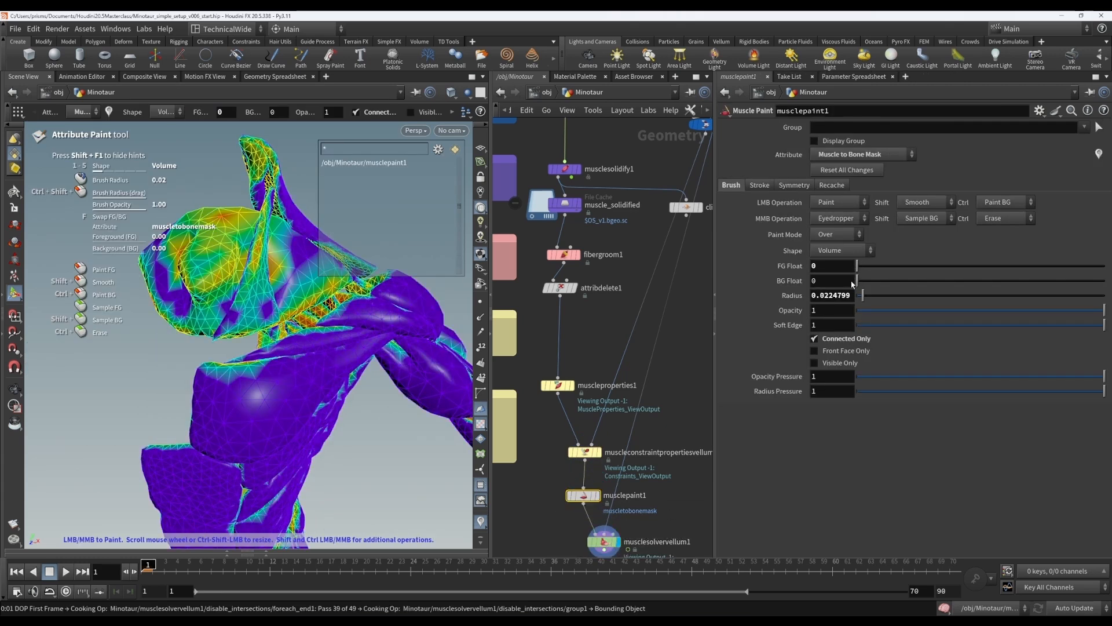
click(602, 541)
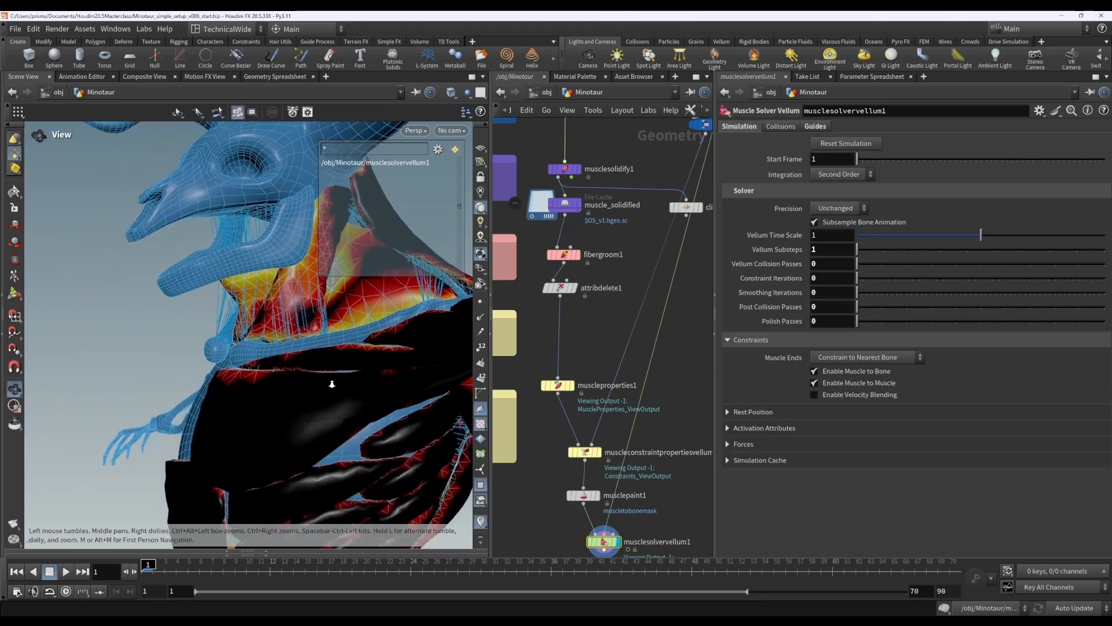
Uncheck Enable Muscle to Bone and Enable Muscle to Muscle on the solver.
drag(331, 383, 363, 383)
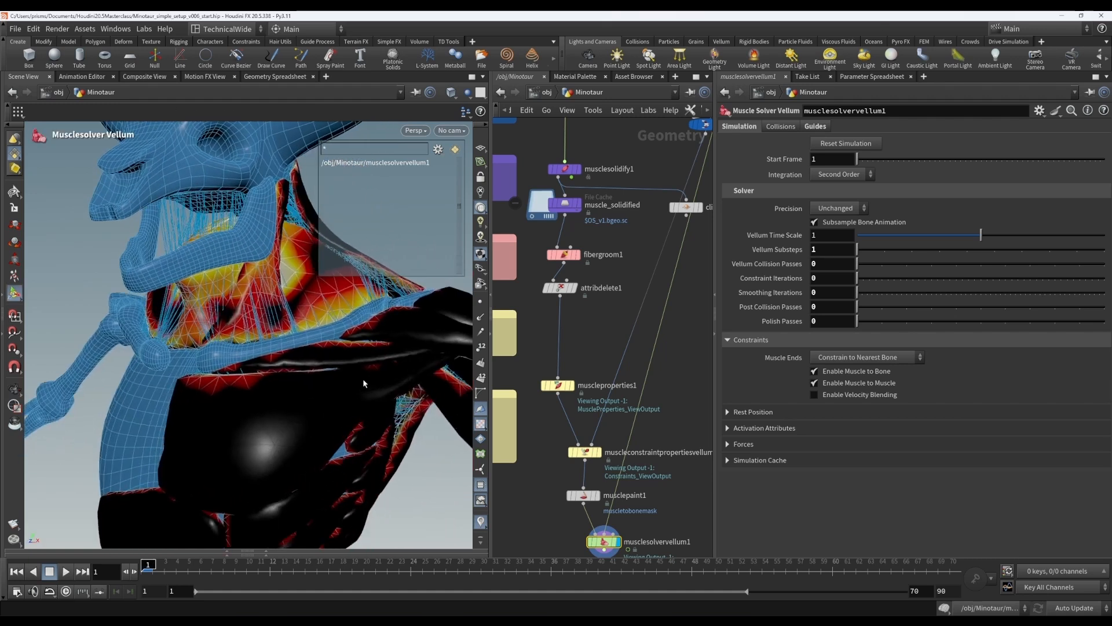
mouse_move(378, 385)
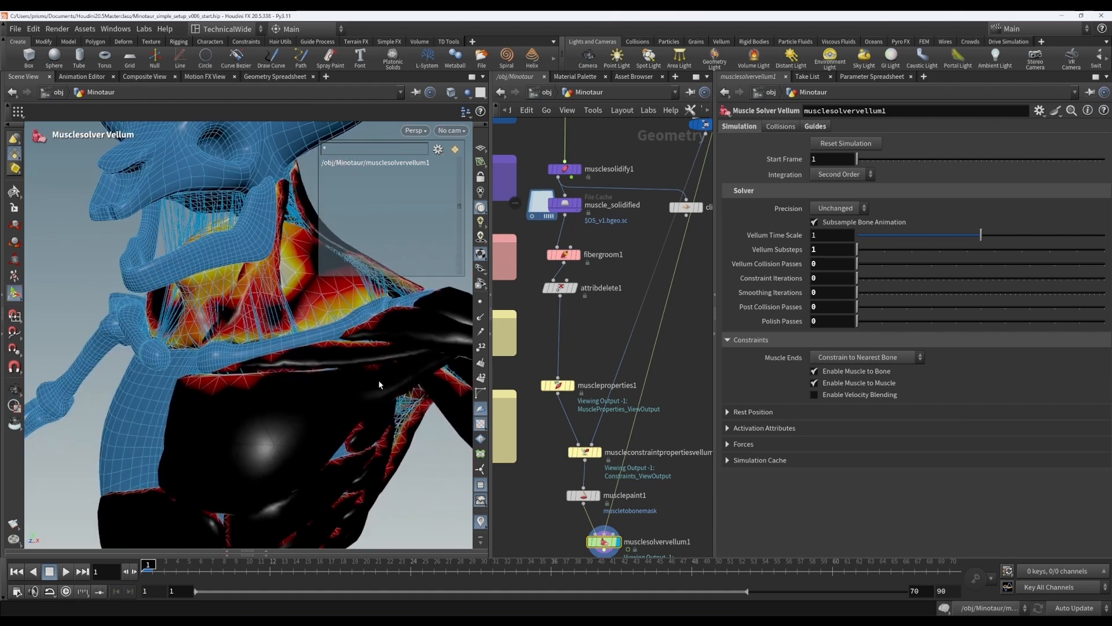
mouse_move(794, 259)
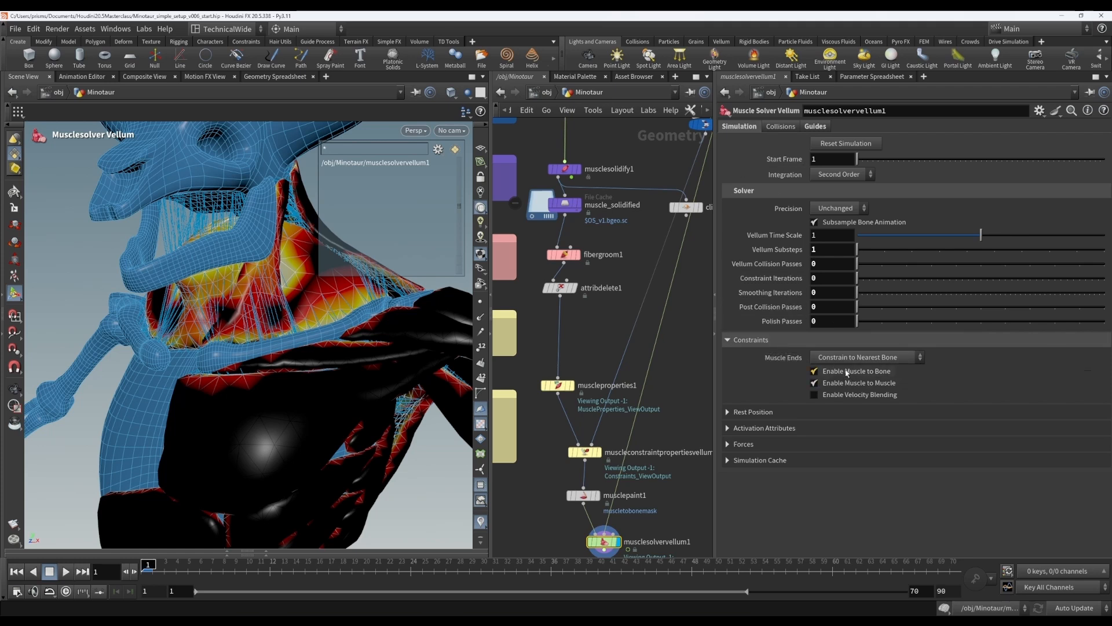
mouse_move(856, 370)
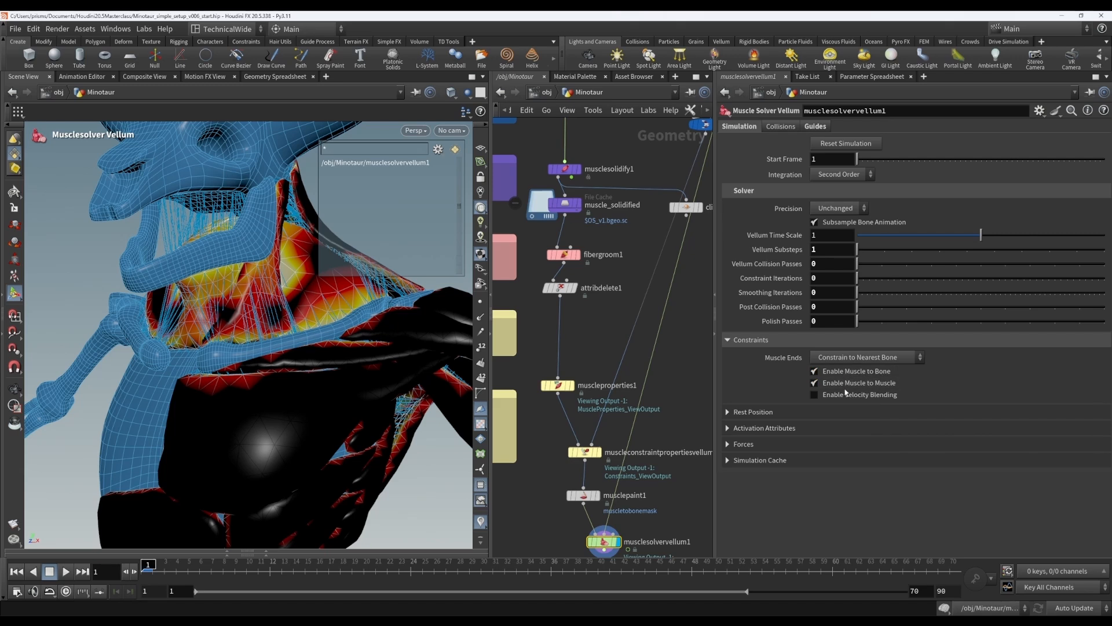
click(814, 371)
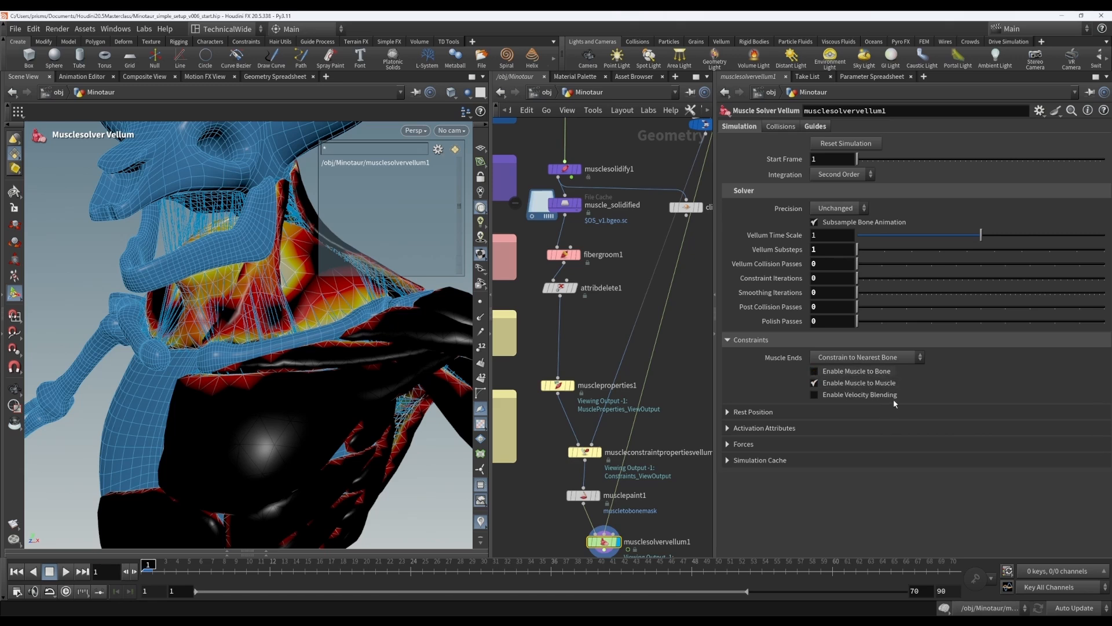
mouse_move(859, 394)
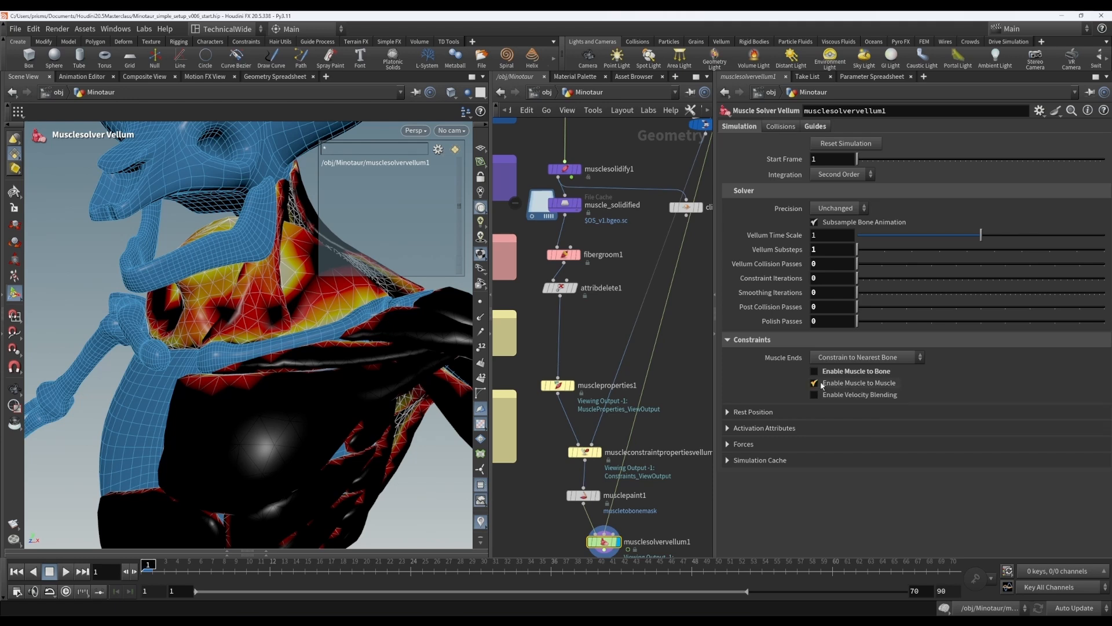
click(814, 127)
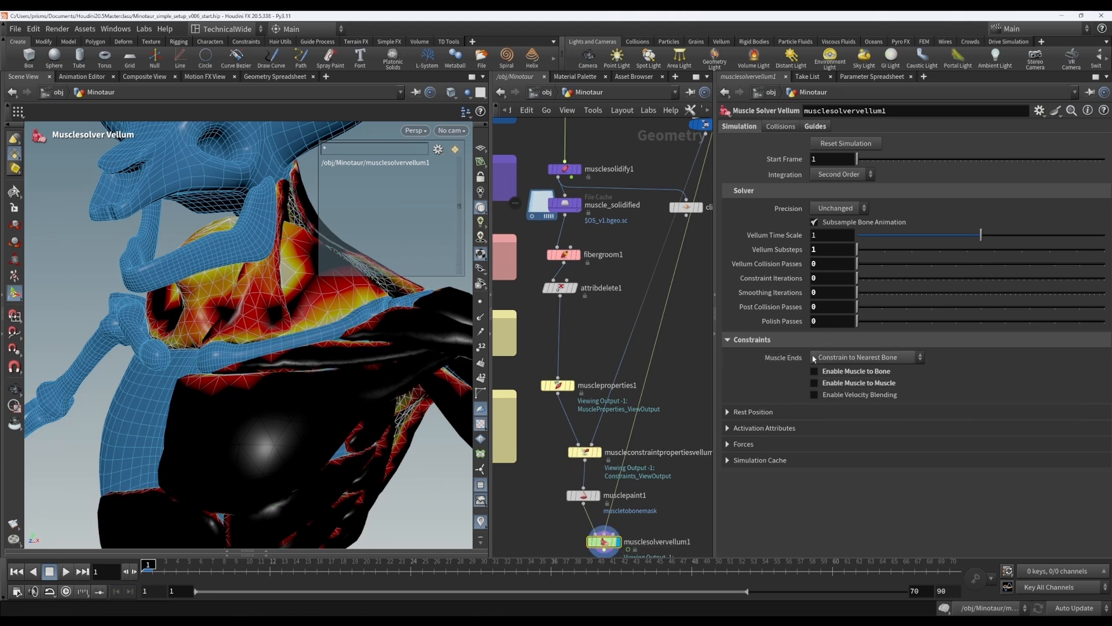
Keep Muscle Ends as Constrain to Nearest Bone and view muscleconstraintpropertiesvellum1.
click(866, 356)
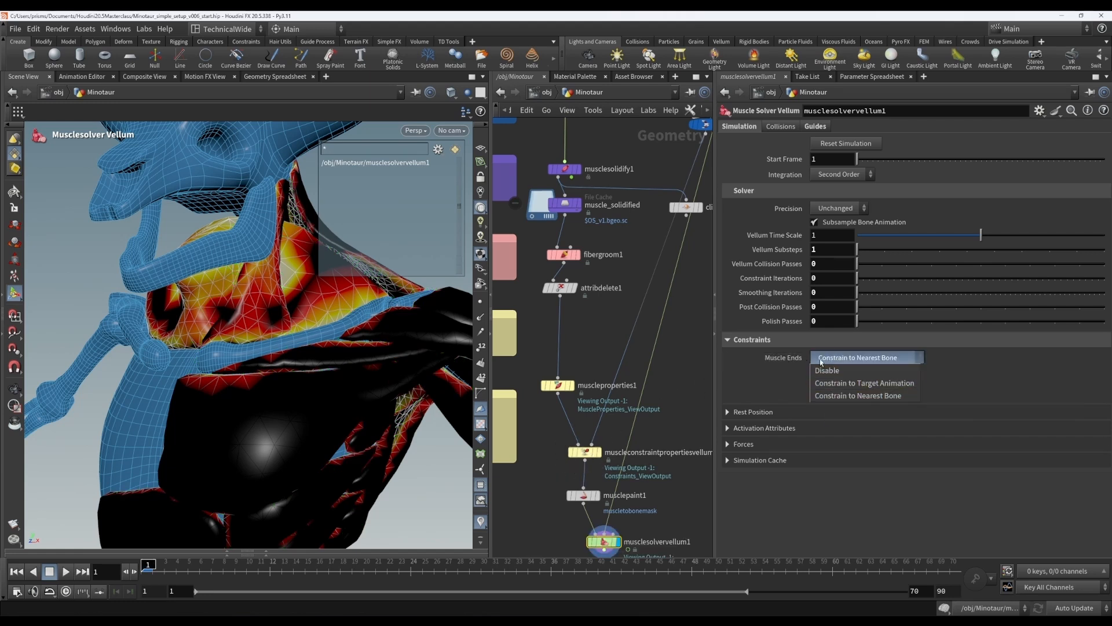
click(857, 357)
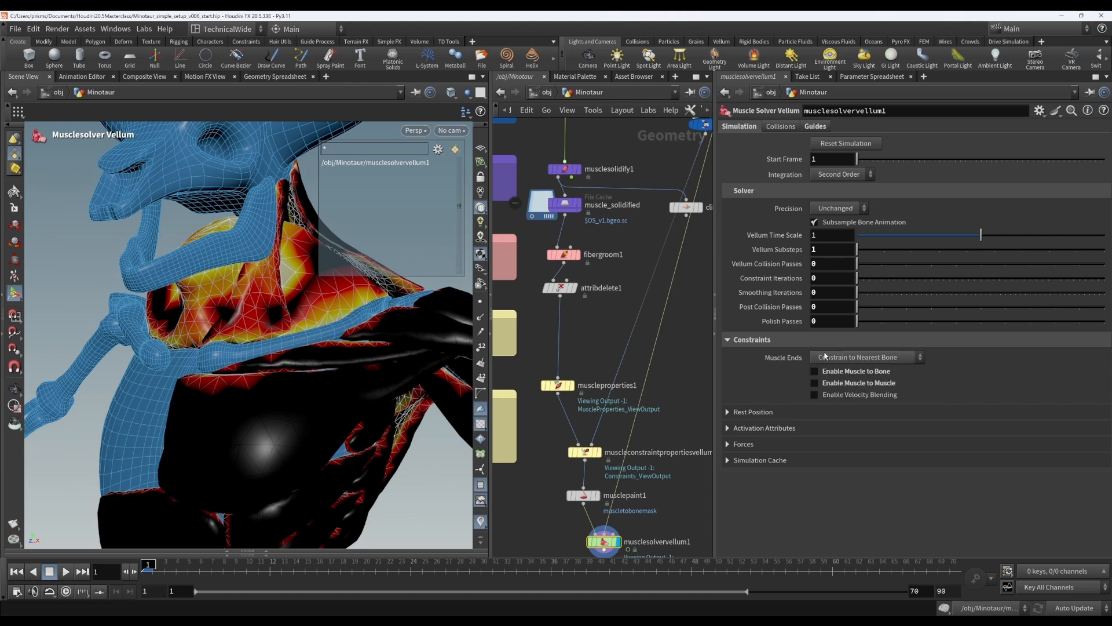
click(584, 452)
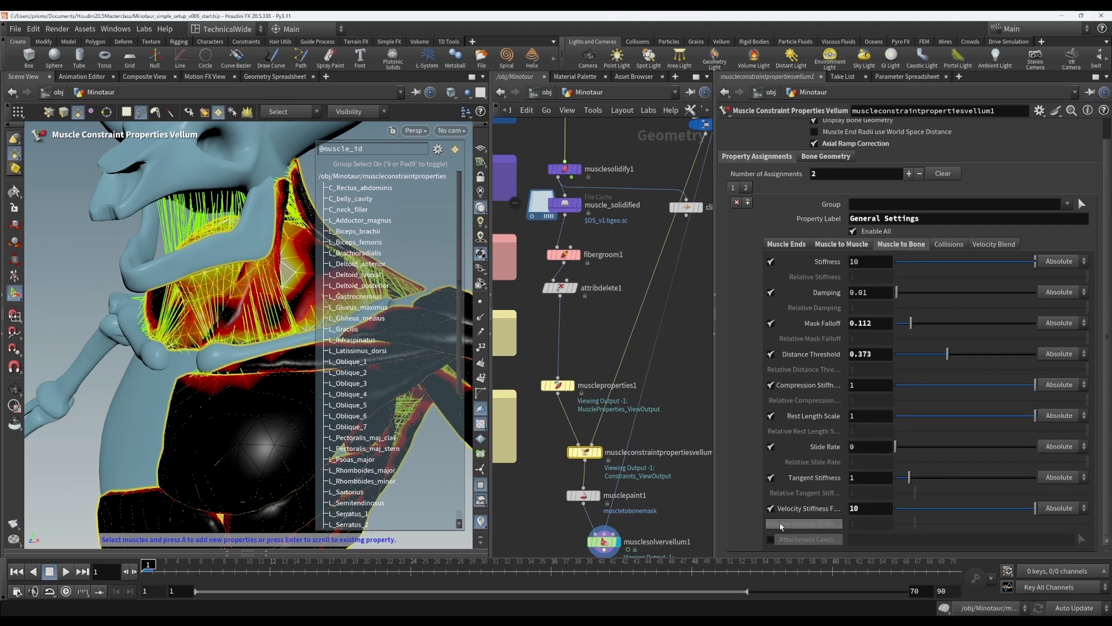
mouse_move(811, 354)
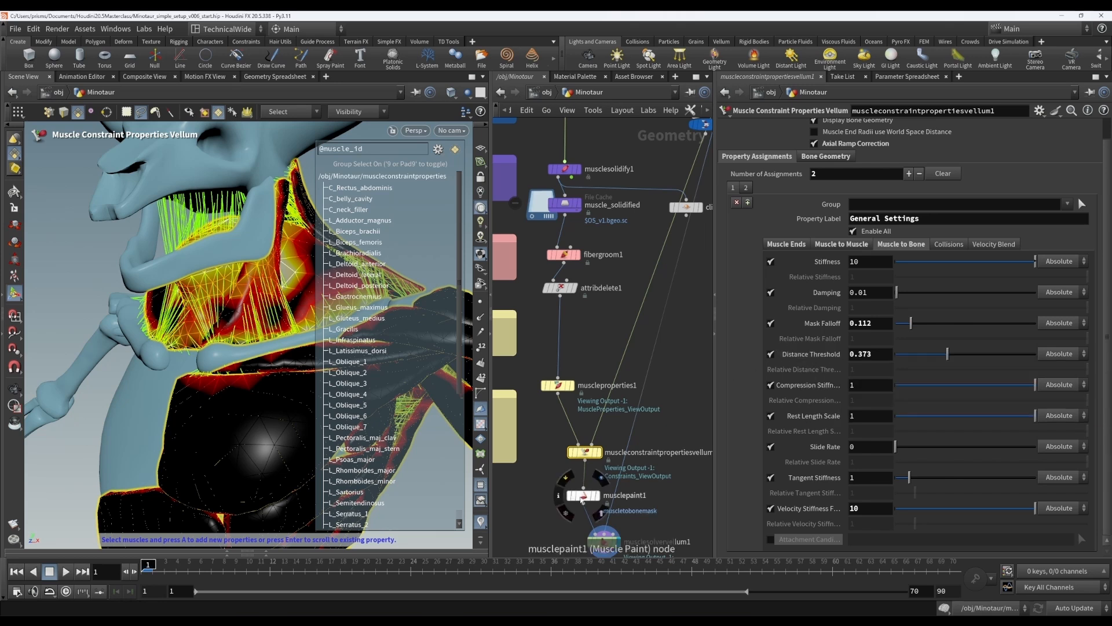
Re-check Enable Muscle to Muscle on musclesolvervellum1, then view muscleproperties1's parameters.
click(604, 541)
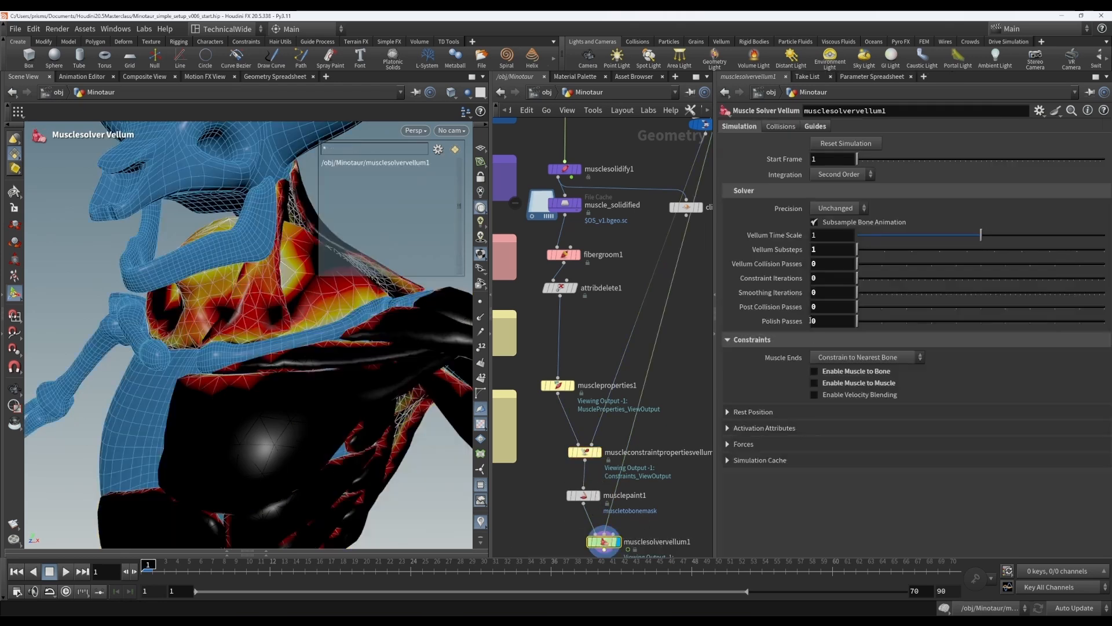
mouse_move(856, 371)
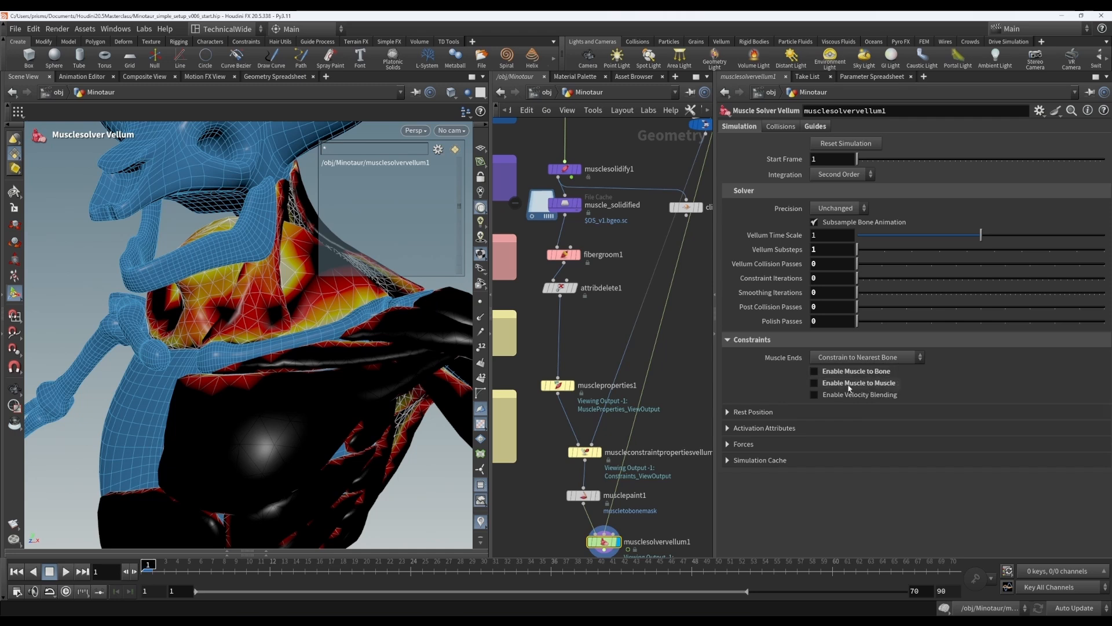
mouse_move(828, 389)
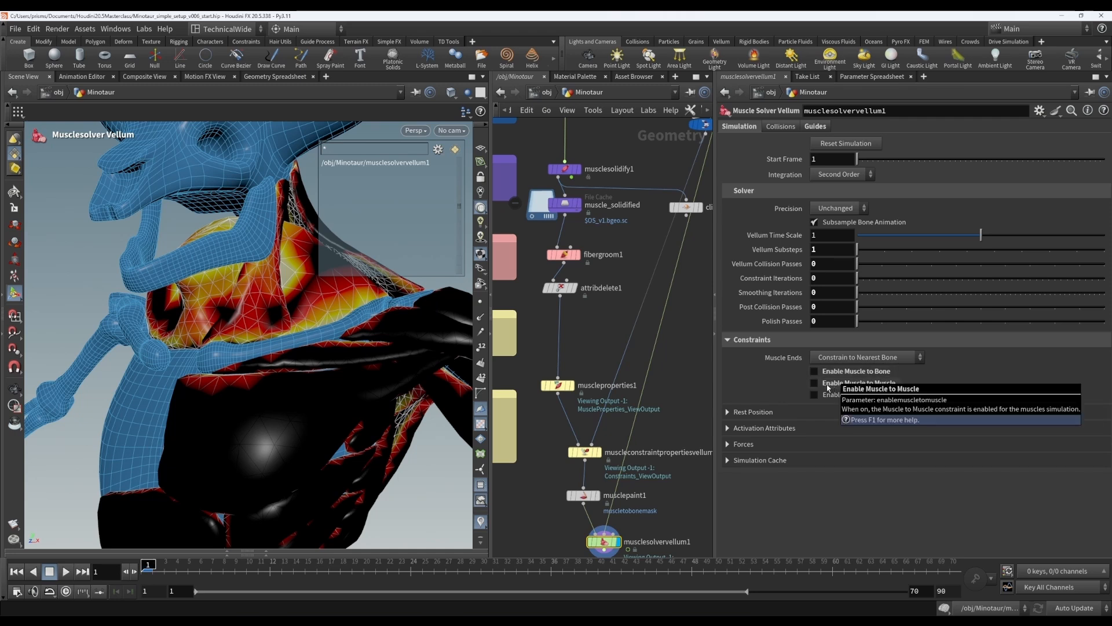
click(813, 383)
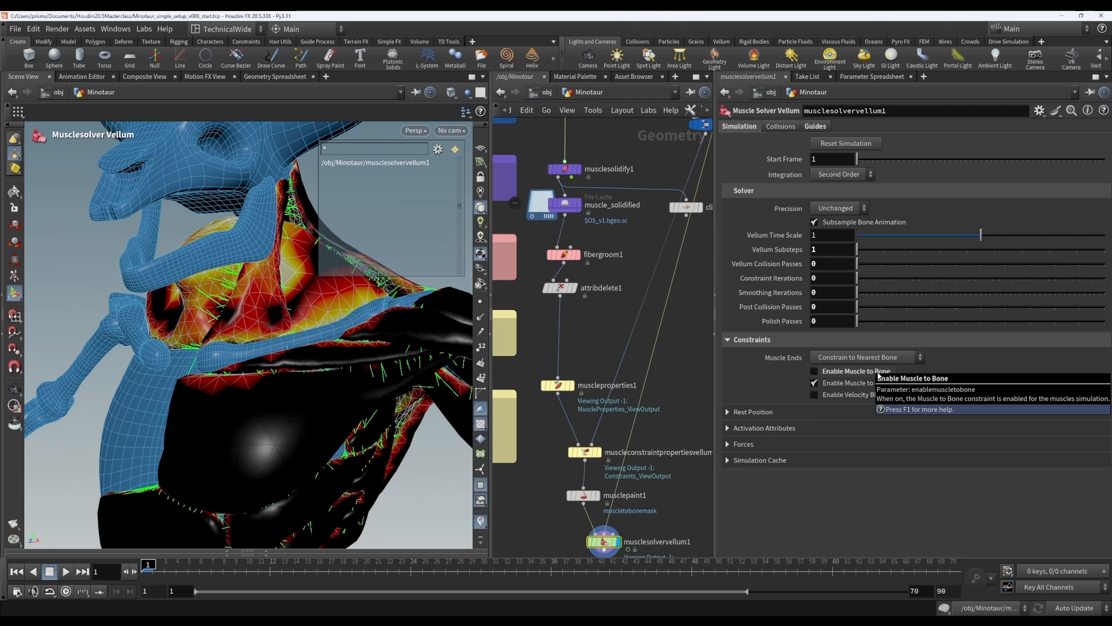
click(557, 385)
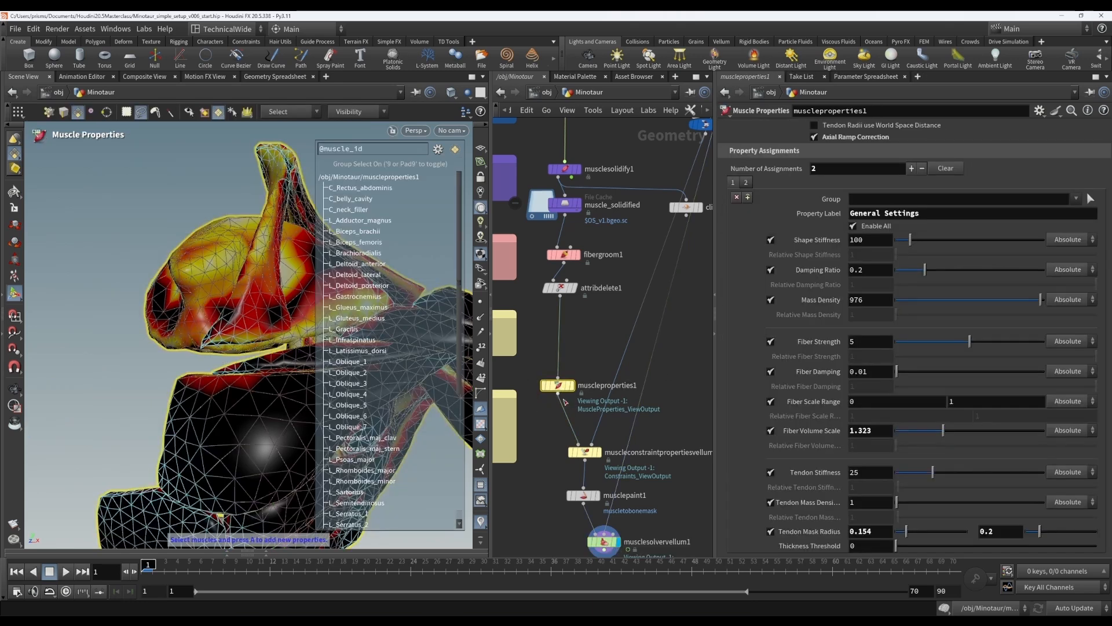
View muscleconstraintpropertiesvellum1, then return to the muscle solver settings.
click(584, 451)
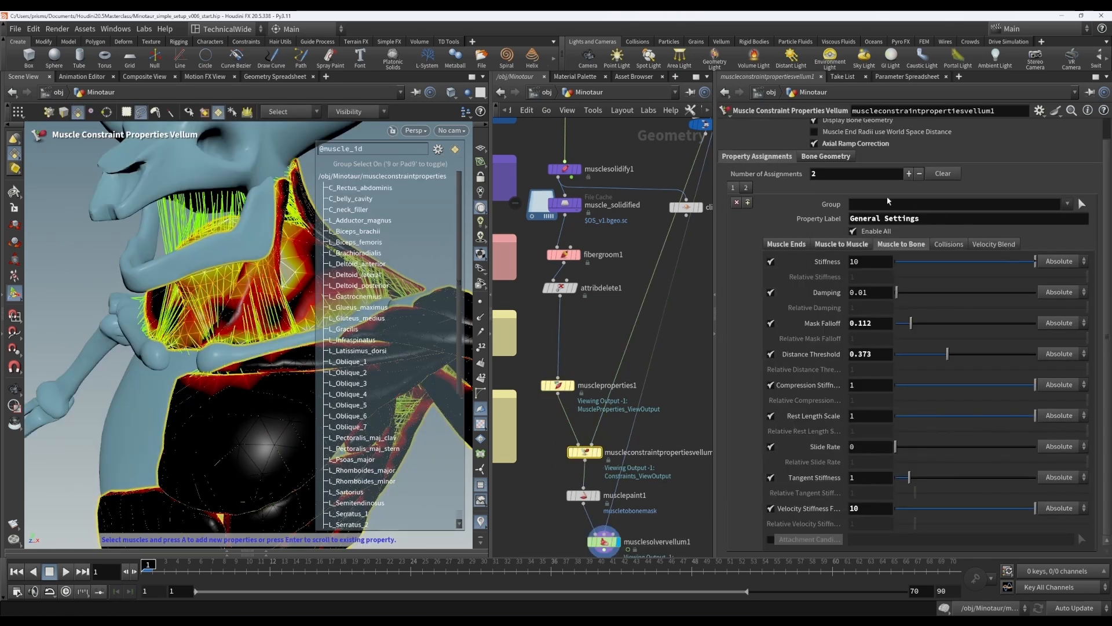
mouse_move(827, 261)
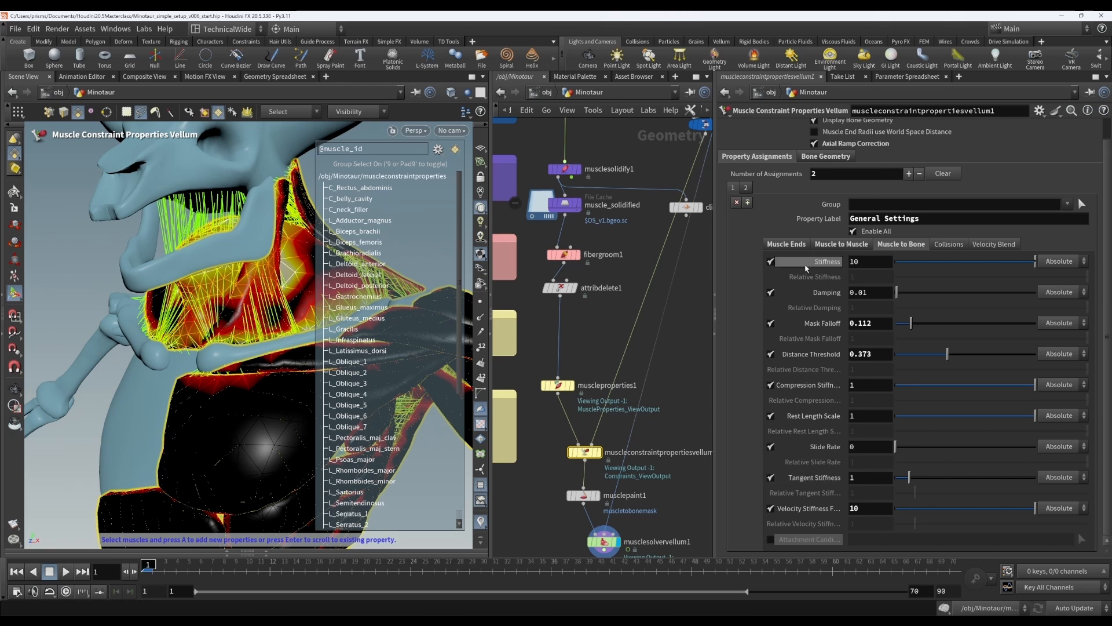
click(900, 244)
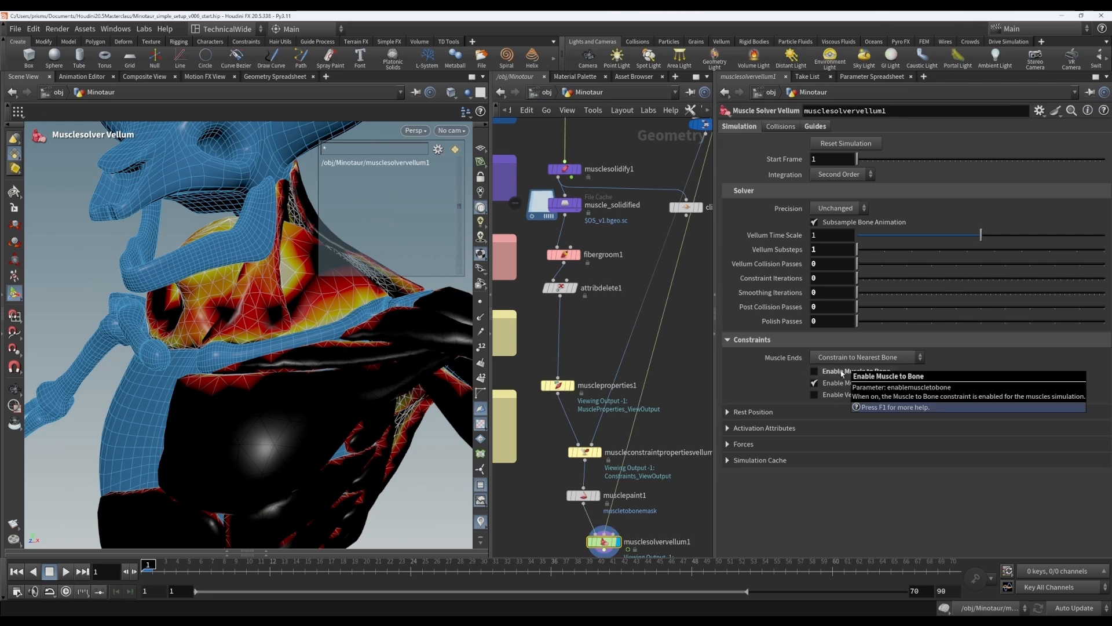
mouse_move(568, 479)
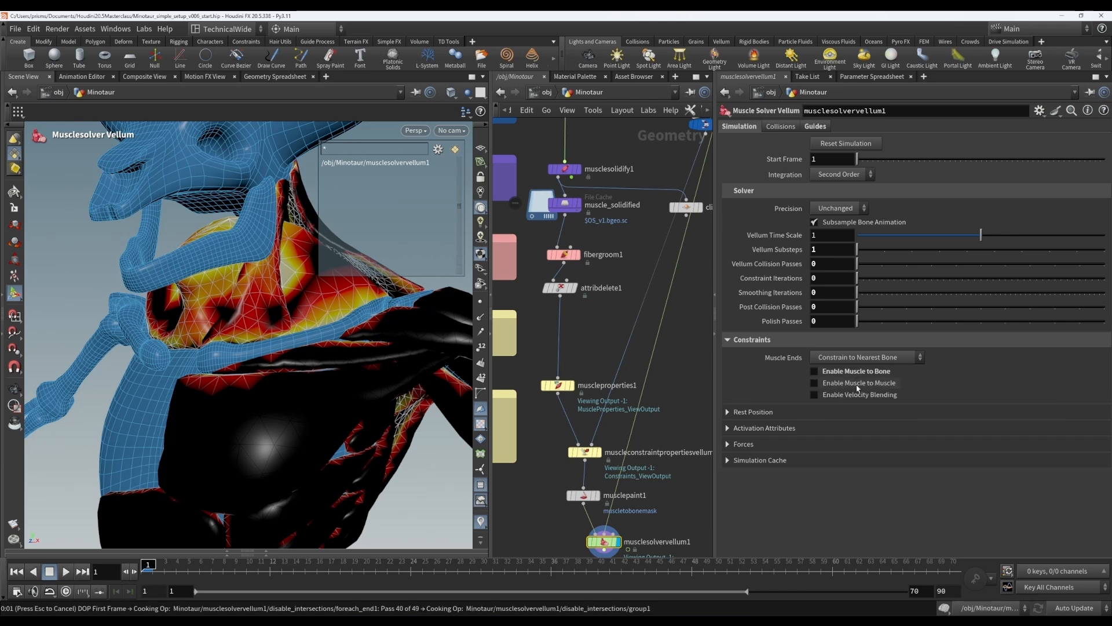
mouse_move(603, 420)
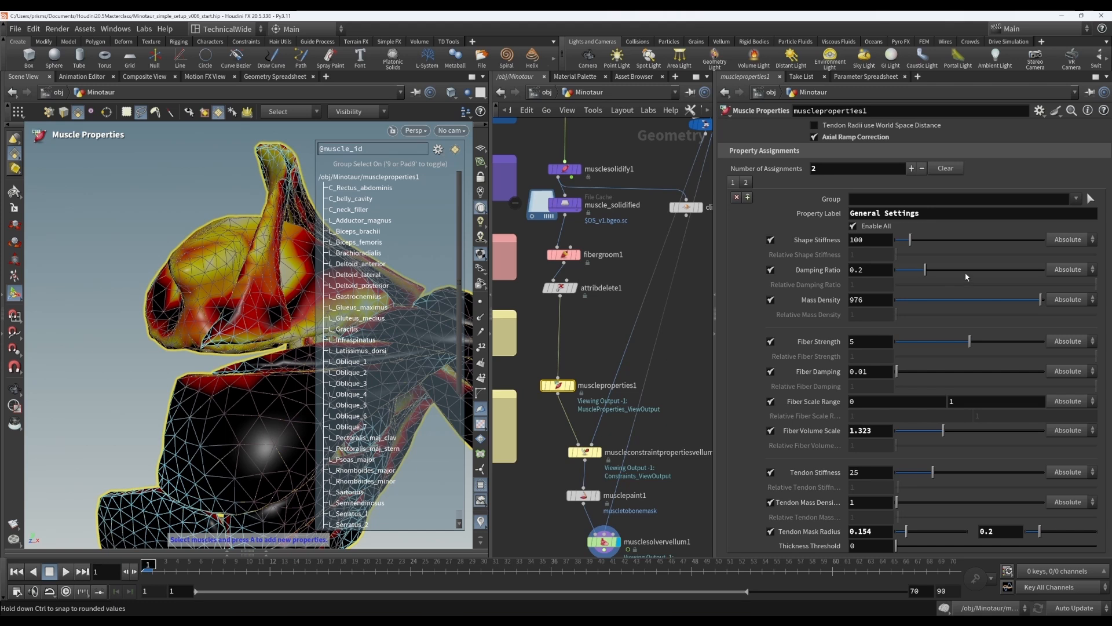
mouse_move(942, 264)
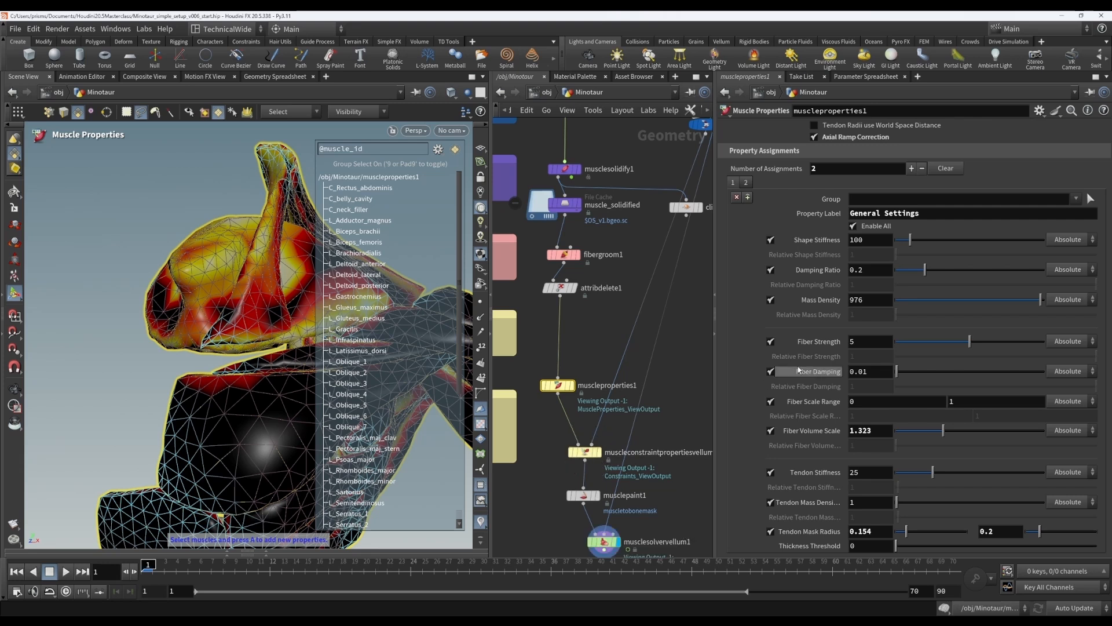
mouse_move(857, 424)
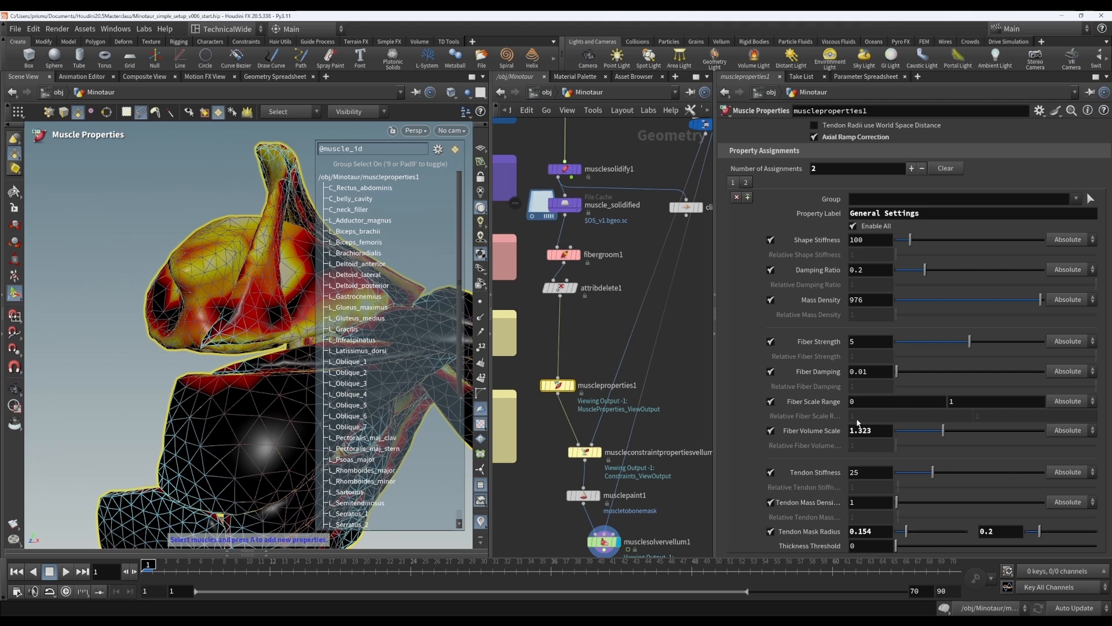
Show muscleconstraintpropertiesvellum1: stiffness 10, distance threshold 0.152, slide rate 0.
click(603, 541)
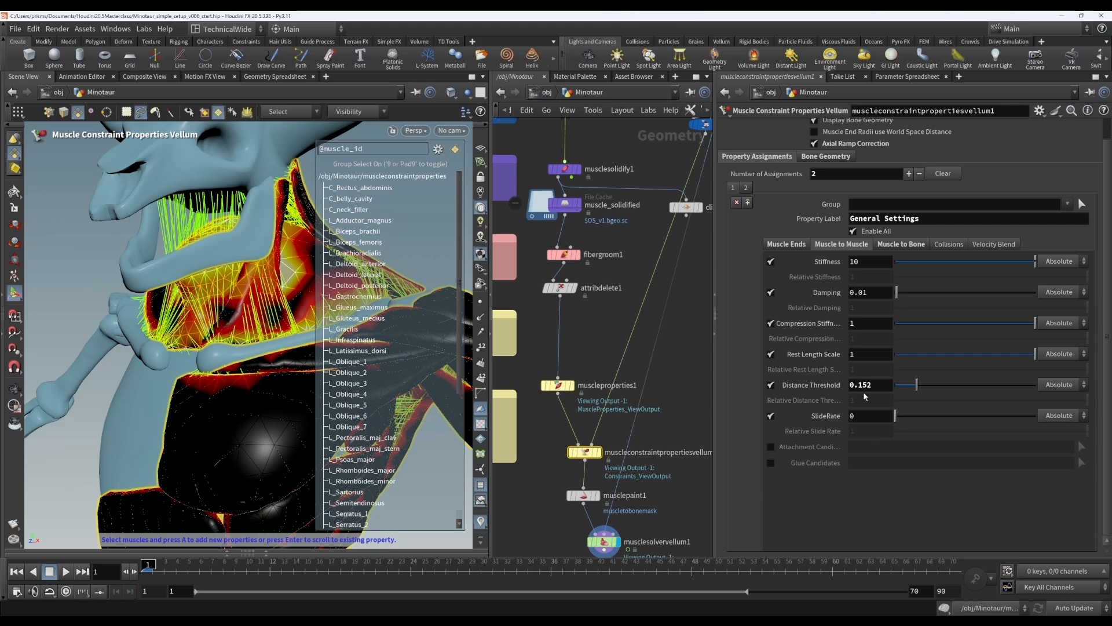
Review the Muscle Ends tab (threshold 0.136, radii 0.204/0.172), then show musclesolvervellum1.
click(786, 244)
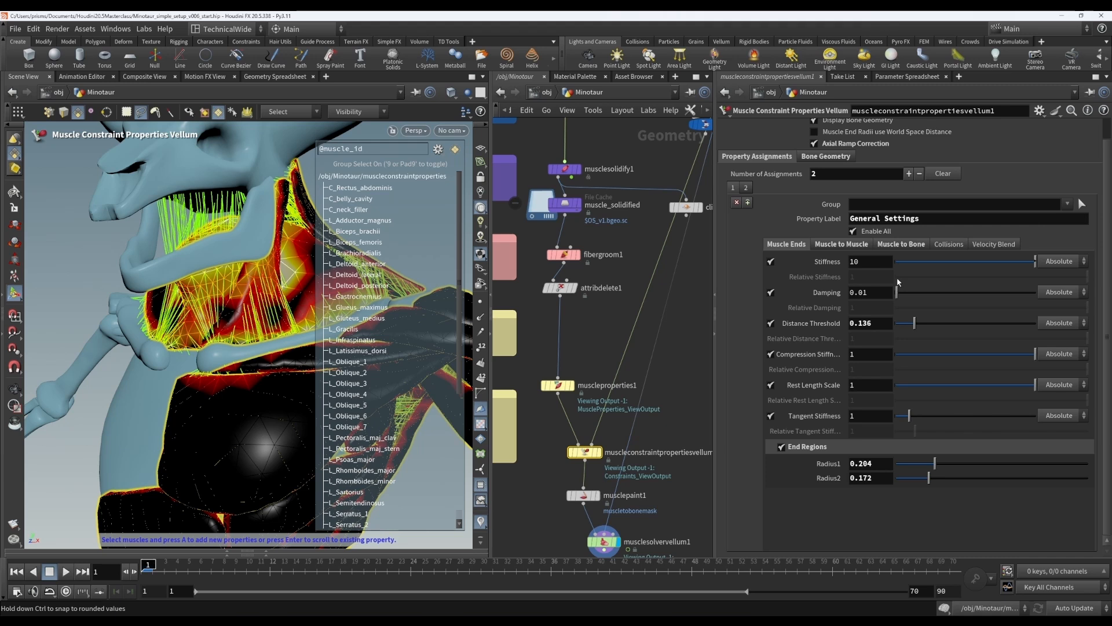
click(603, 541)
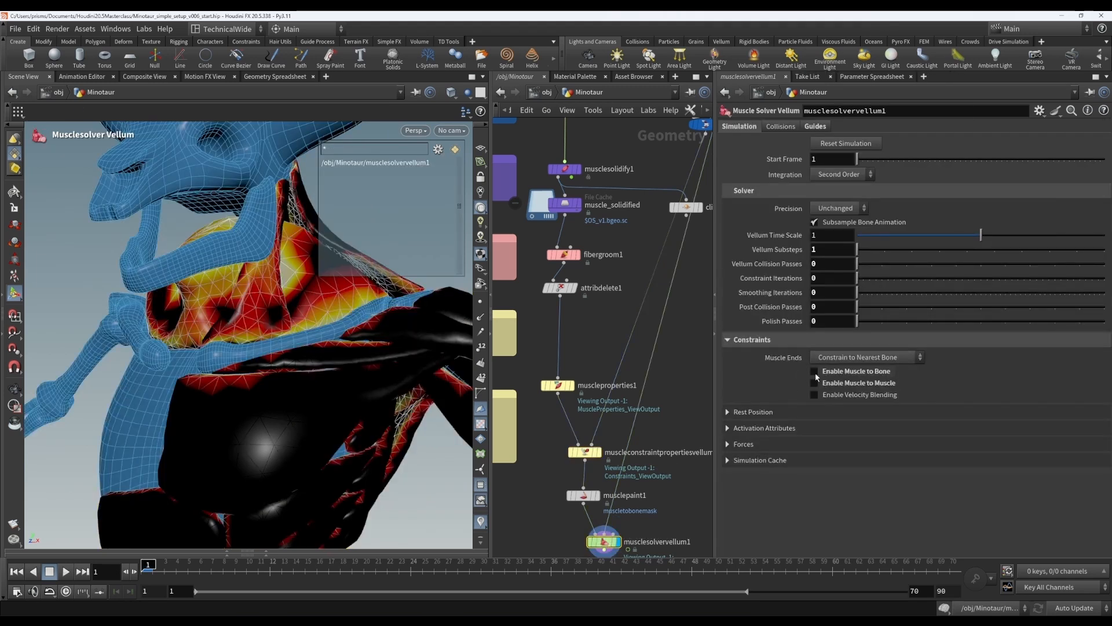
mouse_move(932, 373)
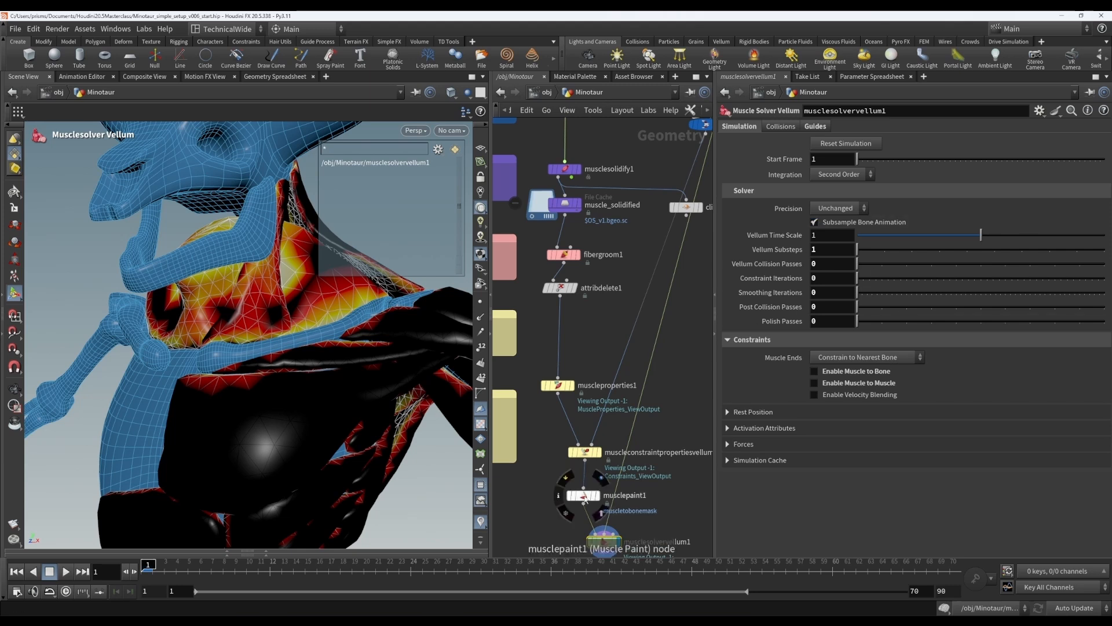
Show muscleconstraintpropertiesvellum1 again, with Radius1 0.204 and Radius2 0.172.
click(585, 452)
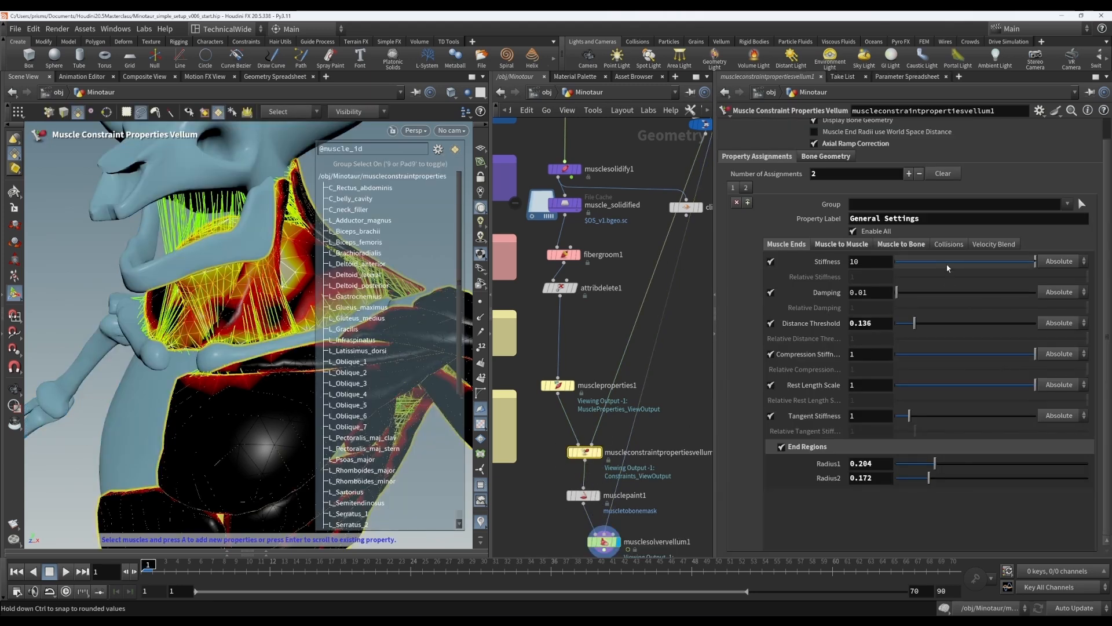